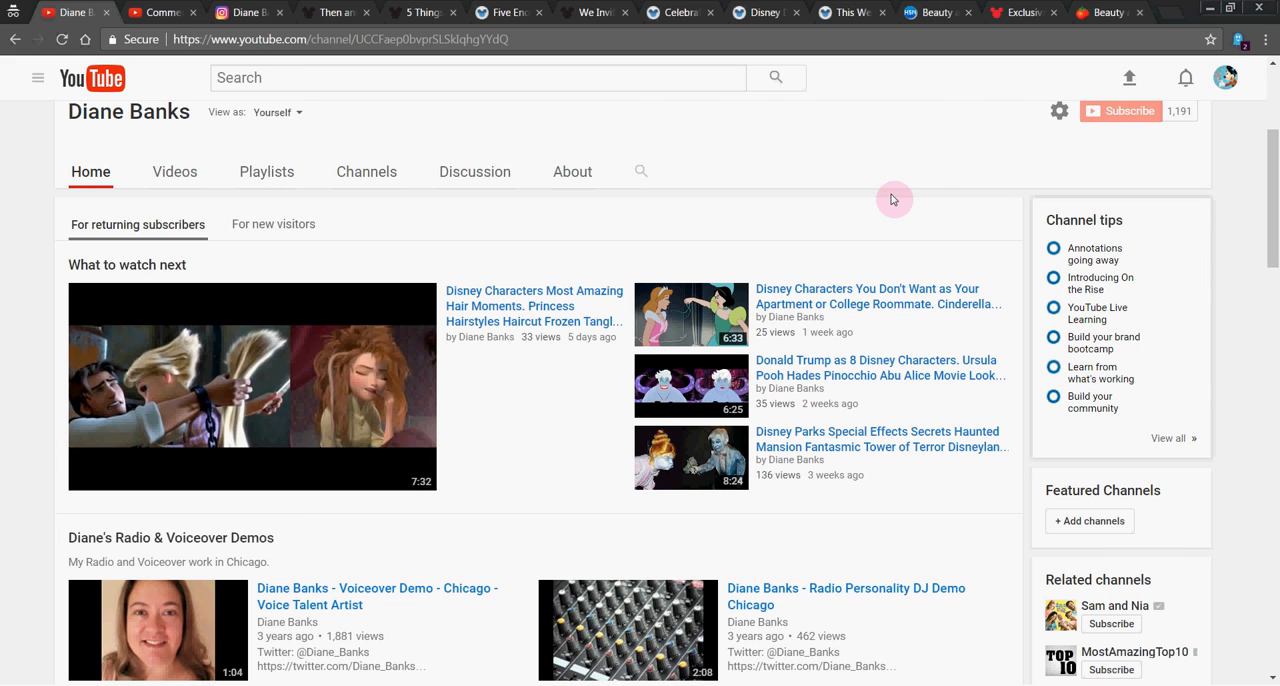
pyautogui.moveTo(984, 184)
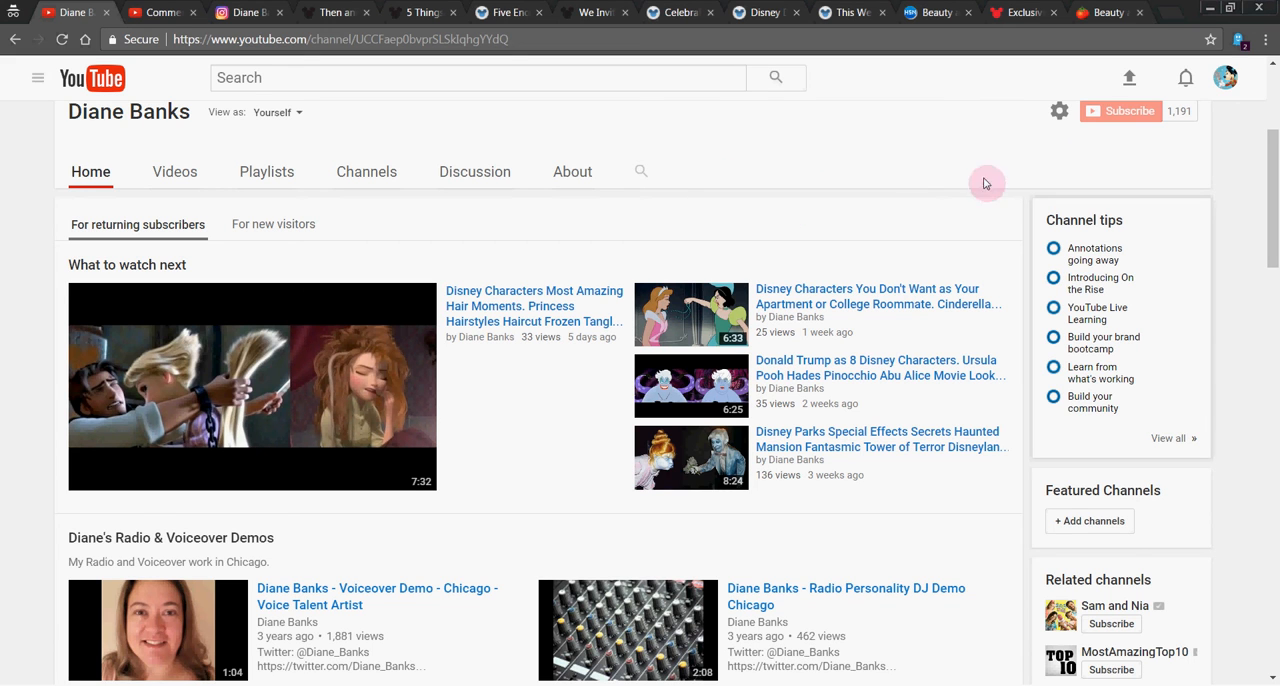
pyautogui.moveTo(484, 300)
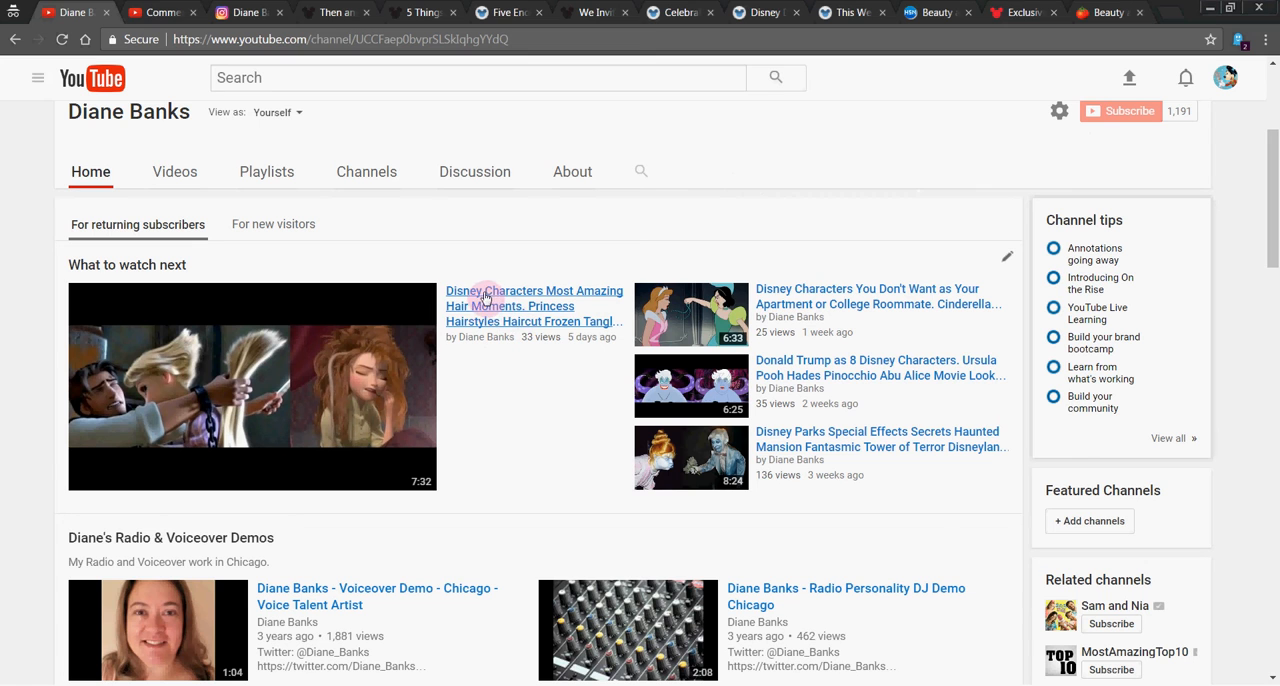
pyautogui.moveTo(596, 318)
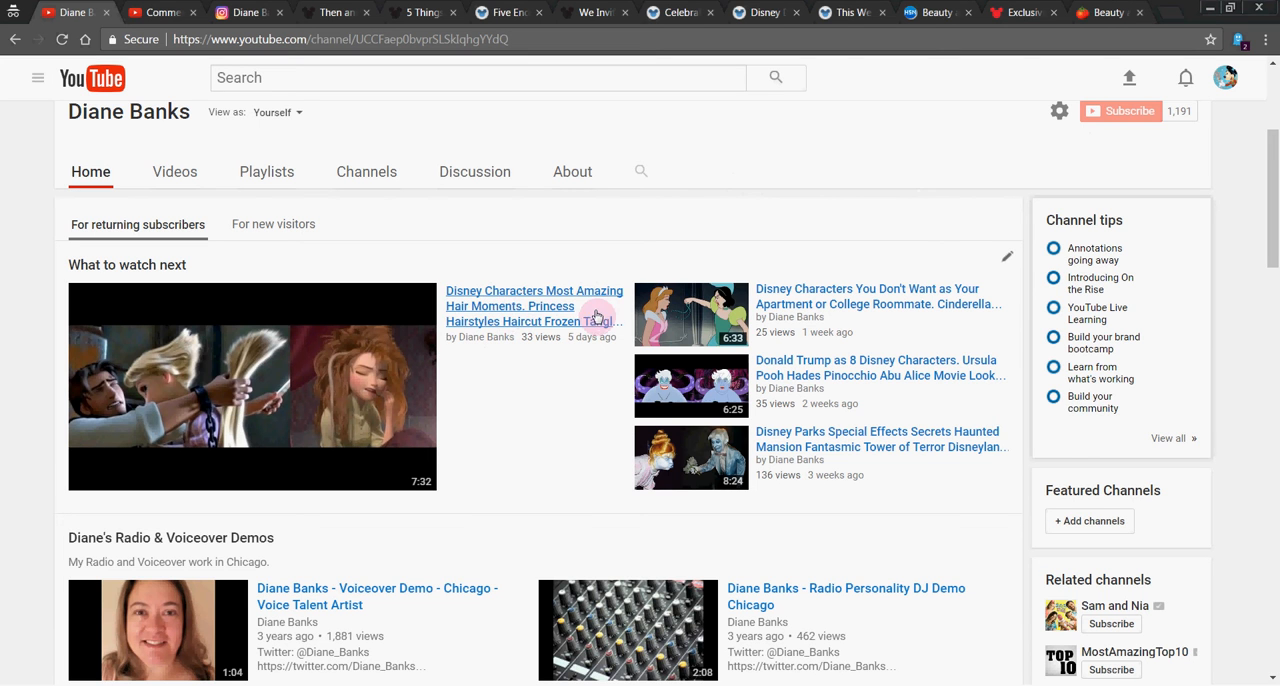
# Show the published comments with the Dancing with the Stars suggestion and the owner's reply.
pyautogui.click(160, 12)
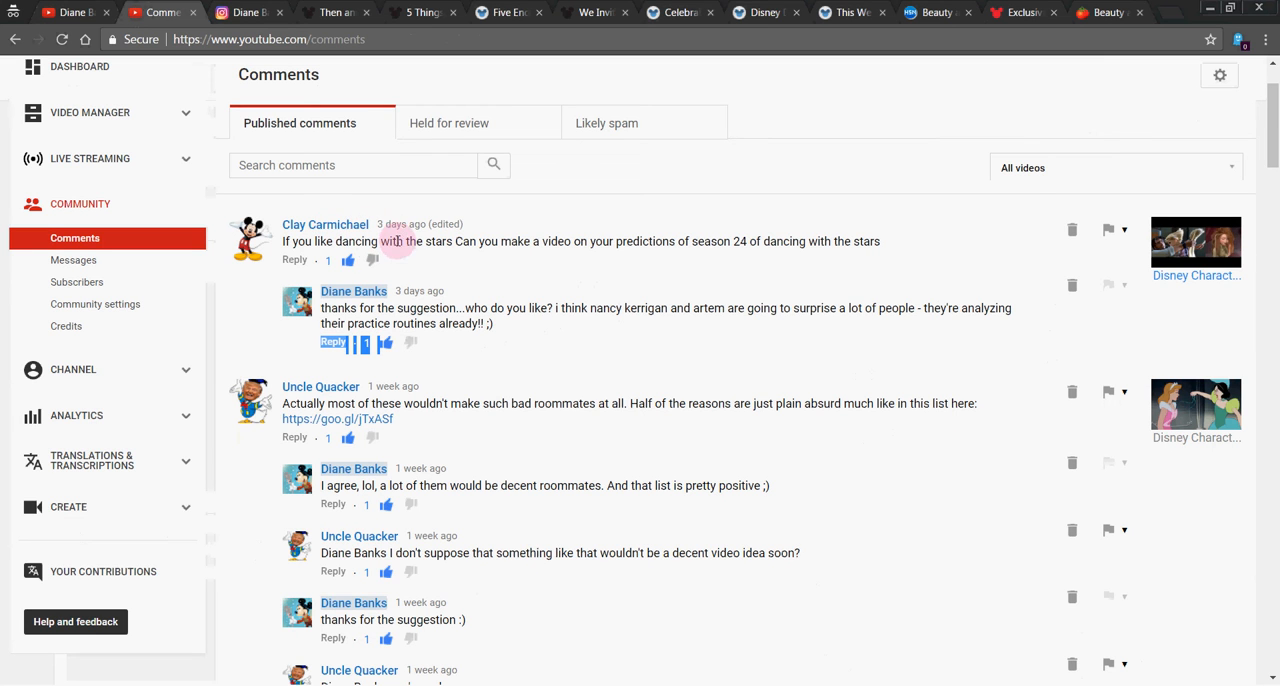
pyautogui.moveTo(448, 268)
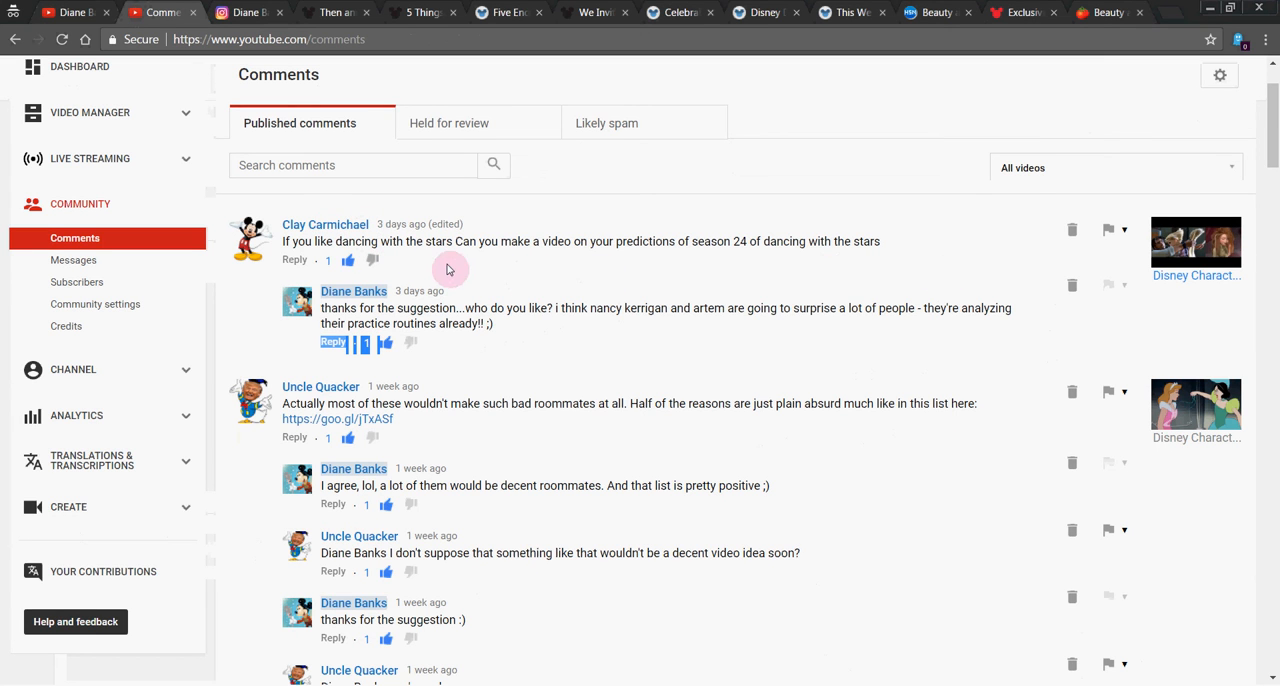
pyautogui.moveTo(552, 248)
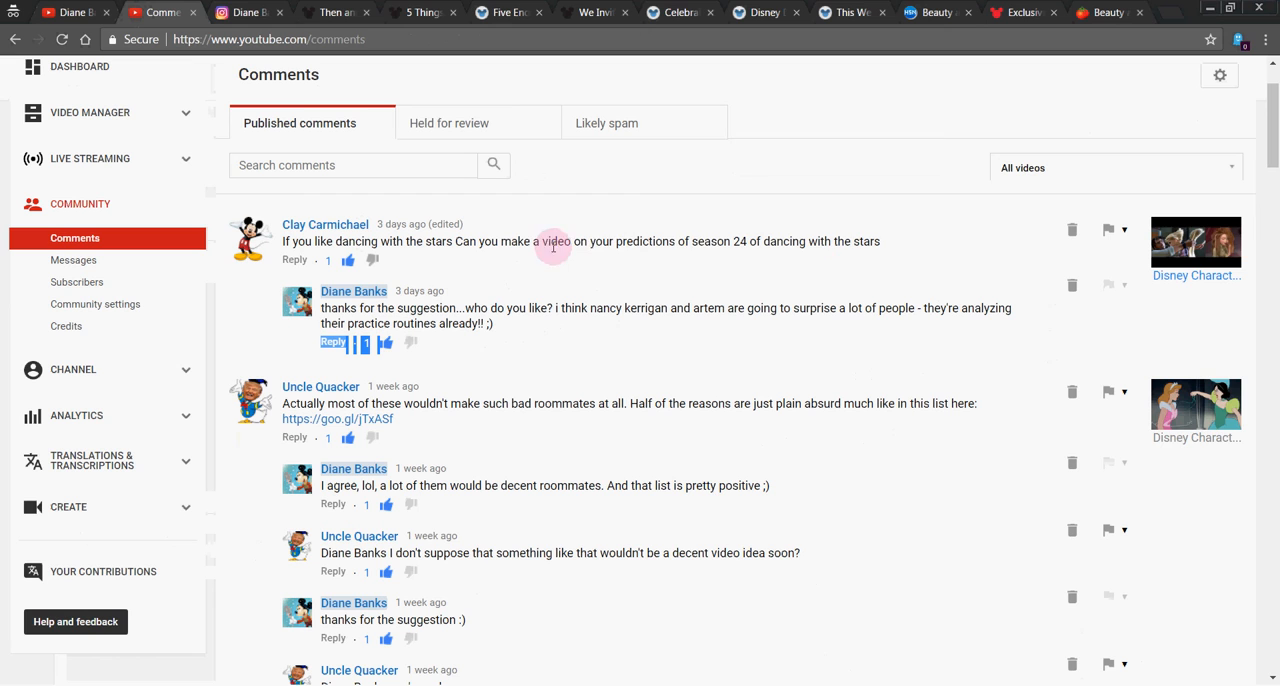
pyautogui.moveTo(882, 248)
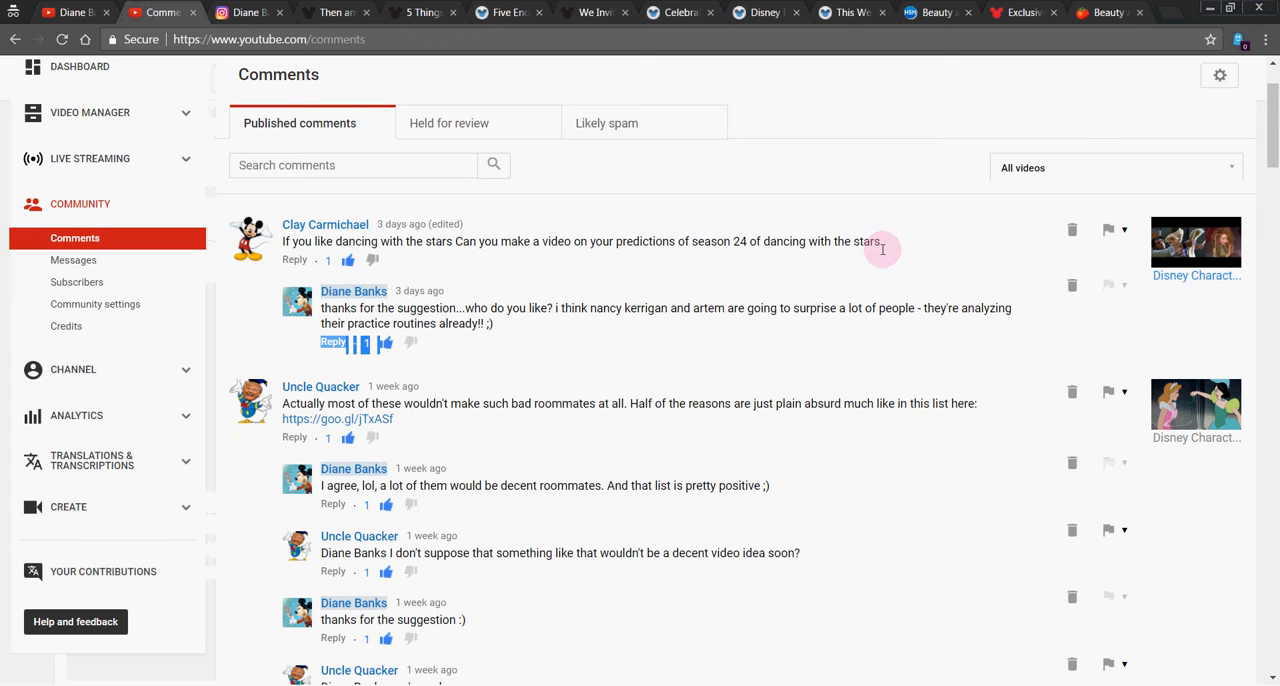
pyautogui.moveTo(898, 252)
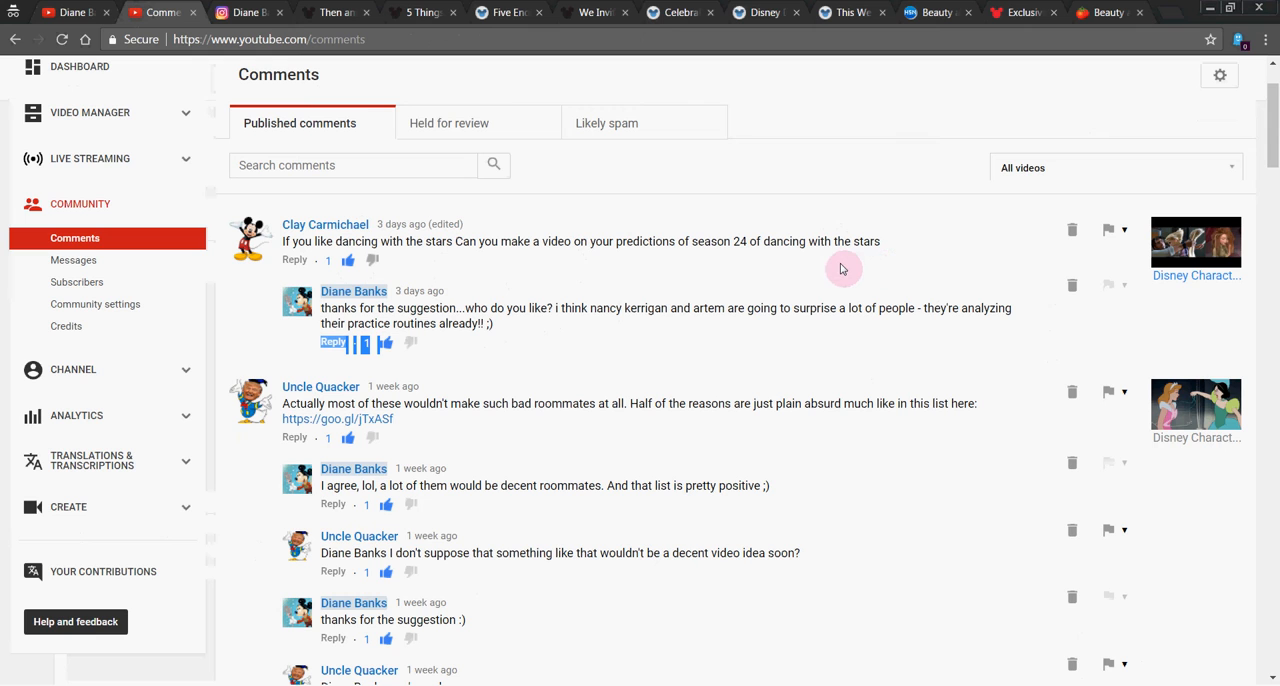
pyautogui.moveTo(712, 256)
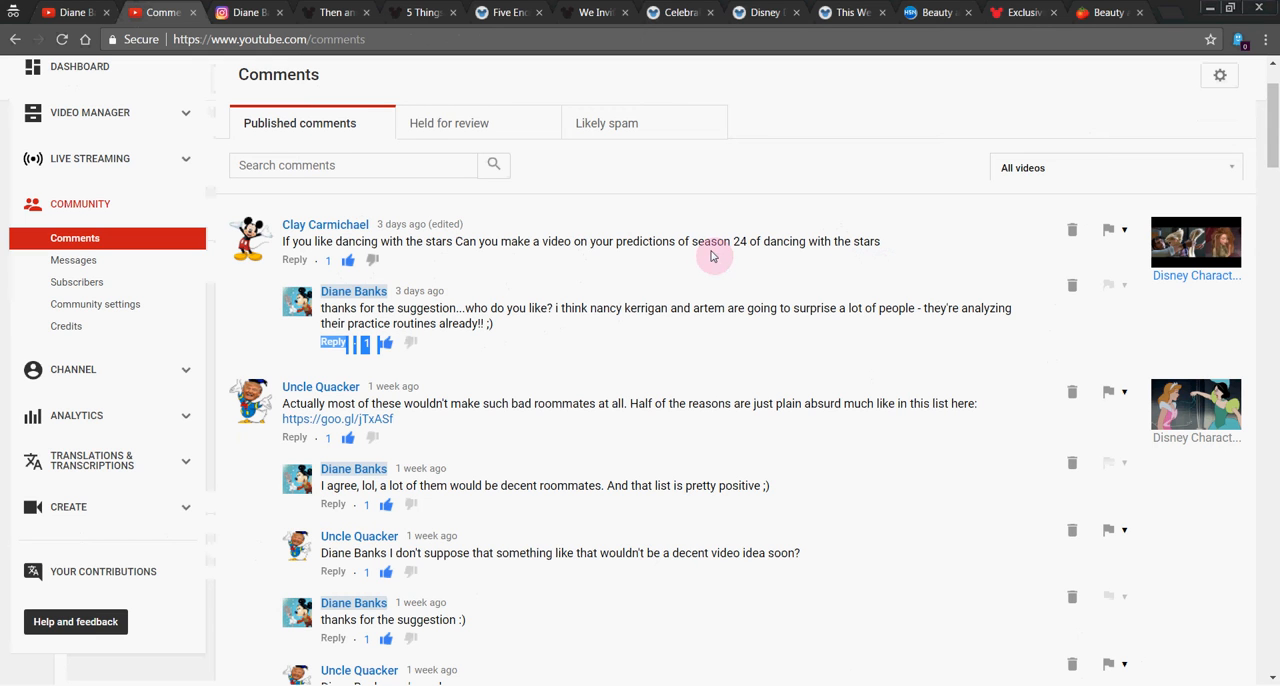
pyautogui.moveTo(720, 264)
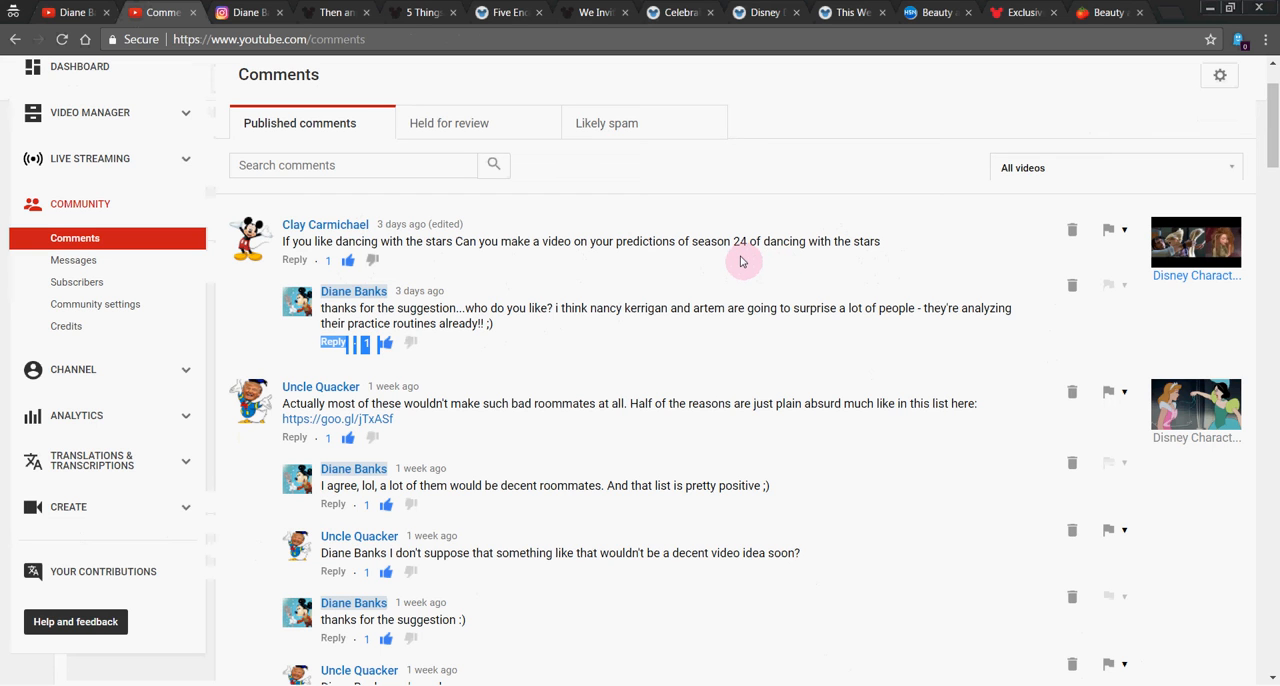
pyautogui.moveTo(760, 262)
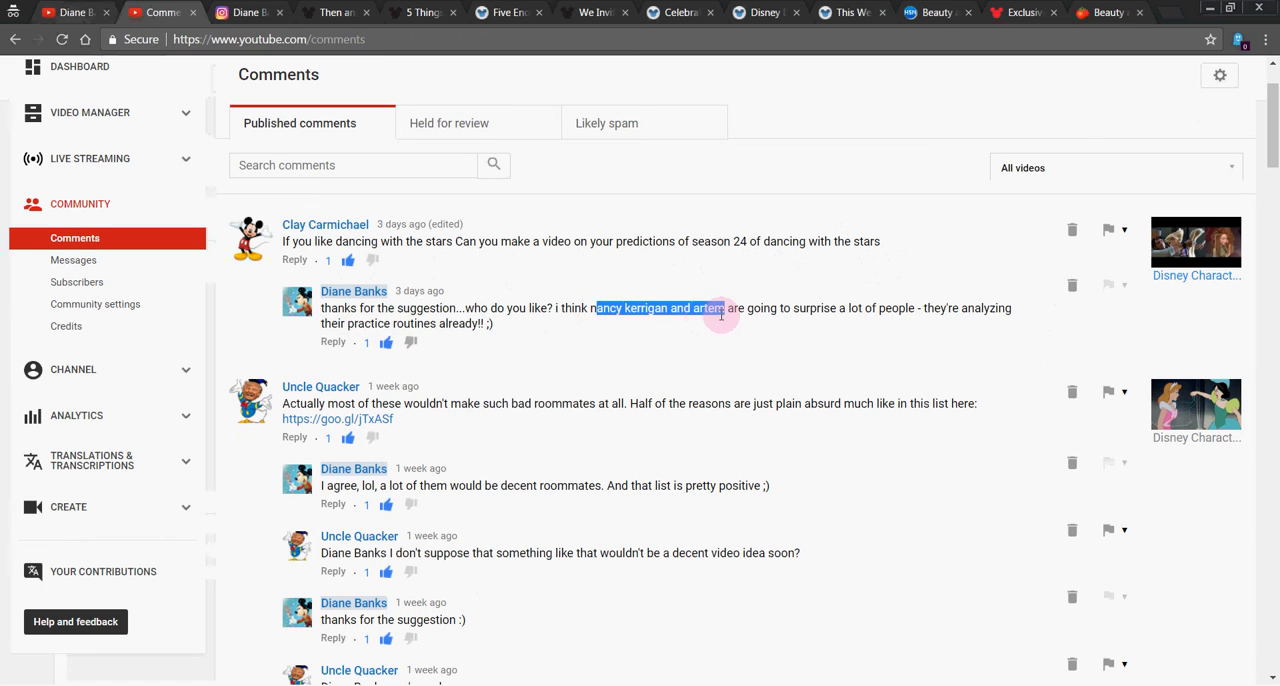
pyautogui.click(722, 348)
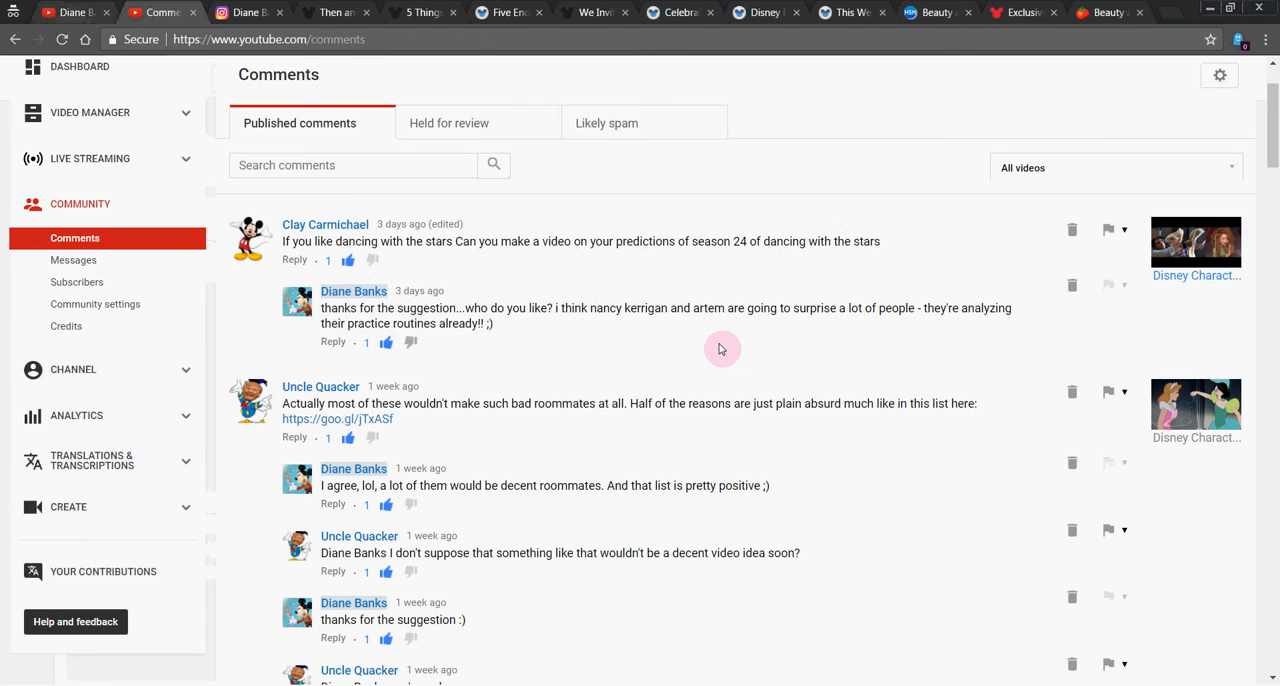
pyautogui.moveTo(784, 256)
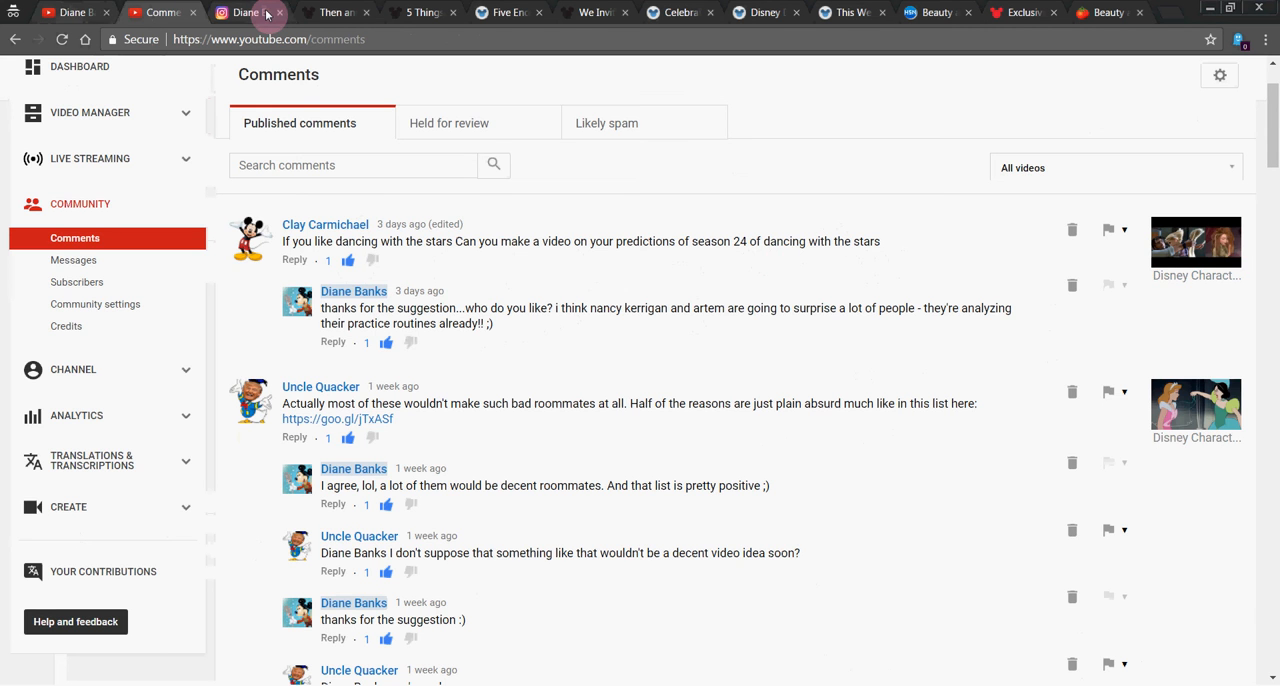
# View the Worlds Largest Disney Store post on the Instagram profile, then move on to the D23 tab.
pyautogui.click(244, 12)
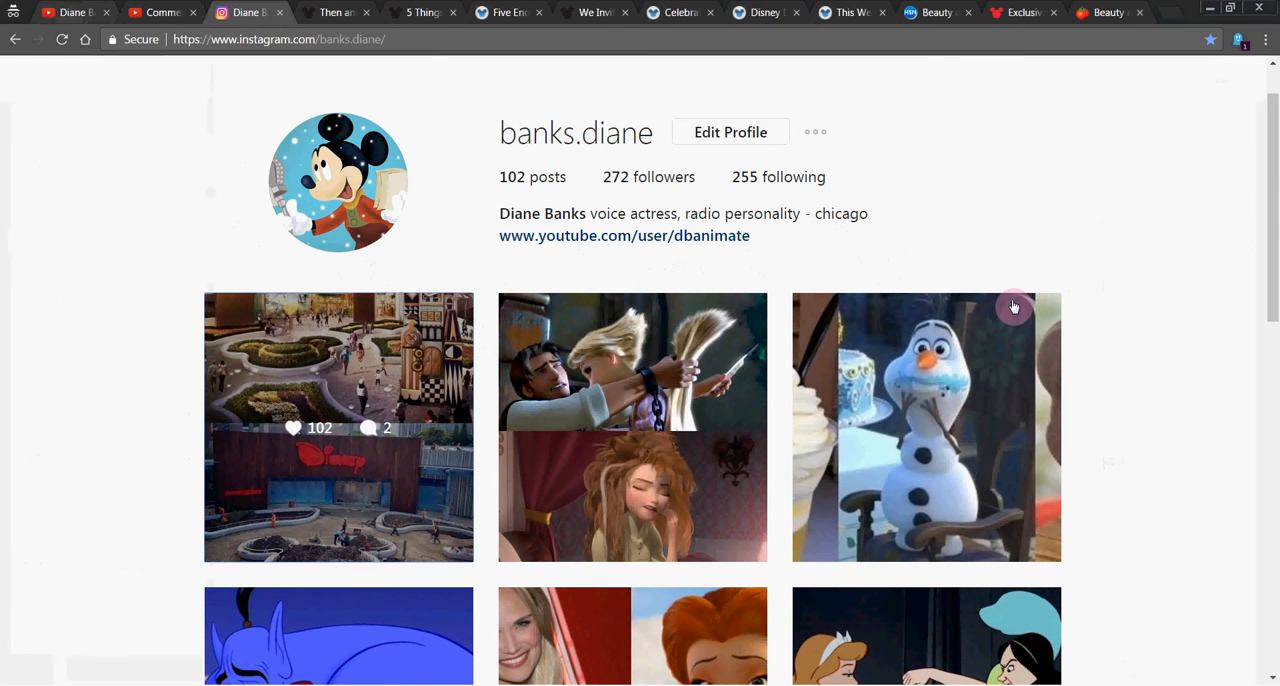
pyautogui.click(338, 428)
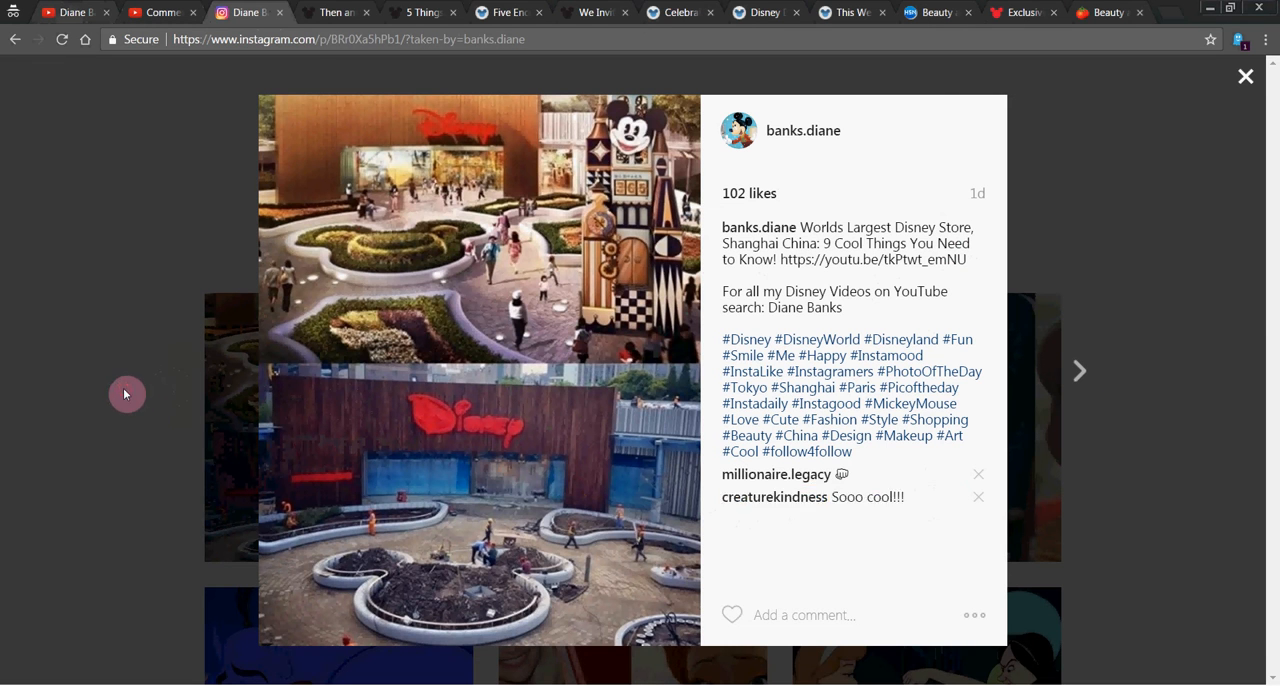
pyautogui.click(1244, 76)
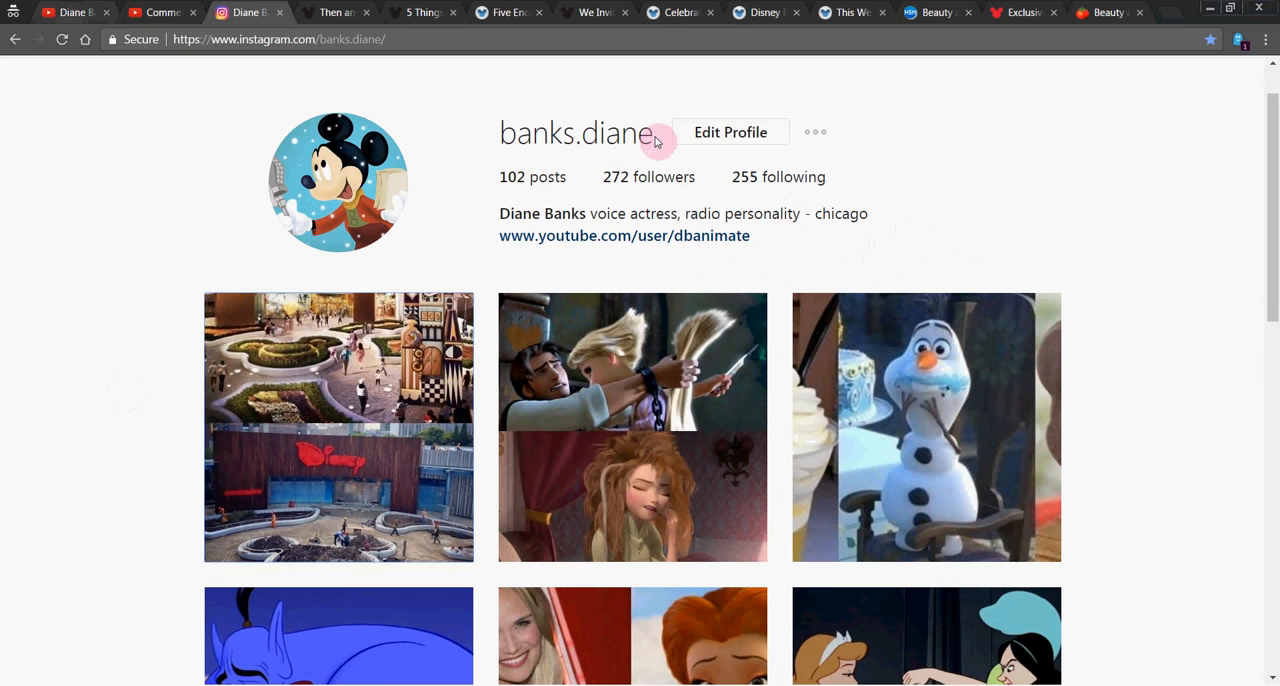
pyautogui.doubleClick(574, 132)
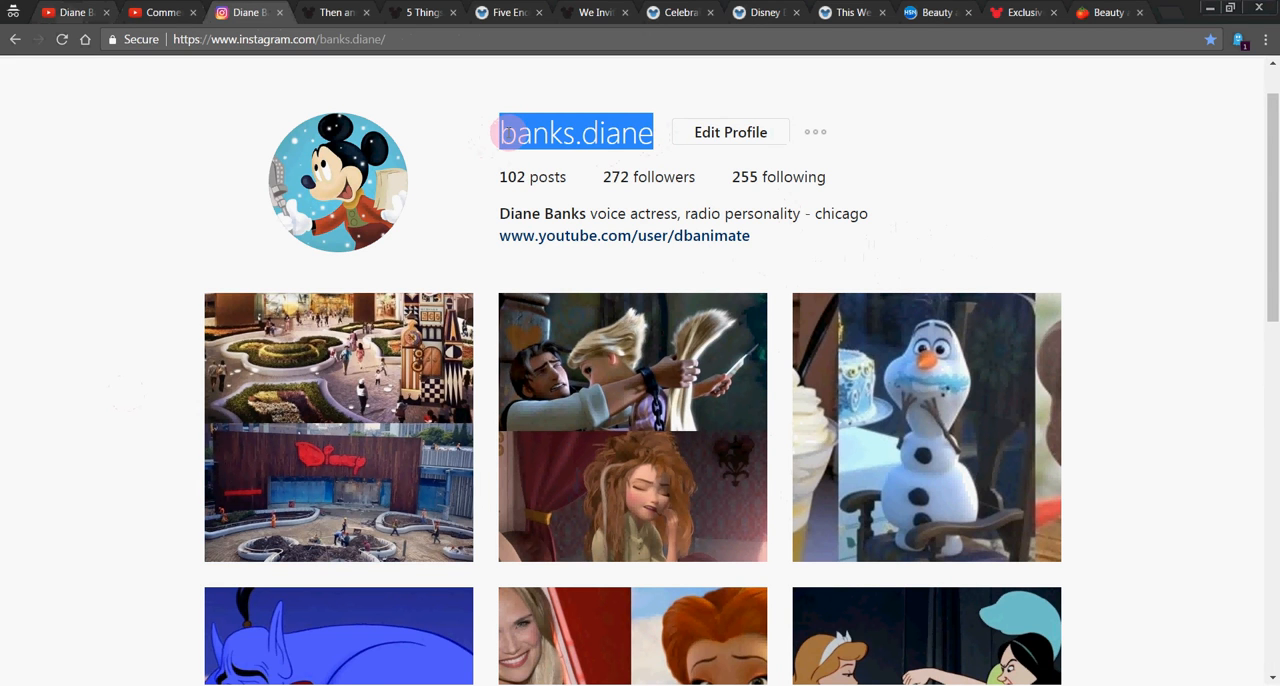
pyautogui.click(336, 12)
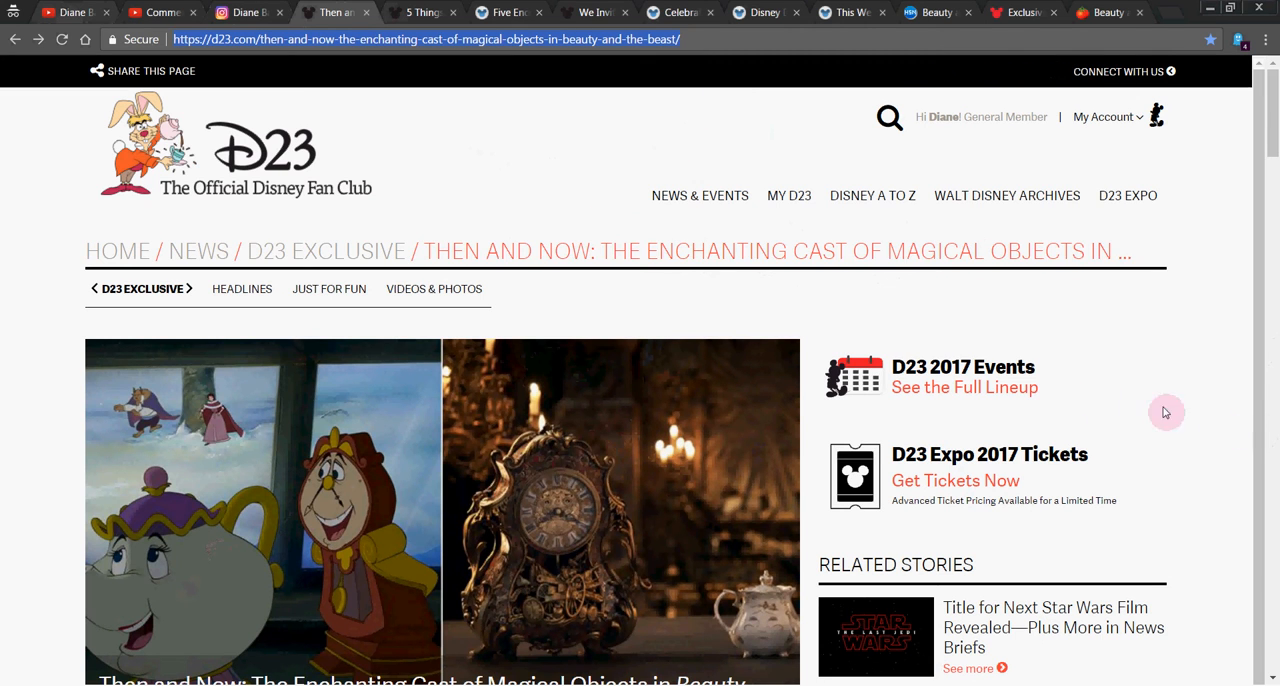
pyautogui.moveTo(576, 304)
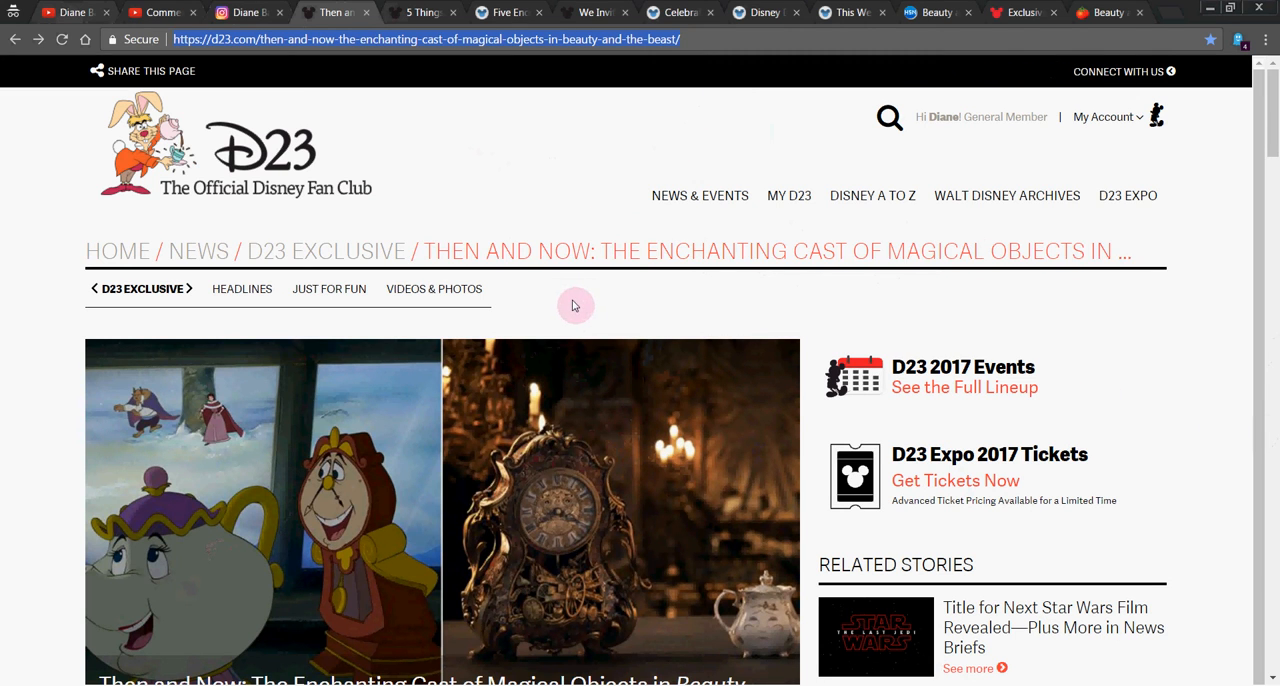
pyautogui.moveTo(1270, 218)
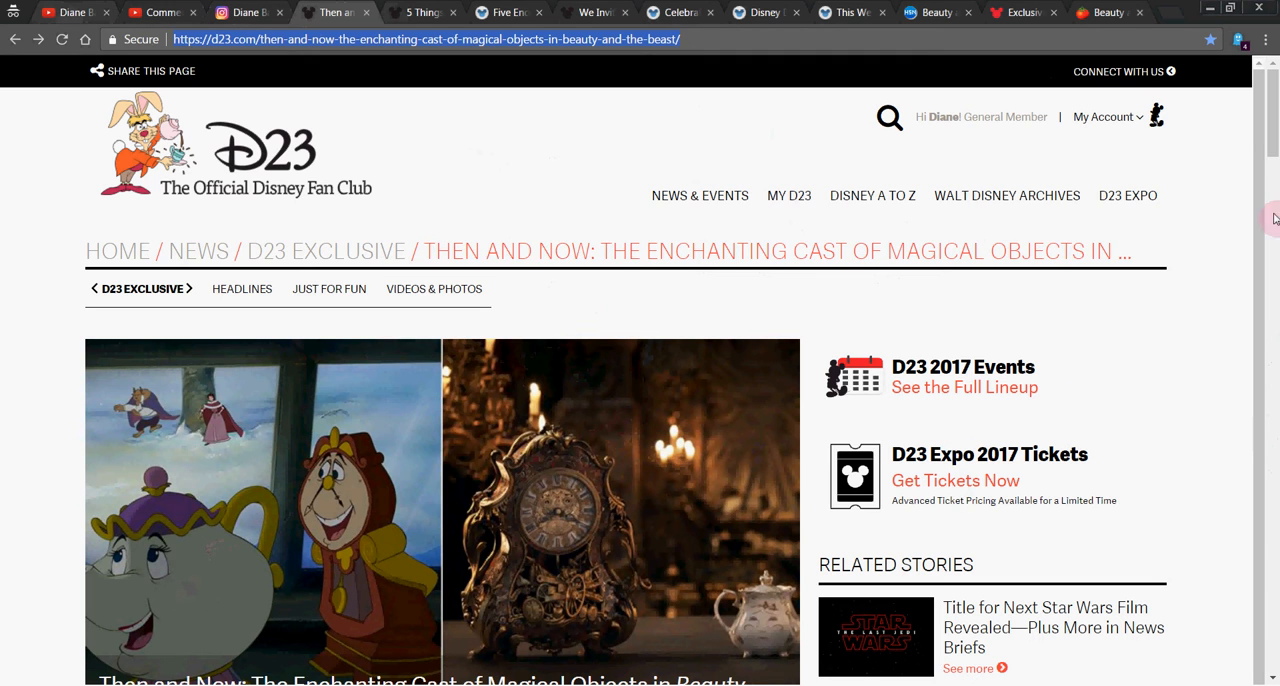
pyautogui.moveTo(1272, 136)
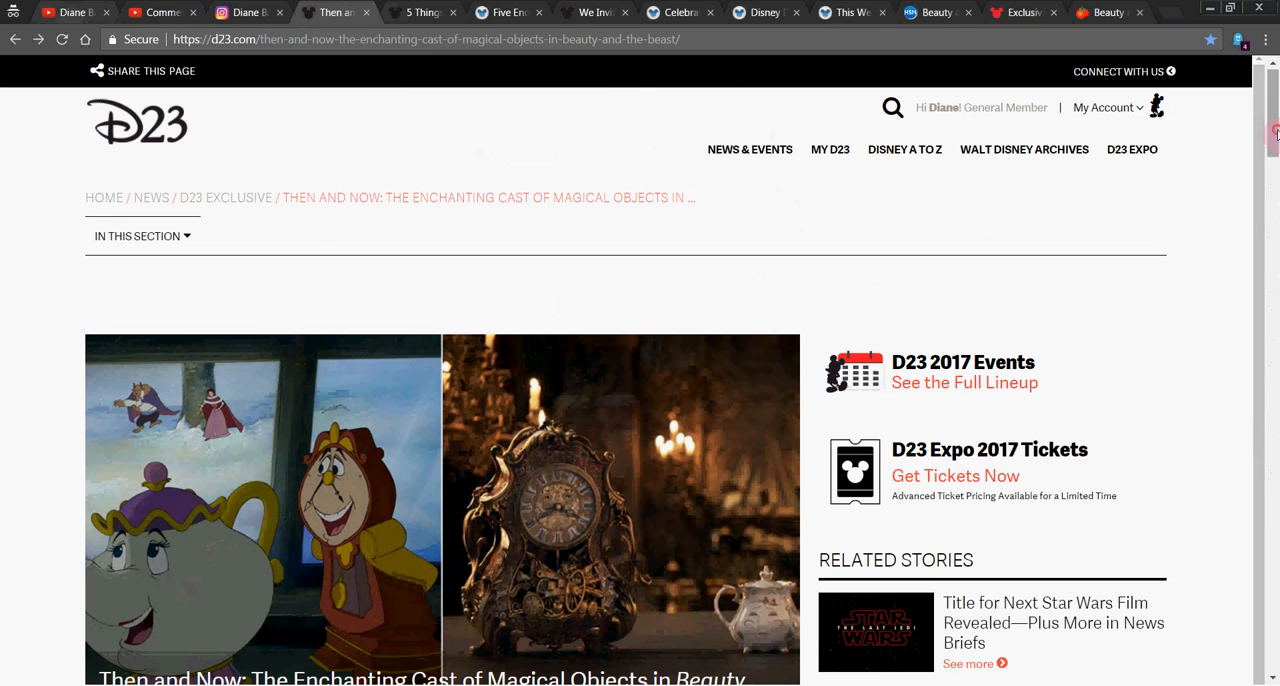
# Scroll the Then and Now article down to its header image, byline and March 15, 2017 date.
pyautogui.scroll(-3)
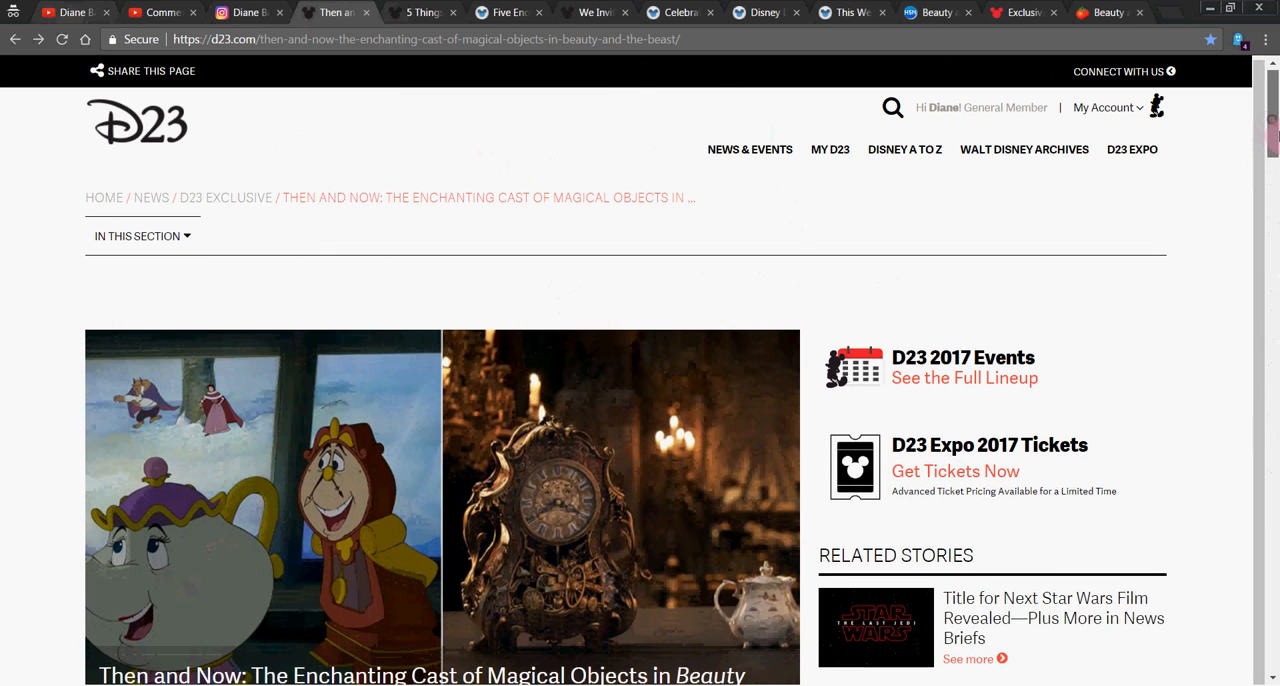
pyautogui.scroll(-3)
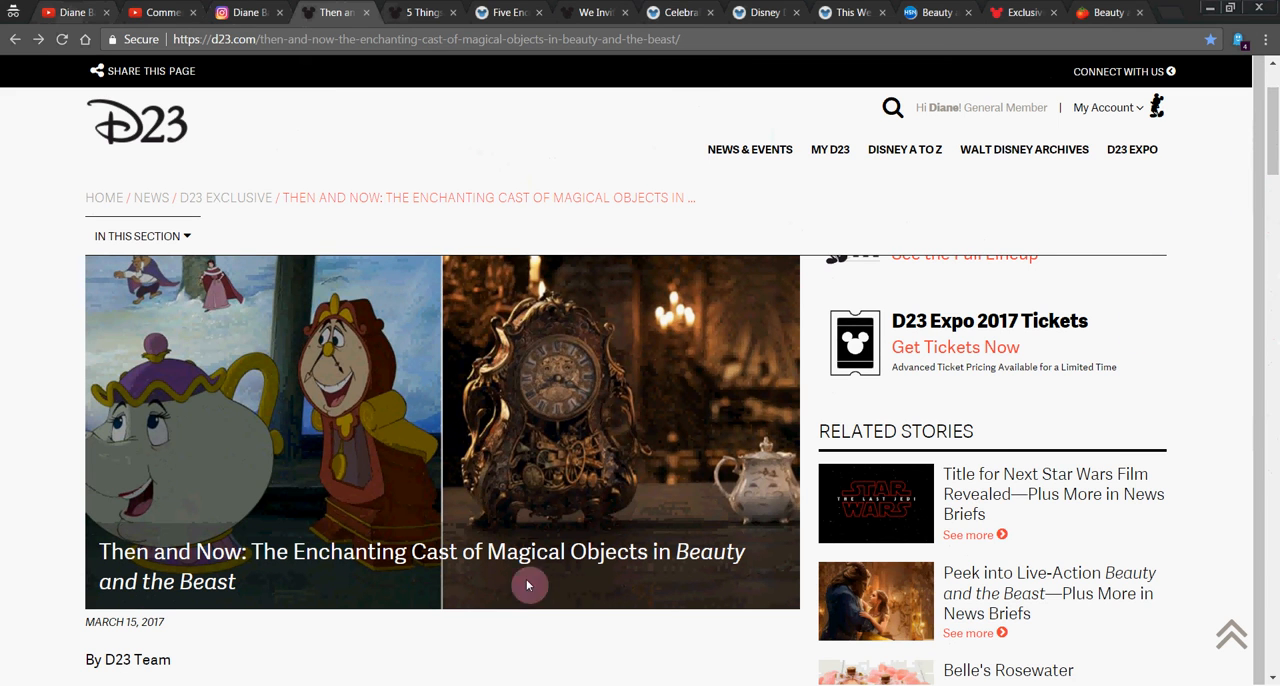
pyautogui.moveTo(592, 478)
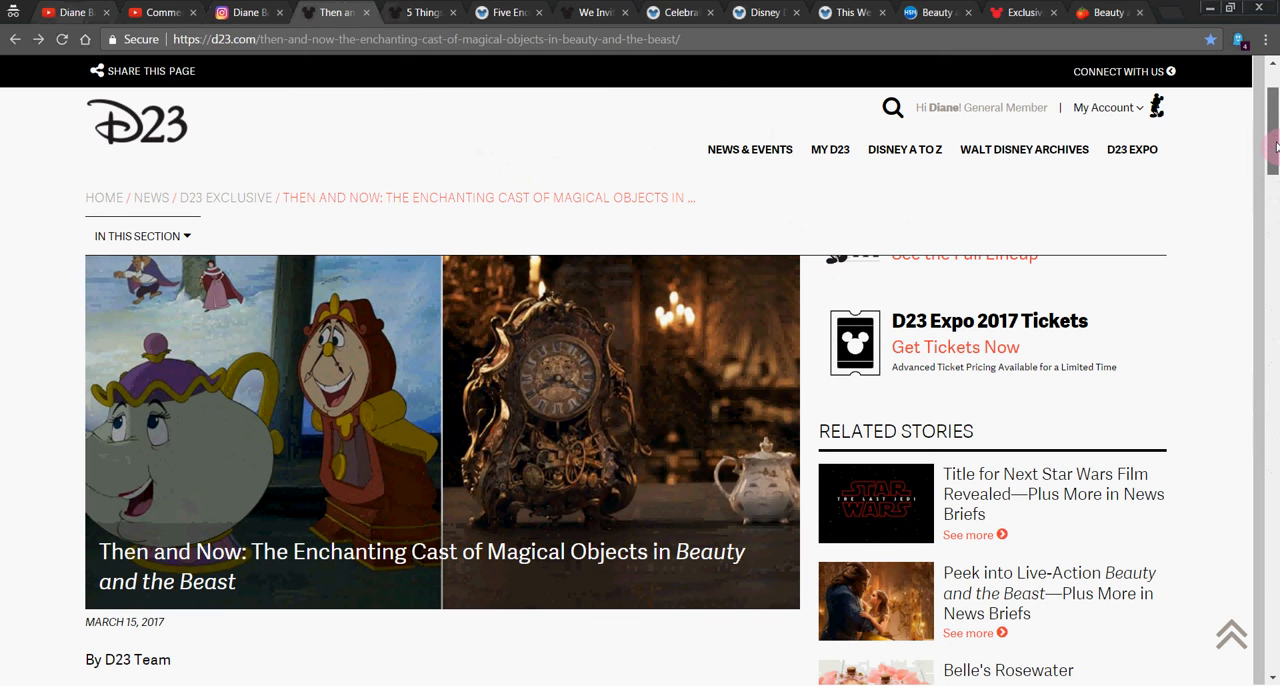
# Scroll through the Cogsworth and Lumière Then and Now comparisons.
pyautogui.scroll(-3)
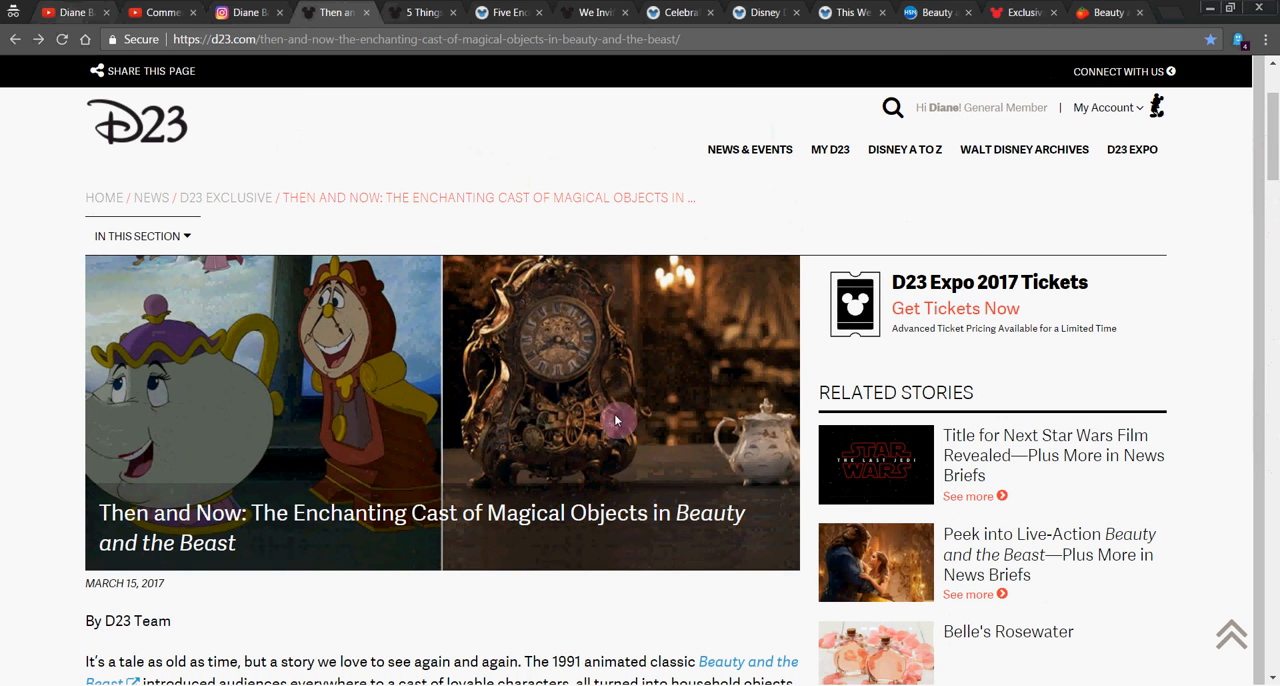
pyautogui.scroll(-3)
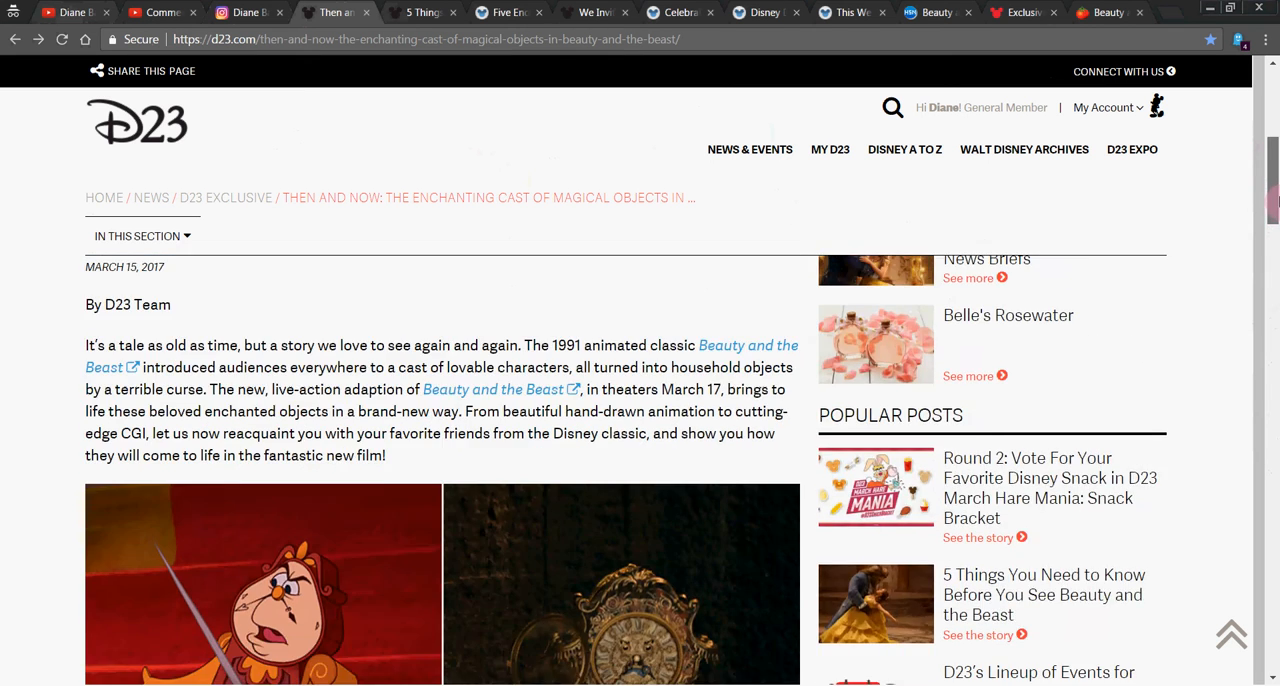
pyautogui.scroll(-3)
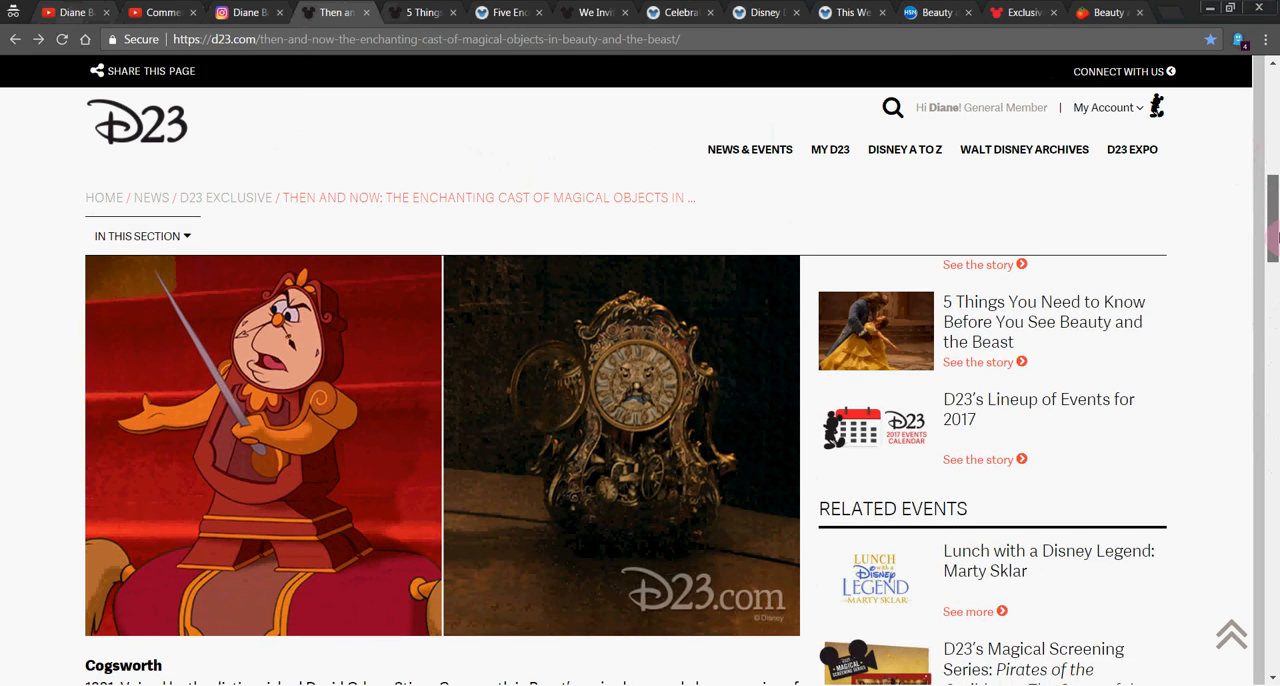
pyautogui.scroll(-3)
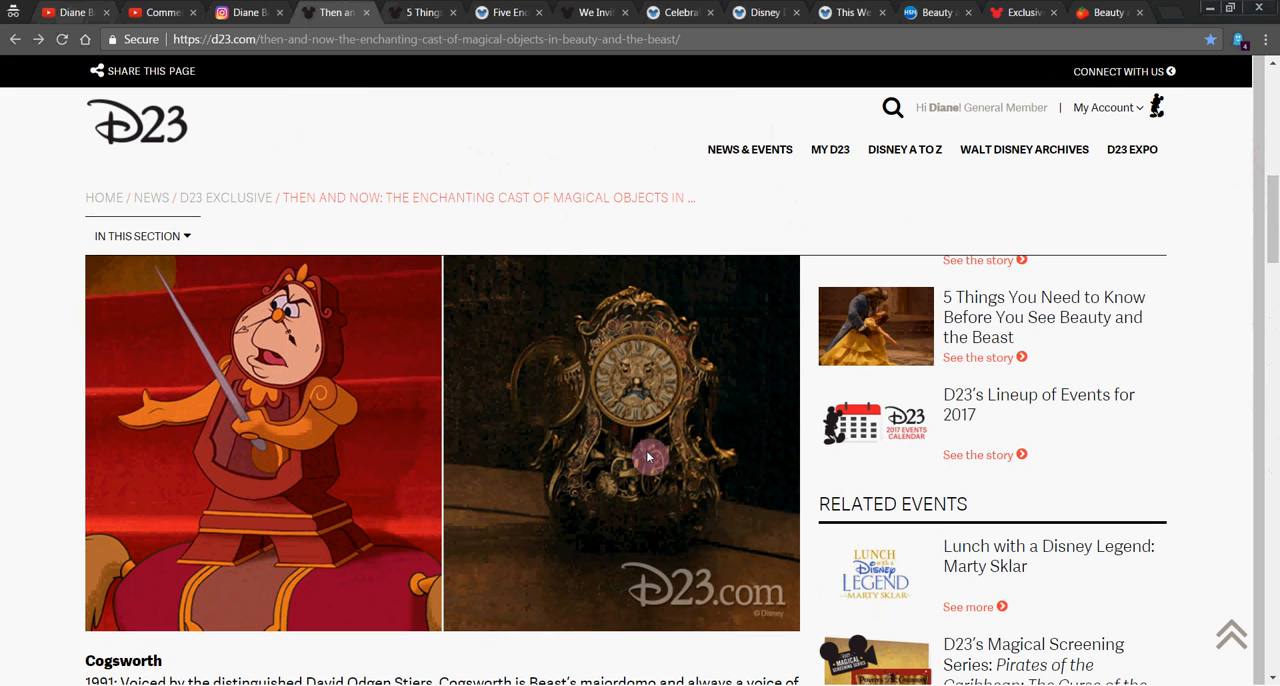
pyautogui.moveTo(164, 378)
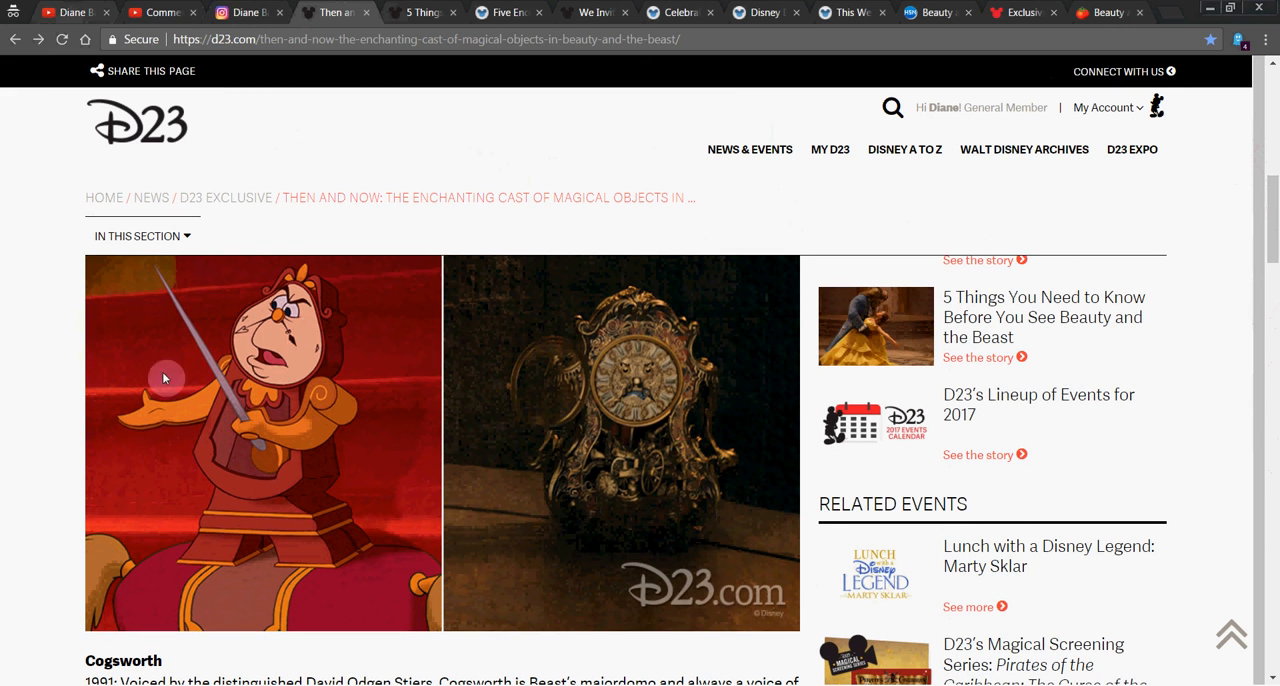
pyautogui.scroll(-3)
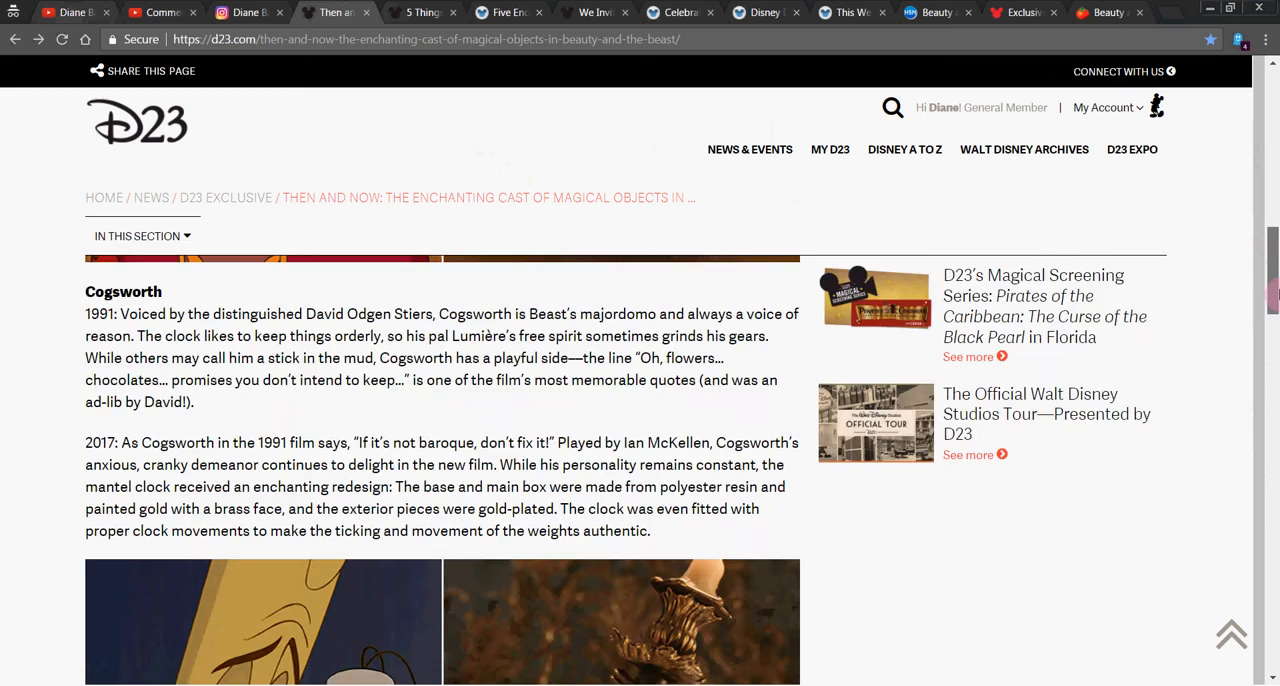
pyautogui.scroll(-3)
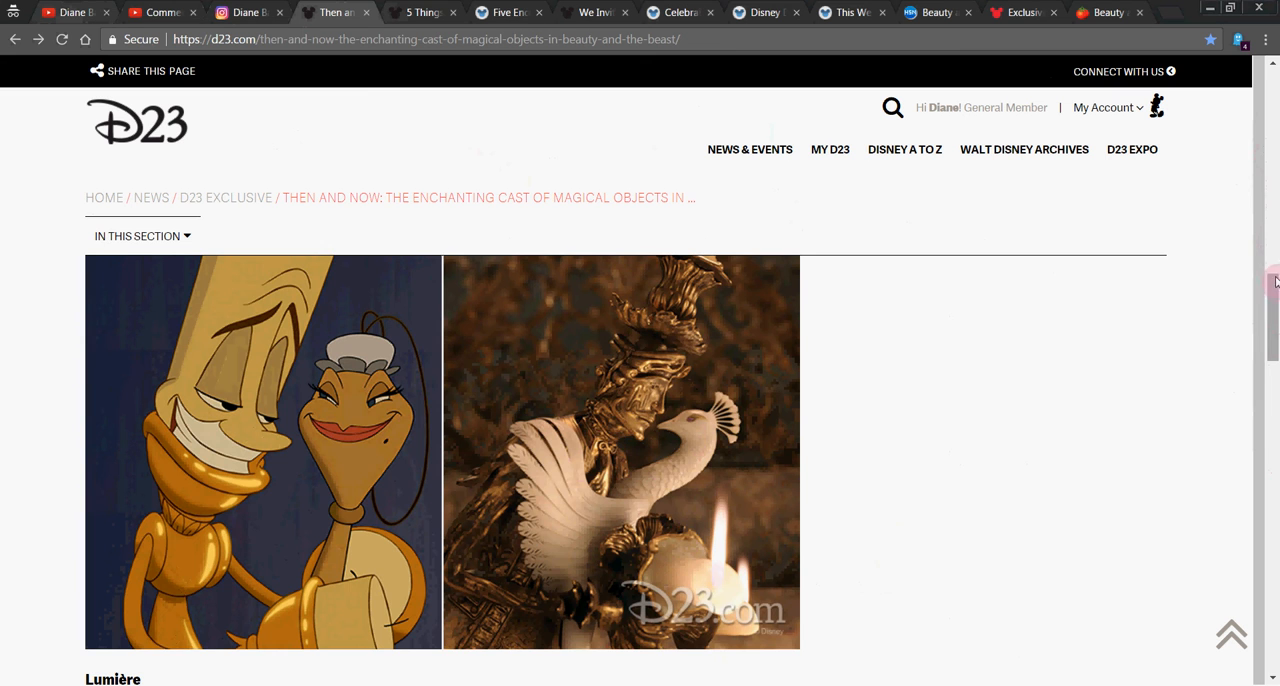
# Continue past Mrs. Potts and the Wardrobe, ending back at the article's title.
pyautogui.scroll(-3)
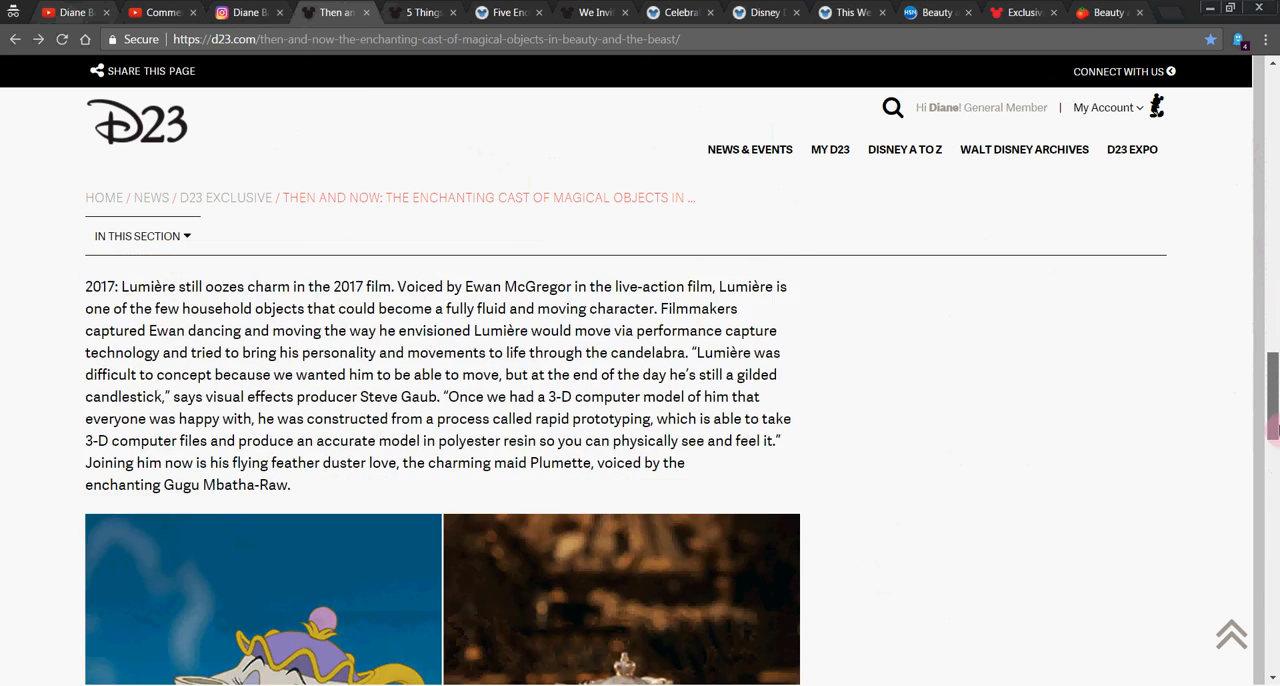
pyautogui.scroll(-3)
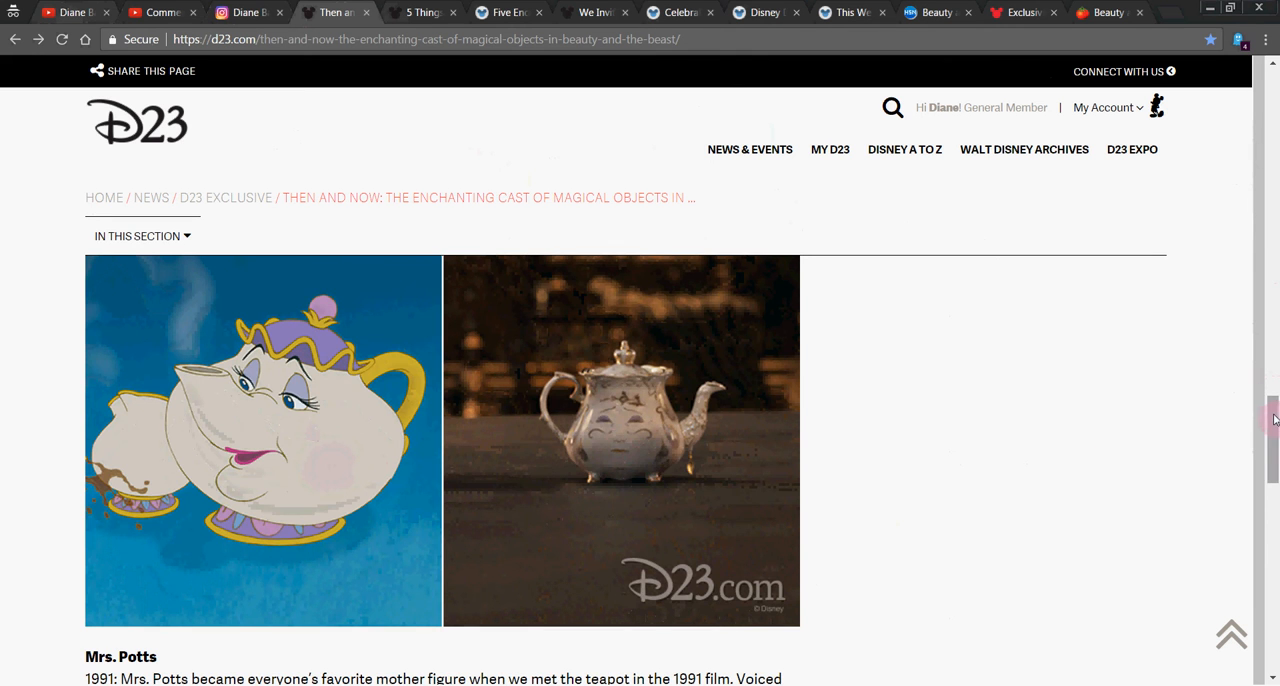
pyautogui.scroll(-3)
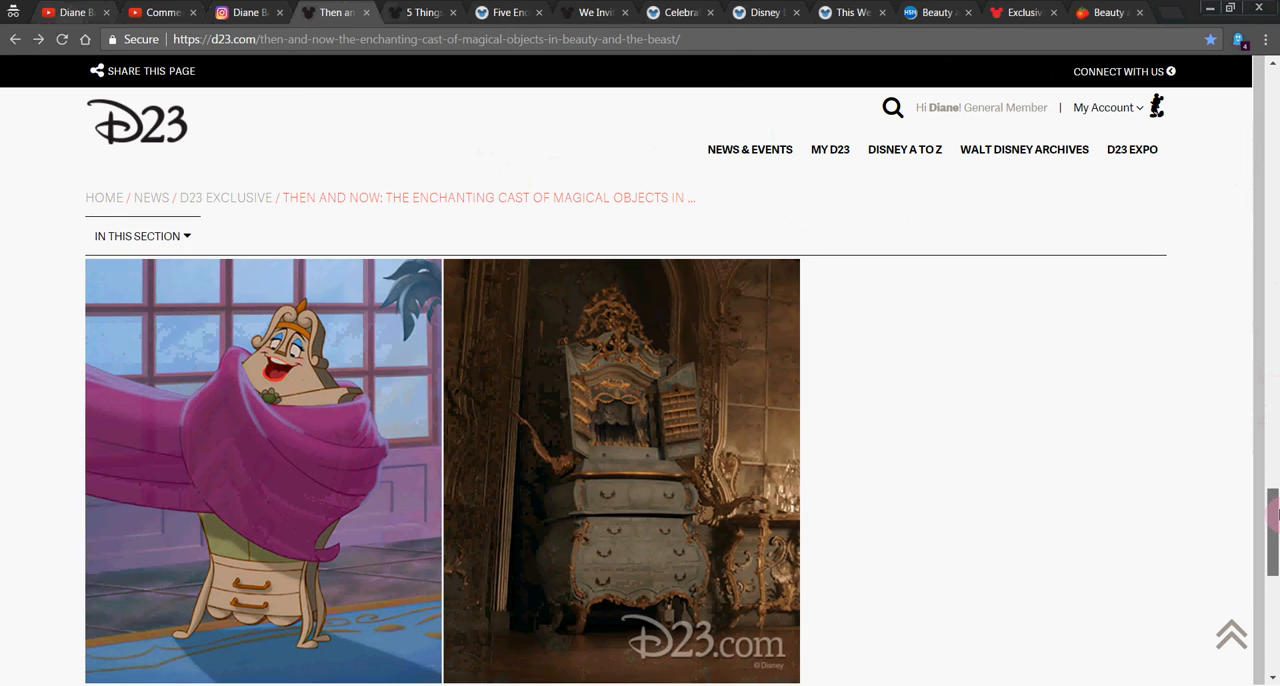
pyautogui.scroll(-3)
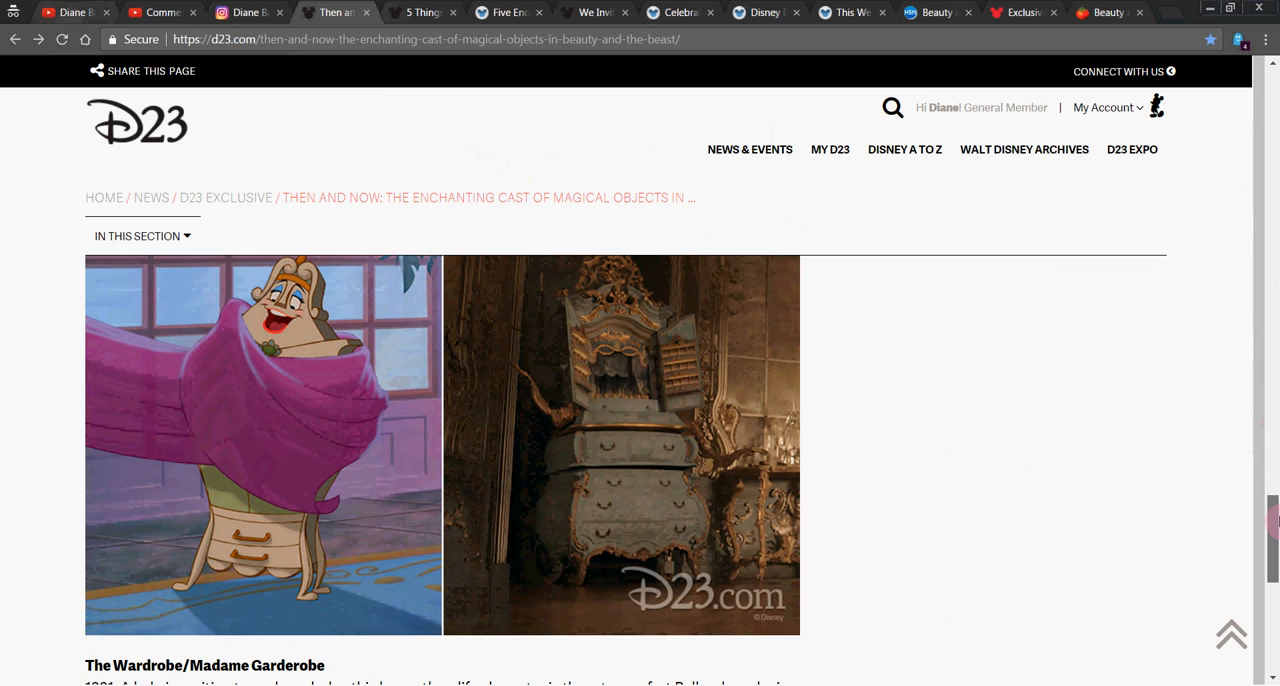
pyautogui.scroll(-3)
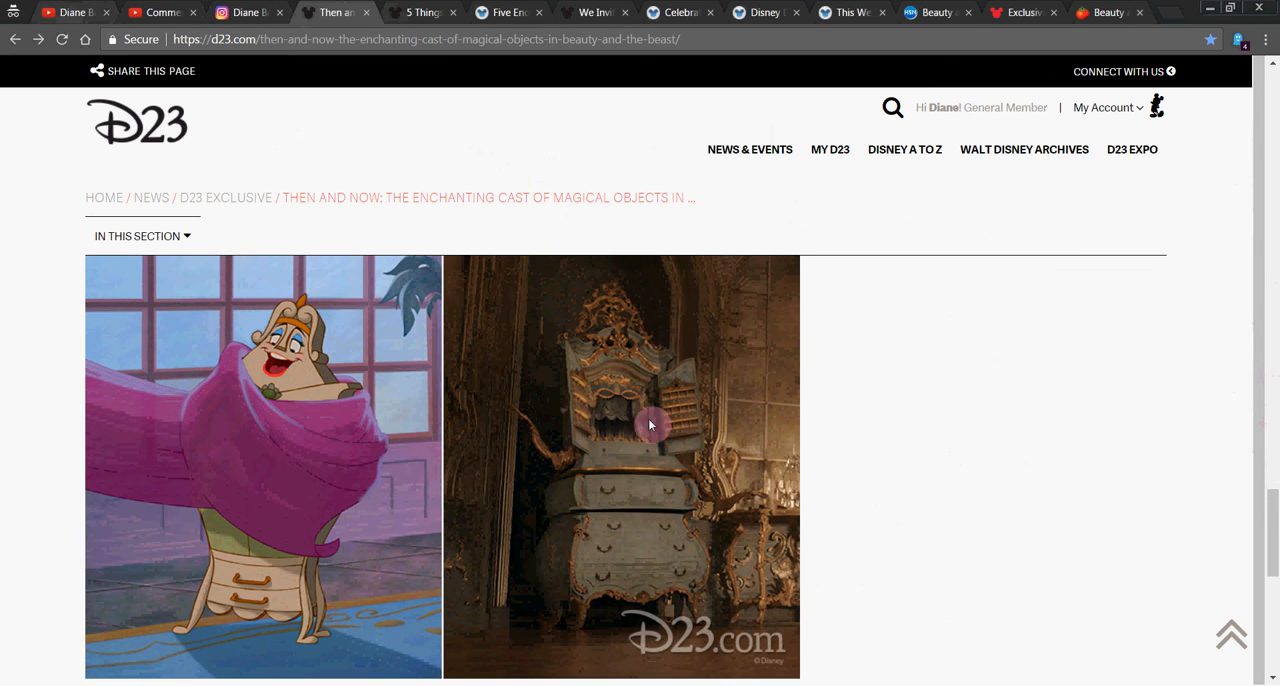
pyautogui.scroll(-3)
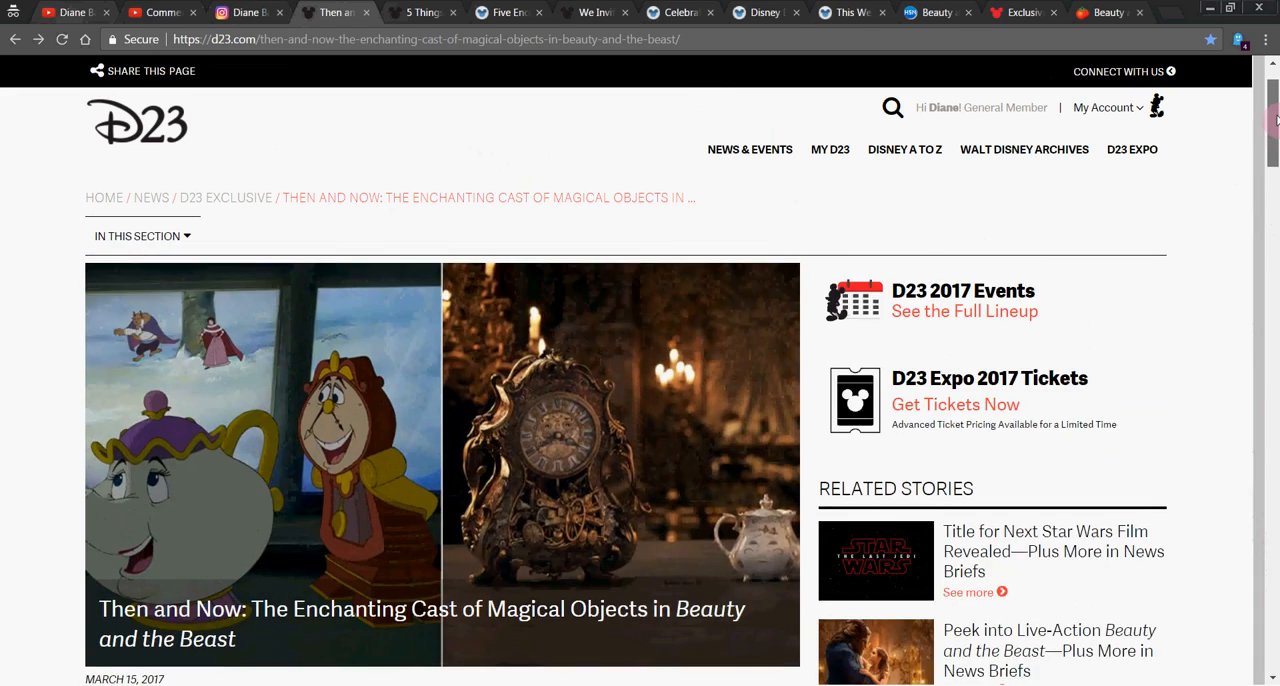
# Switch to the 5 Things You Need to Know article and scroll past its opening image.
pyautogui.click(420, 12)
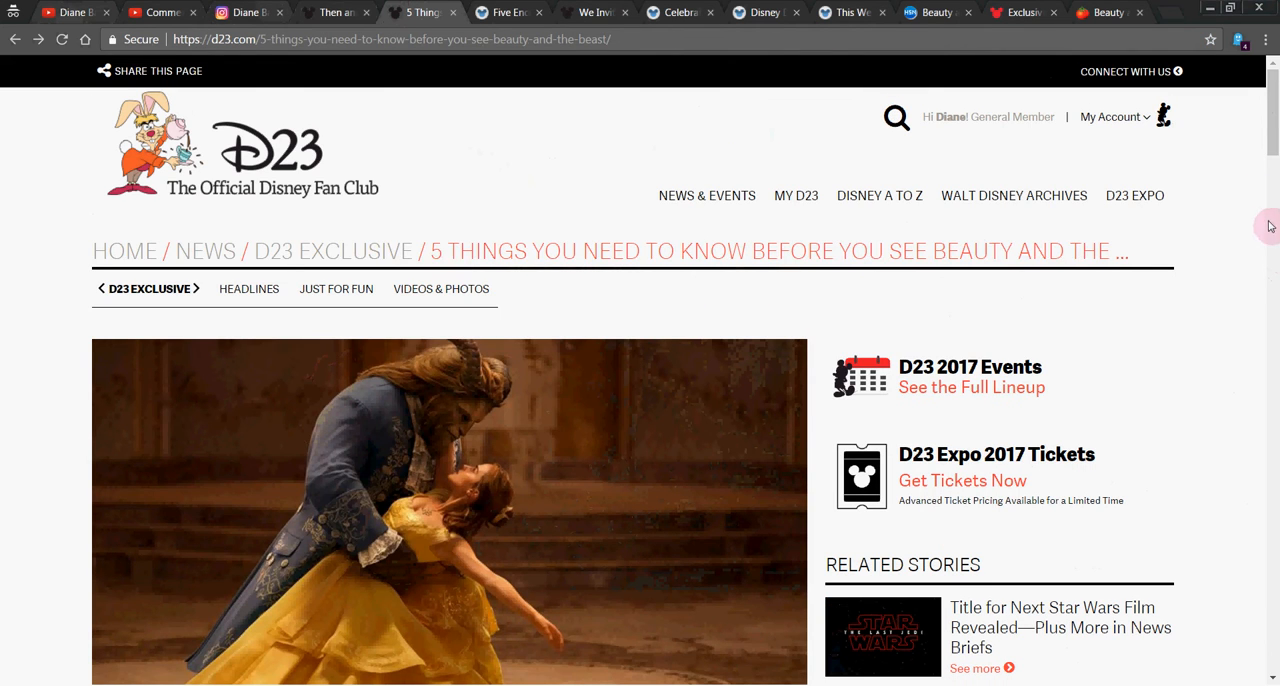
pyautogui.moveTo(1270, 268)
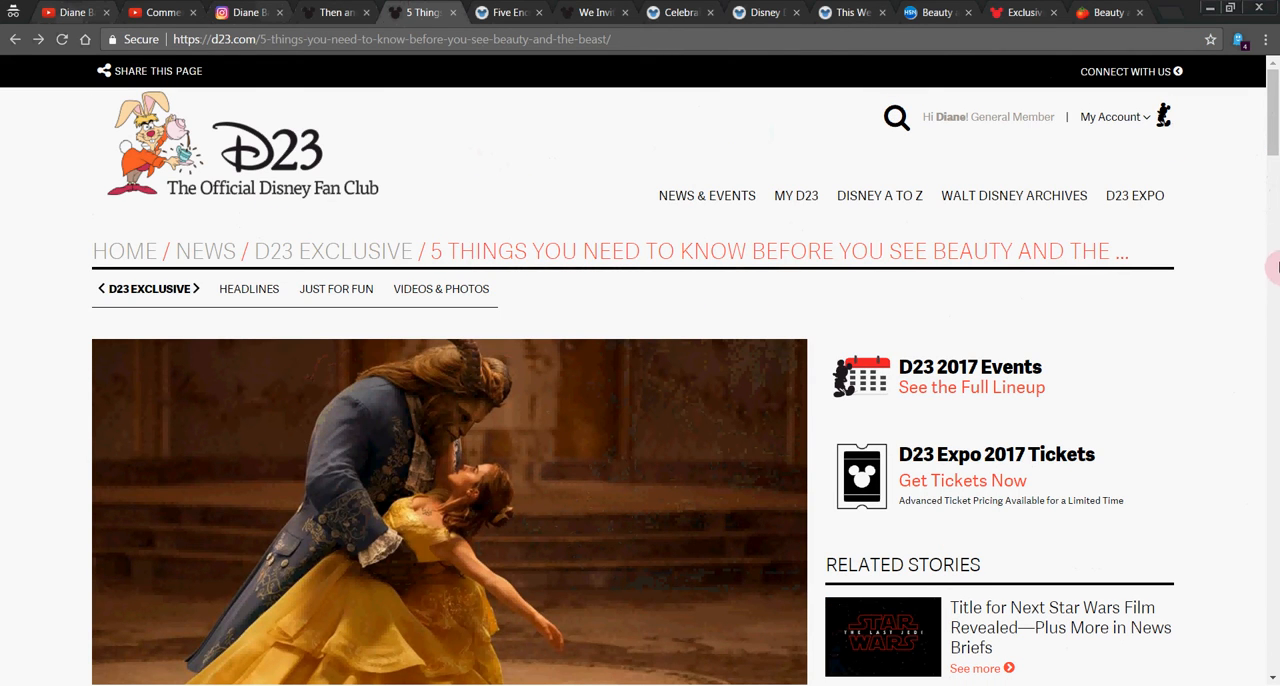
pyautogui.scroll(-3)
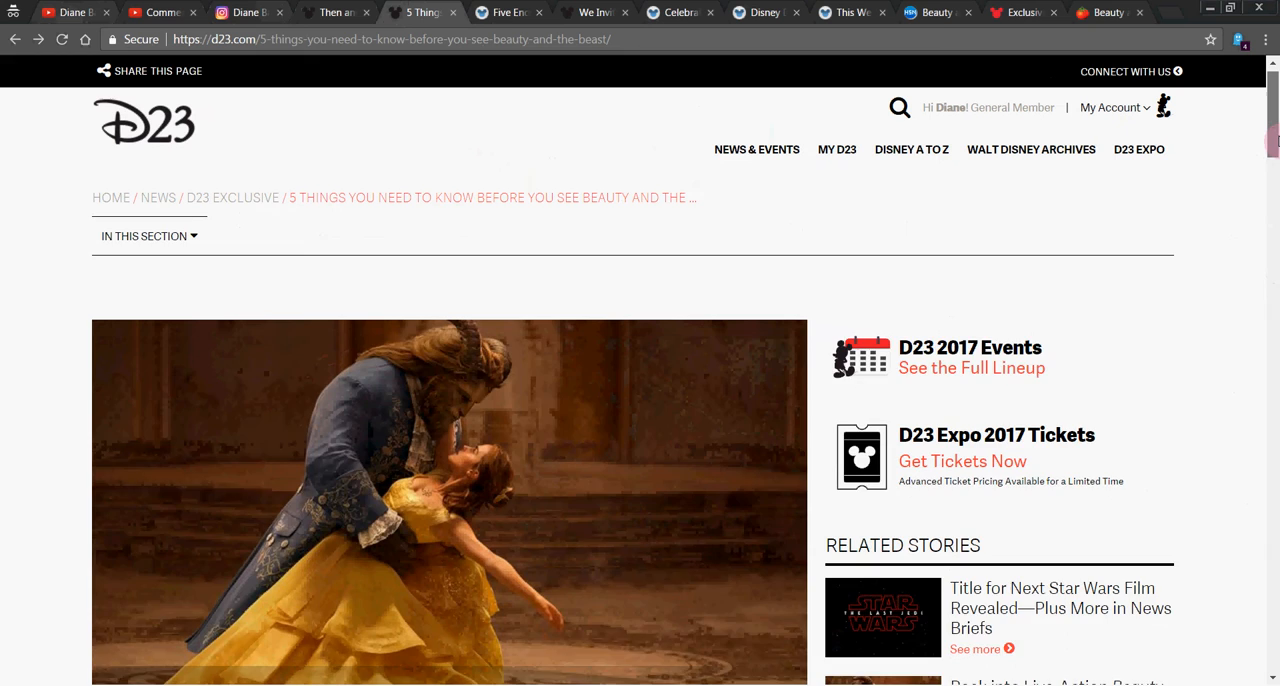
pyautogui.scroll(-3)
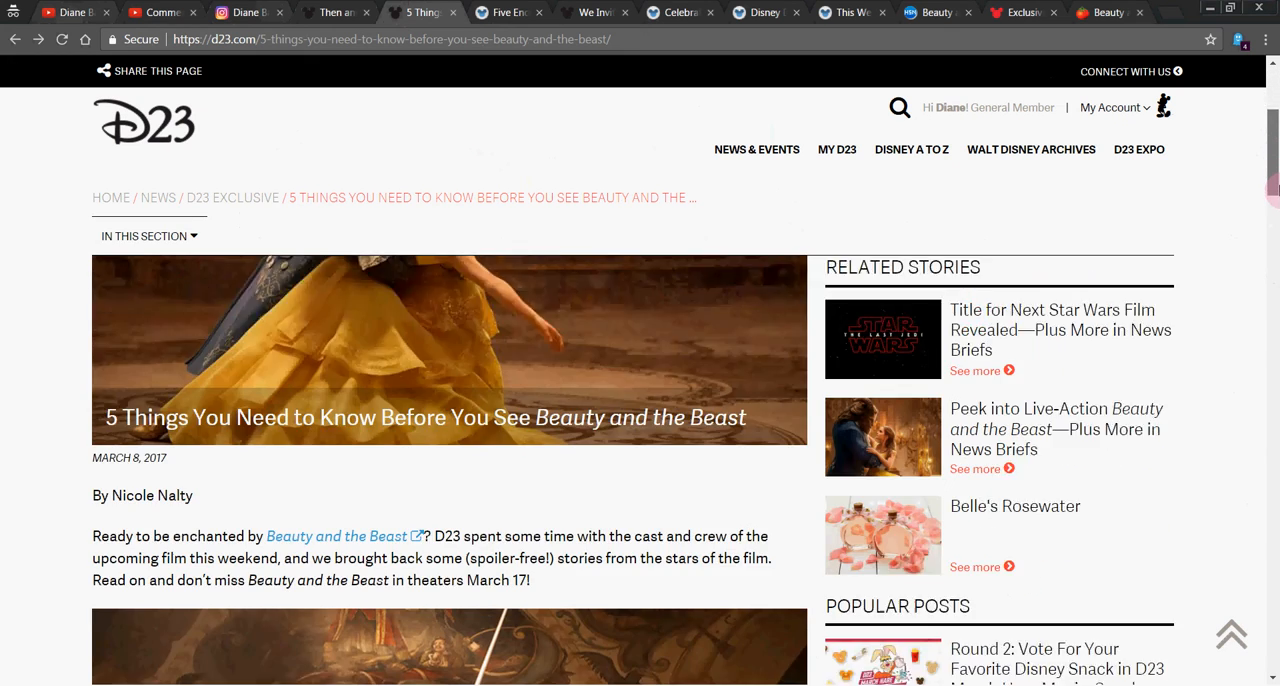
pyautogui.scroll(-3)
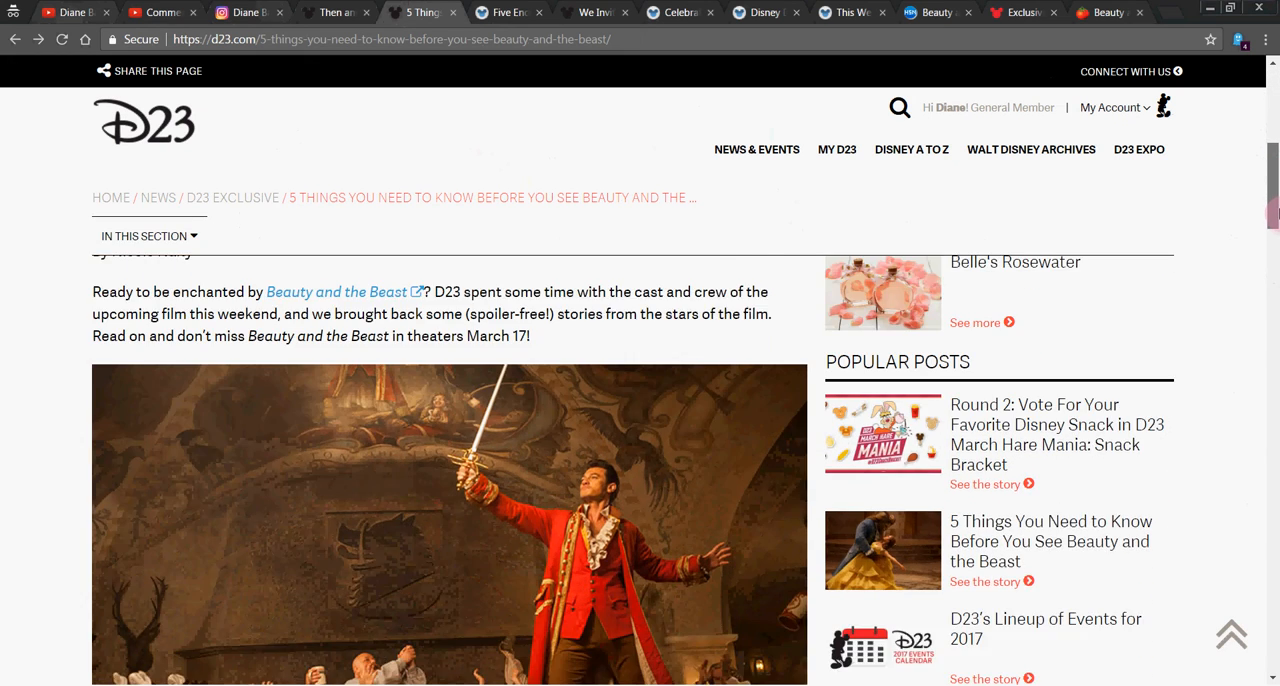
pyautogui.scroll(-3)
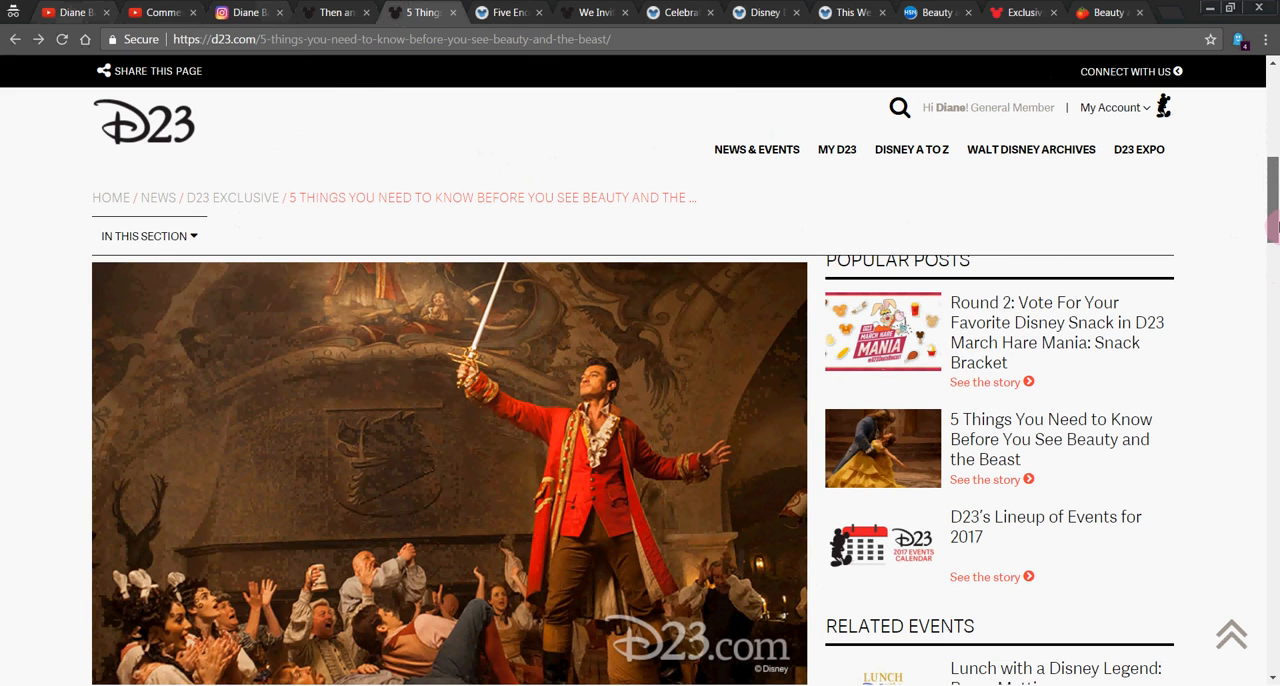
pyautogui.scroll(-3)
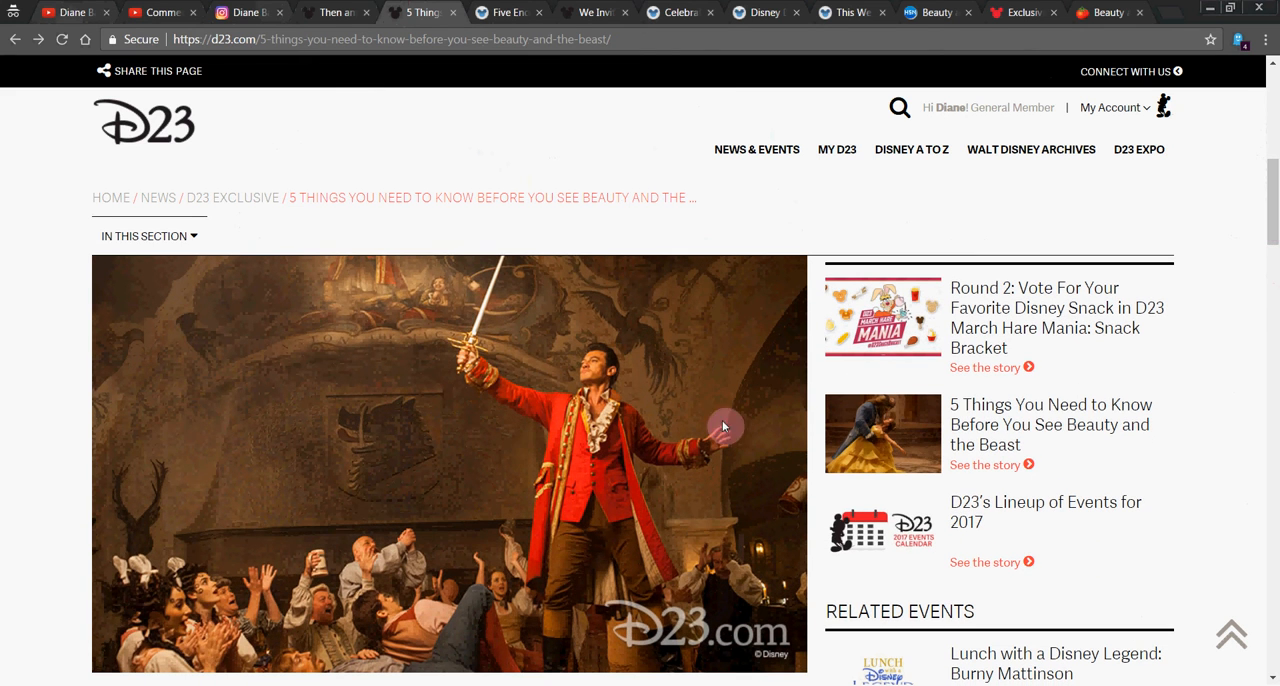
pyautogui.moveTo(508, 430)
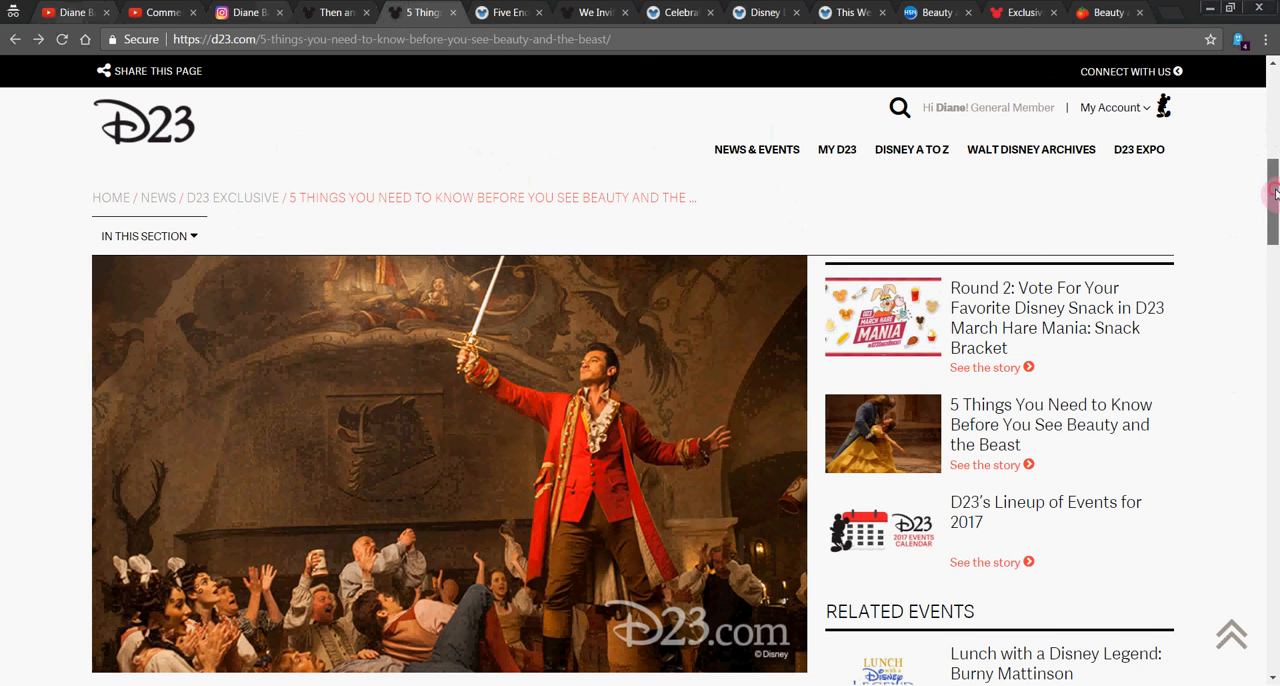
# Scroll on down the article to its first numbered point.
pyautogui.scroll(-3)
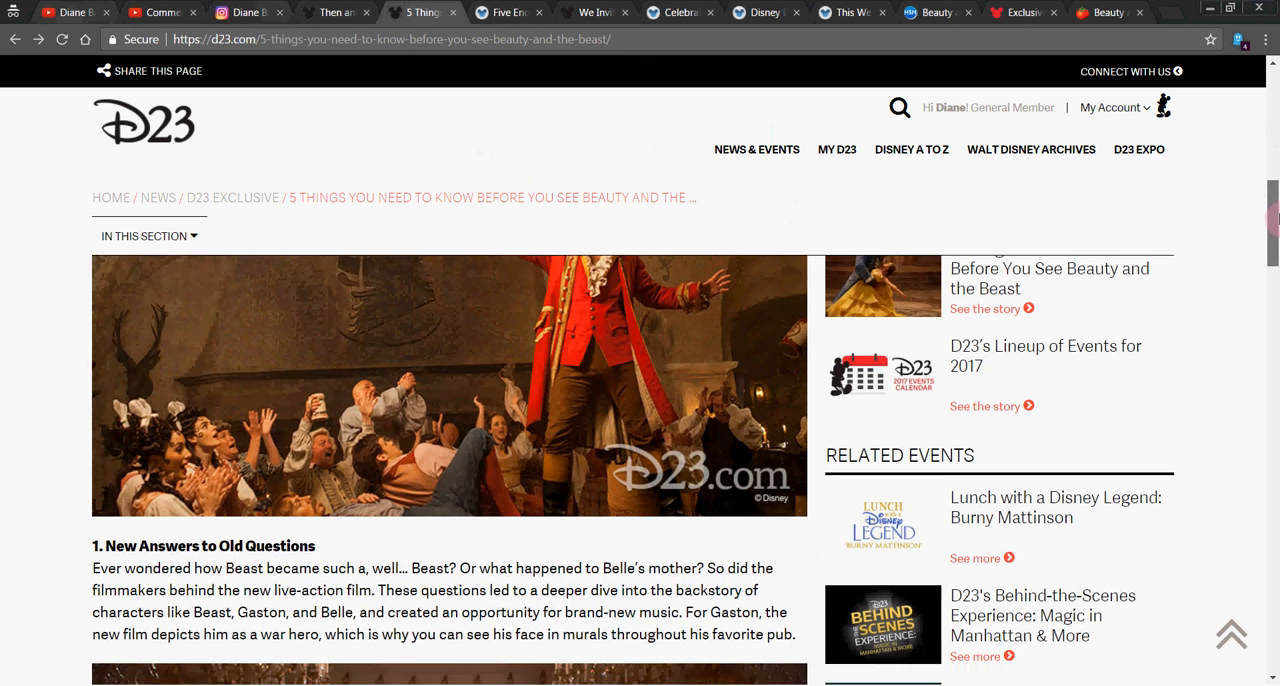
pyautogui.scroll(-3)
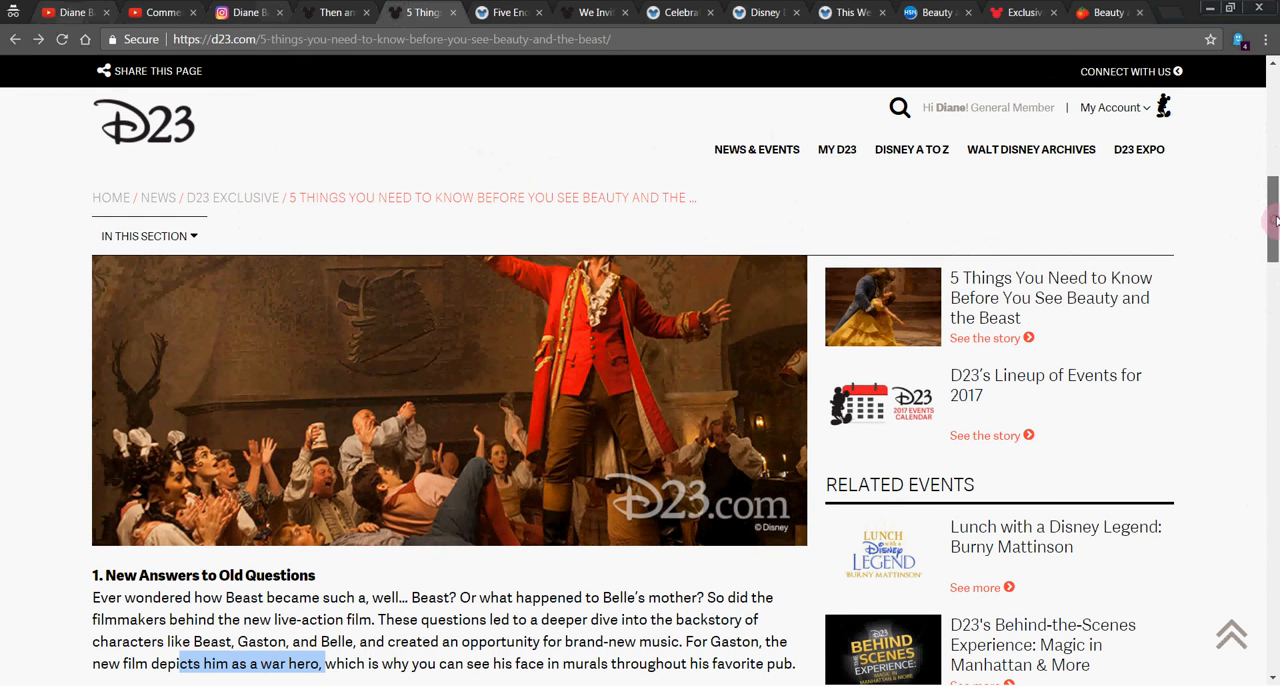
pyautogui.scroll(-3)
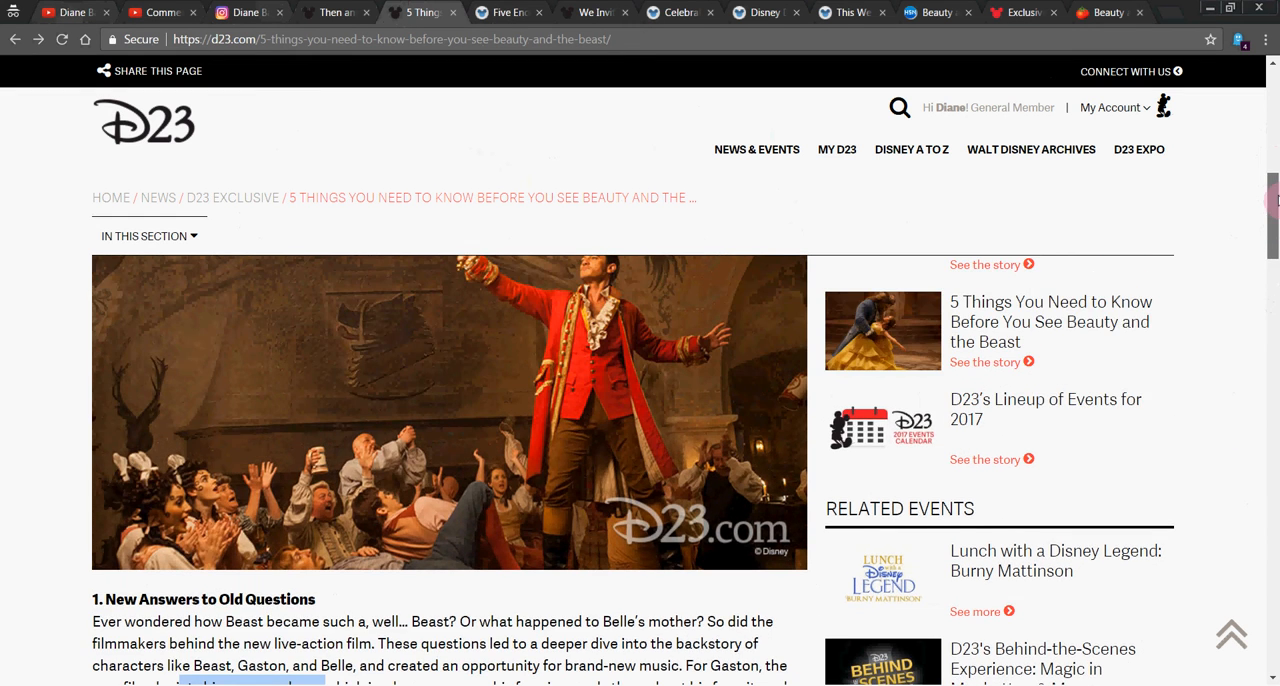
pyautogui.scroll(-3)
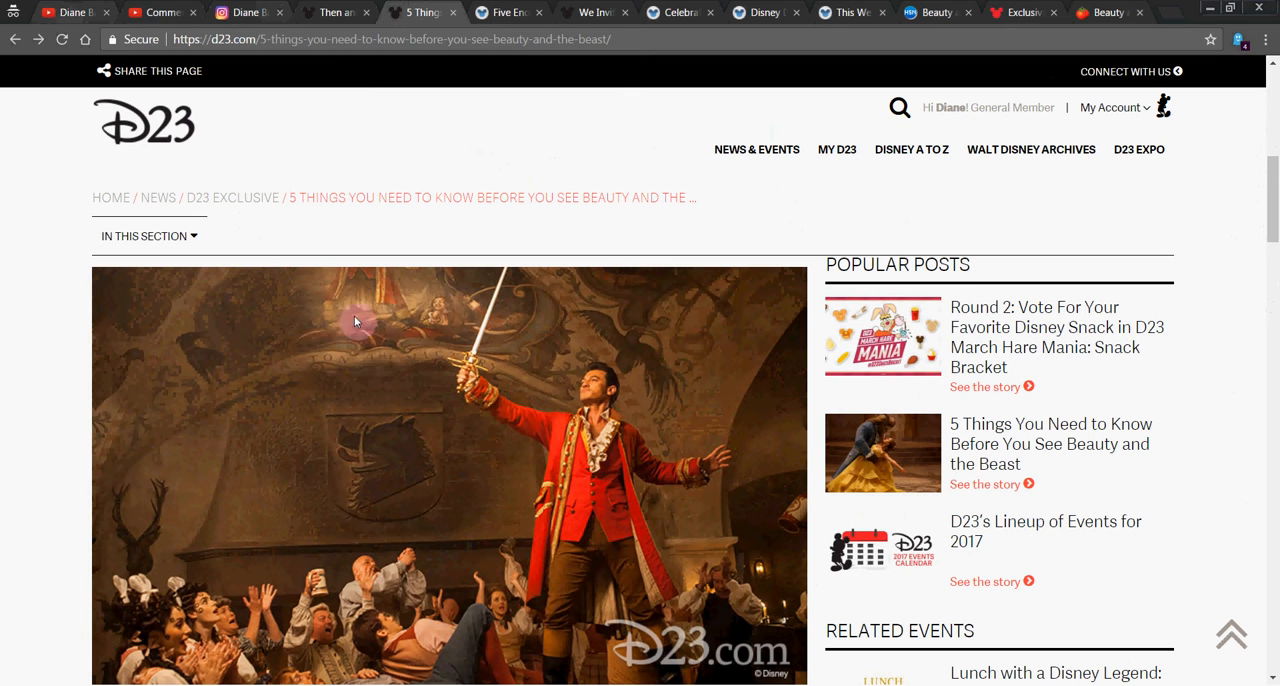
pyautogui.moveTo(164, 340)
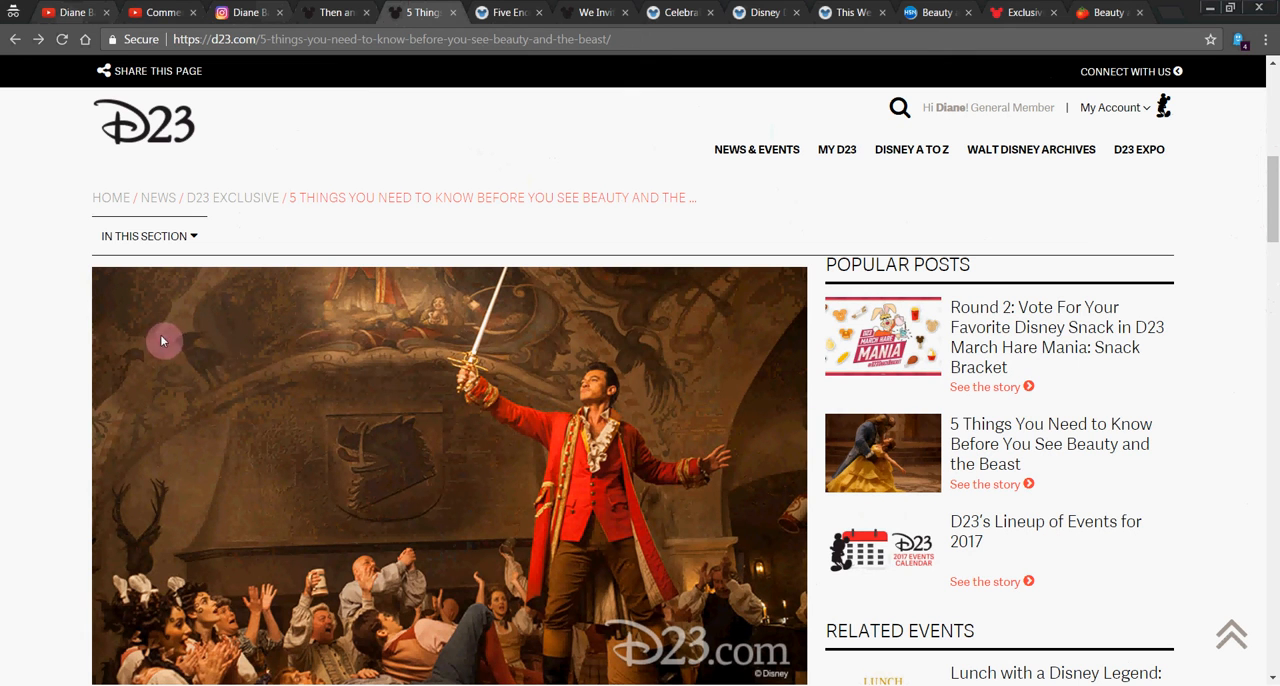
pyautogui.moveTo(760, 460)
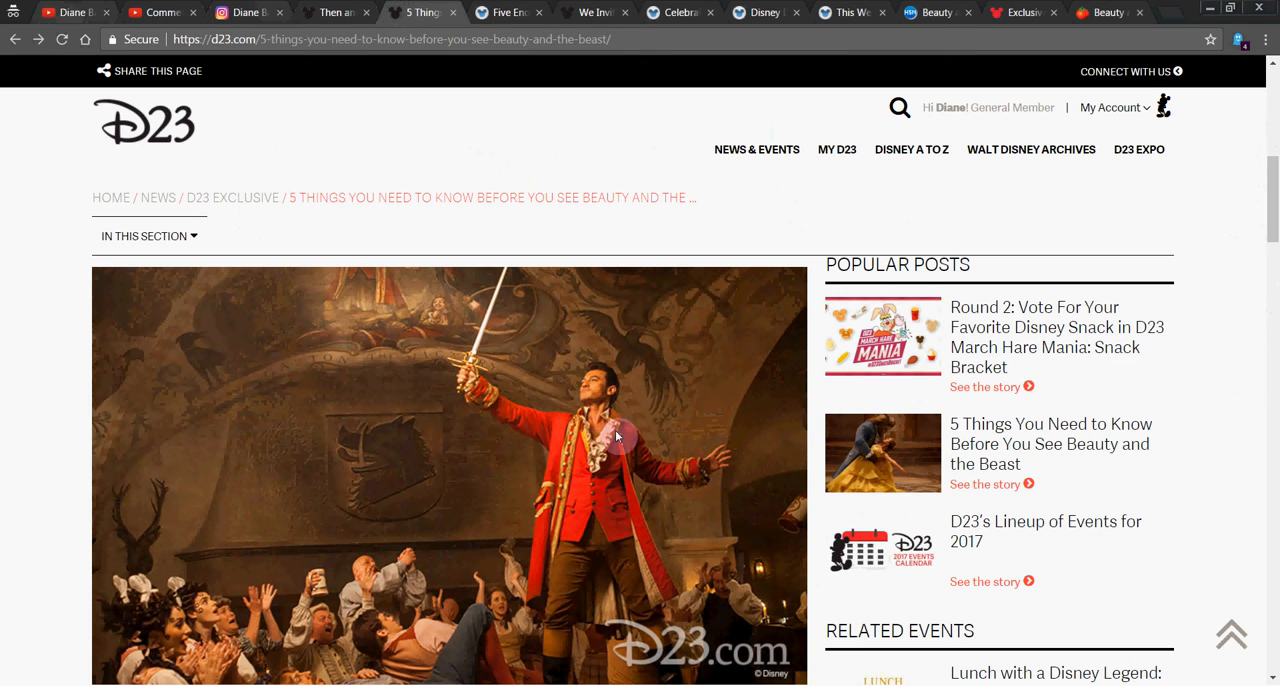
pyautogui.moveTo(1208, 326)
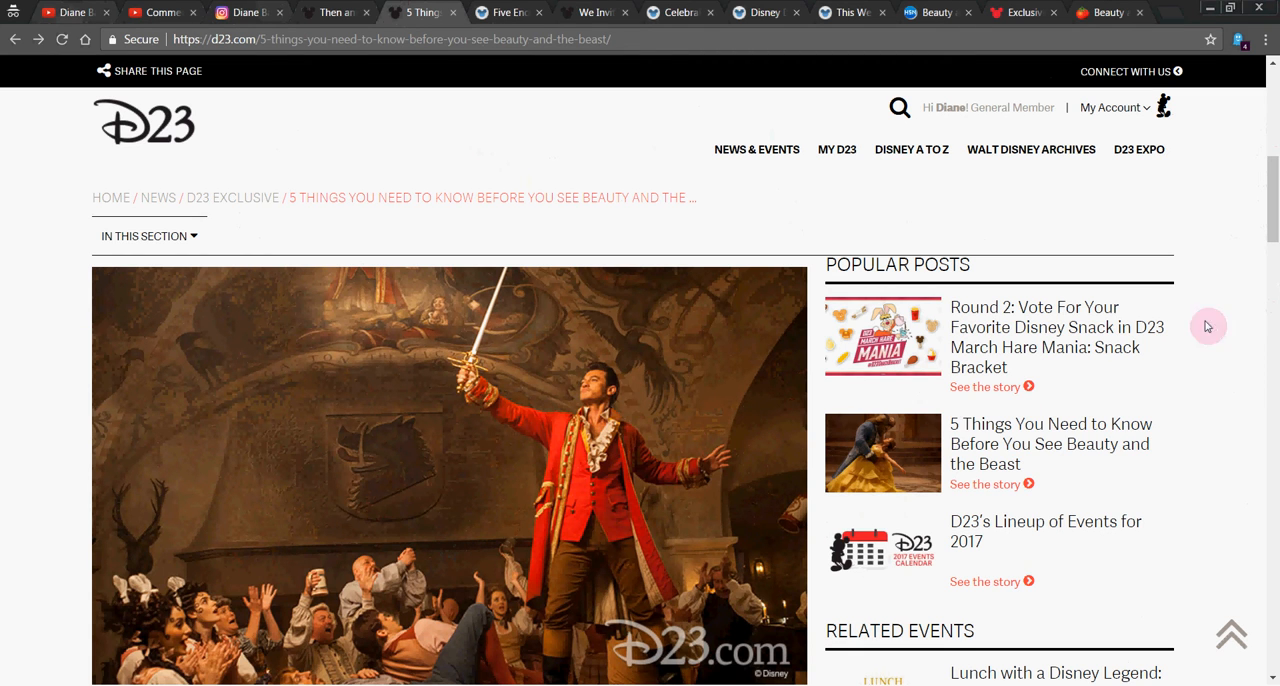
pyautogui.scroll(-3)
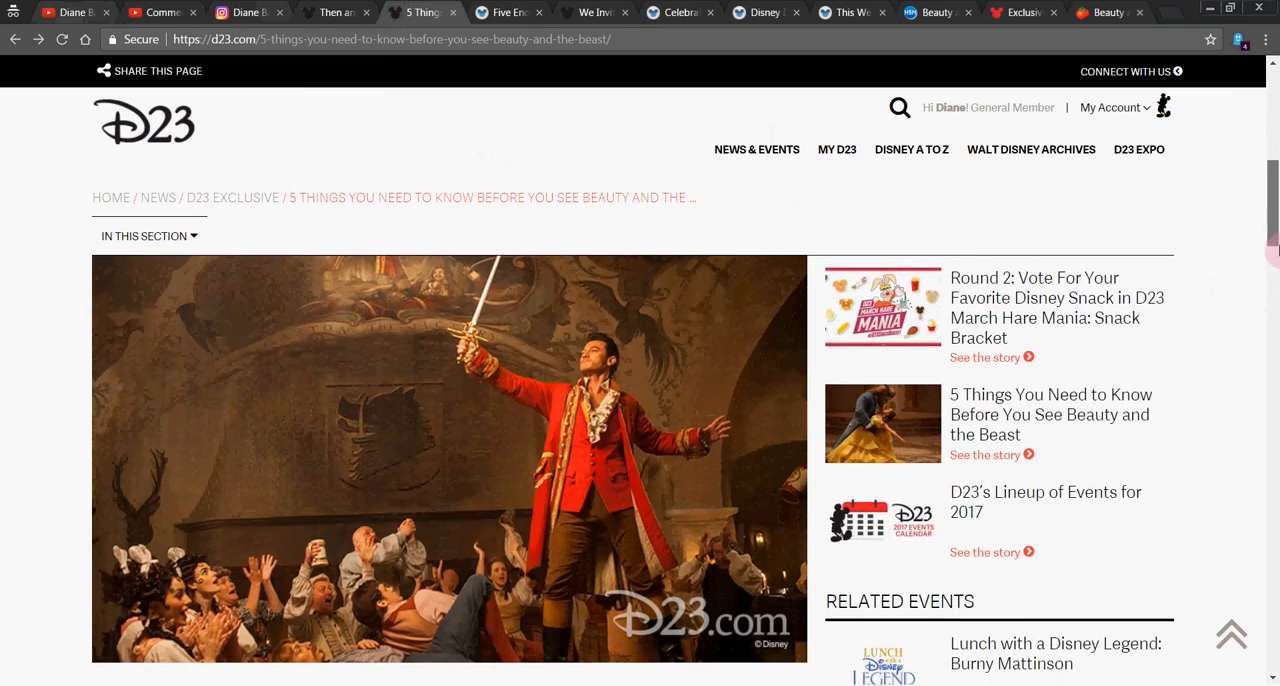
# Read past Becoming Belle to the Horsin' around with Josh Gad section, then move to the Walt Disney World blog tab.
pyautogui.scroll(-3)
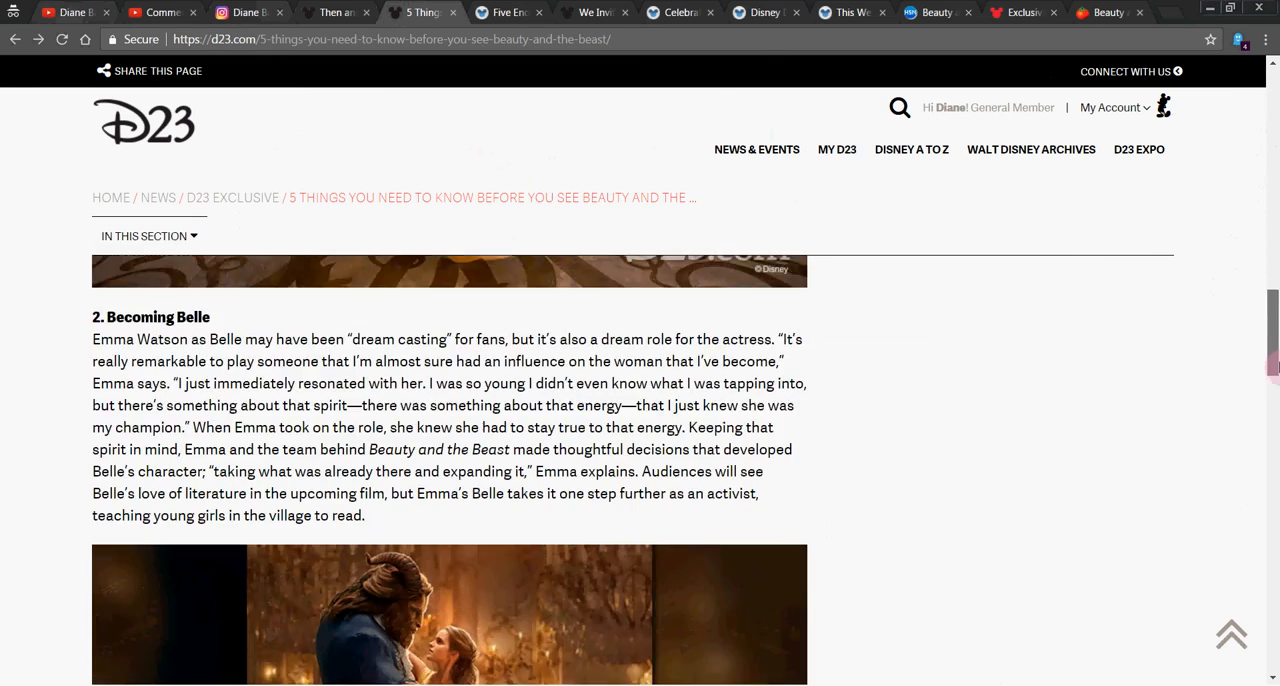
pyautogui.scroll(-3)
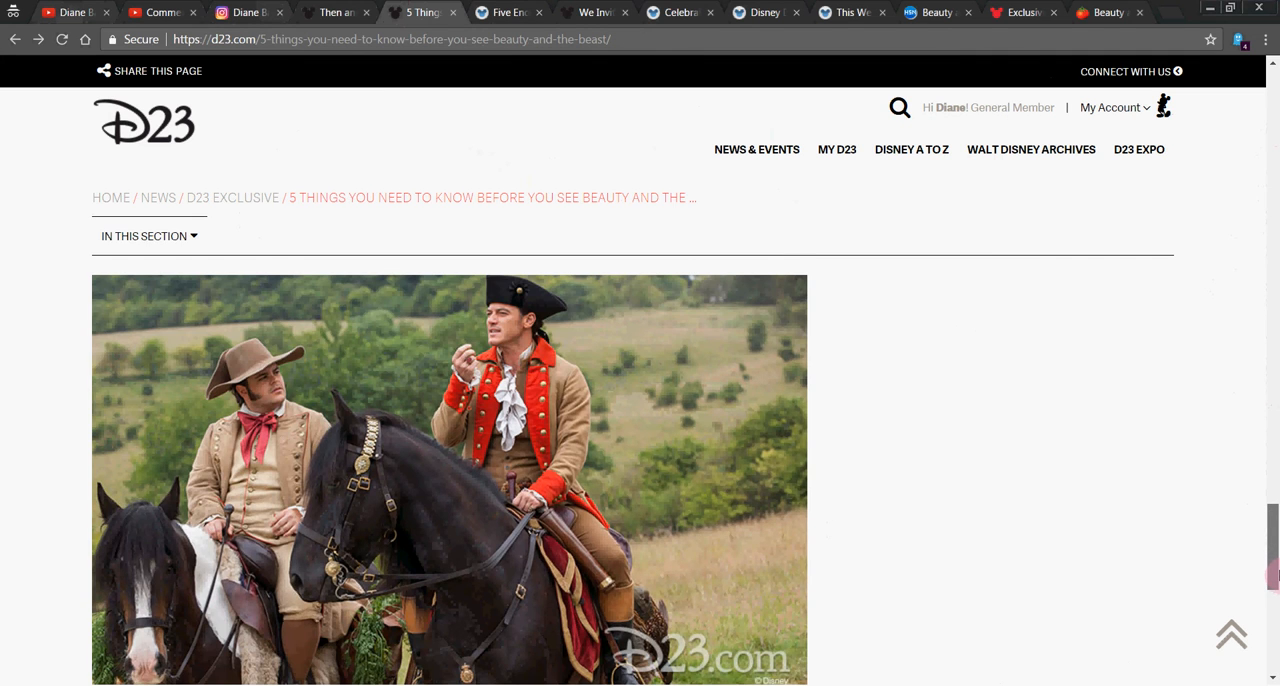
pyautogui.scroll(-3)
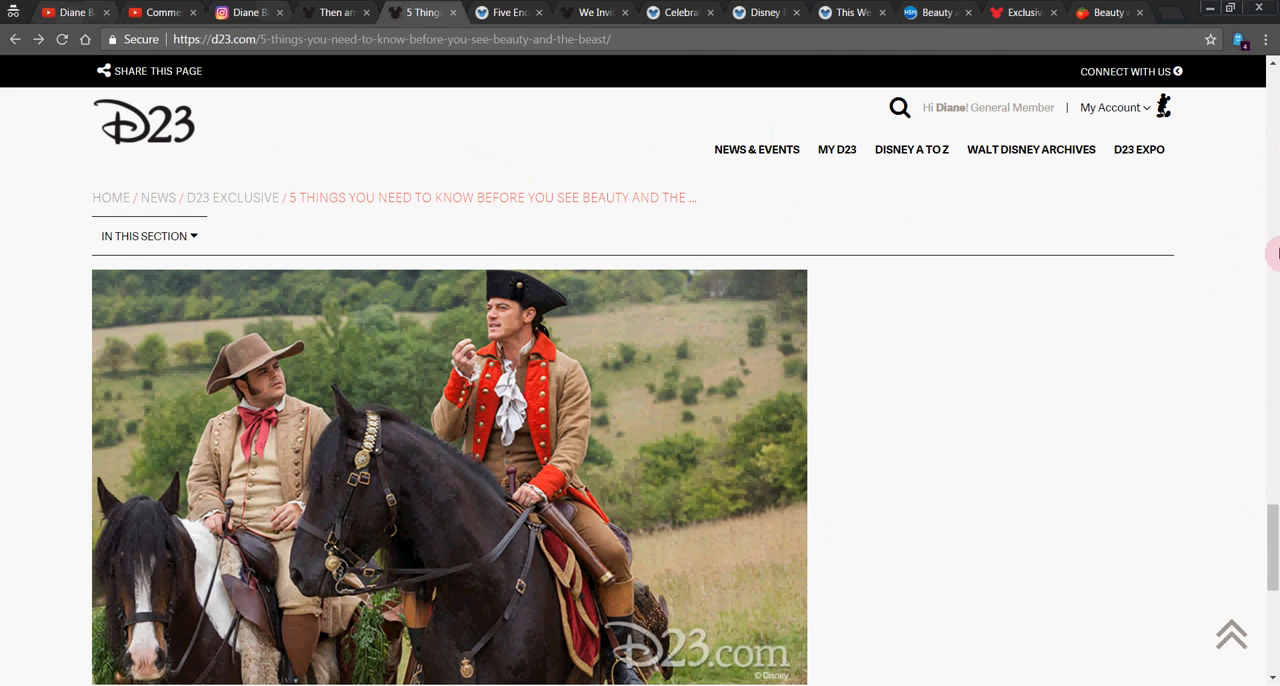
pyautogui.scroll(-3)
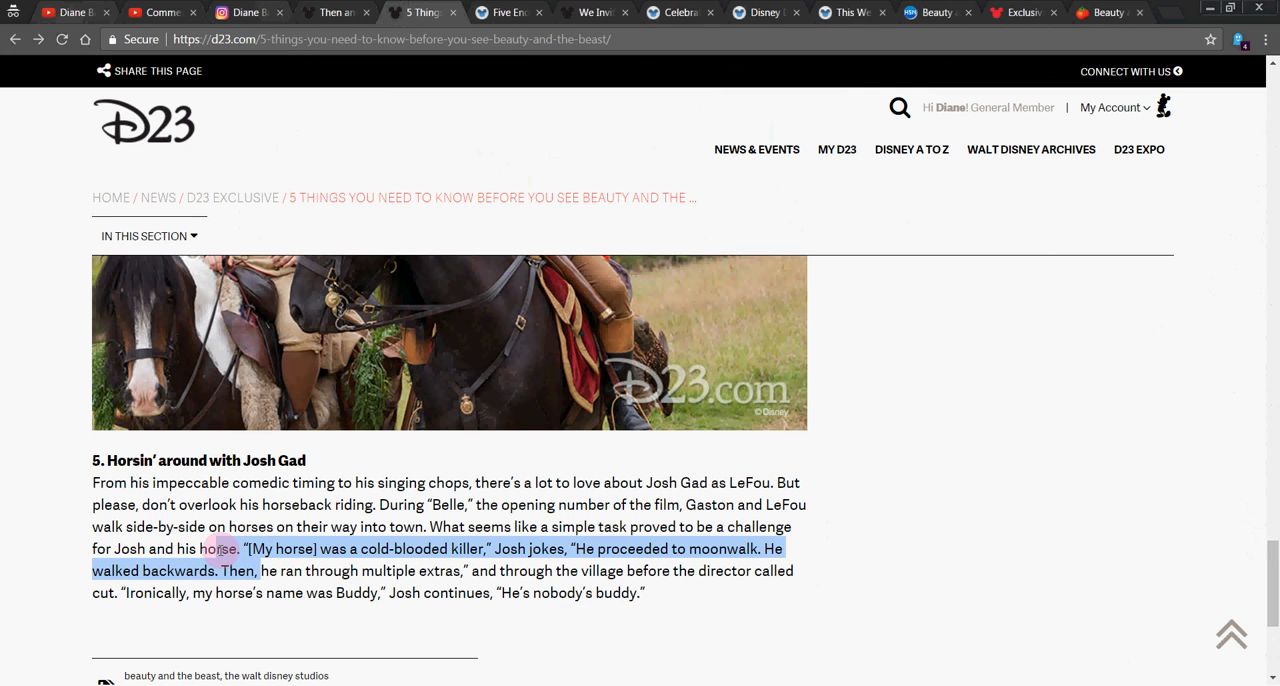
pyautogui.click(408, 580)
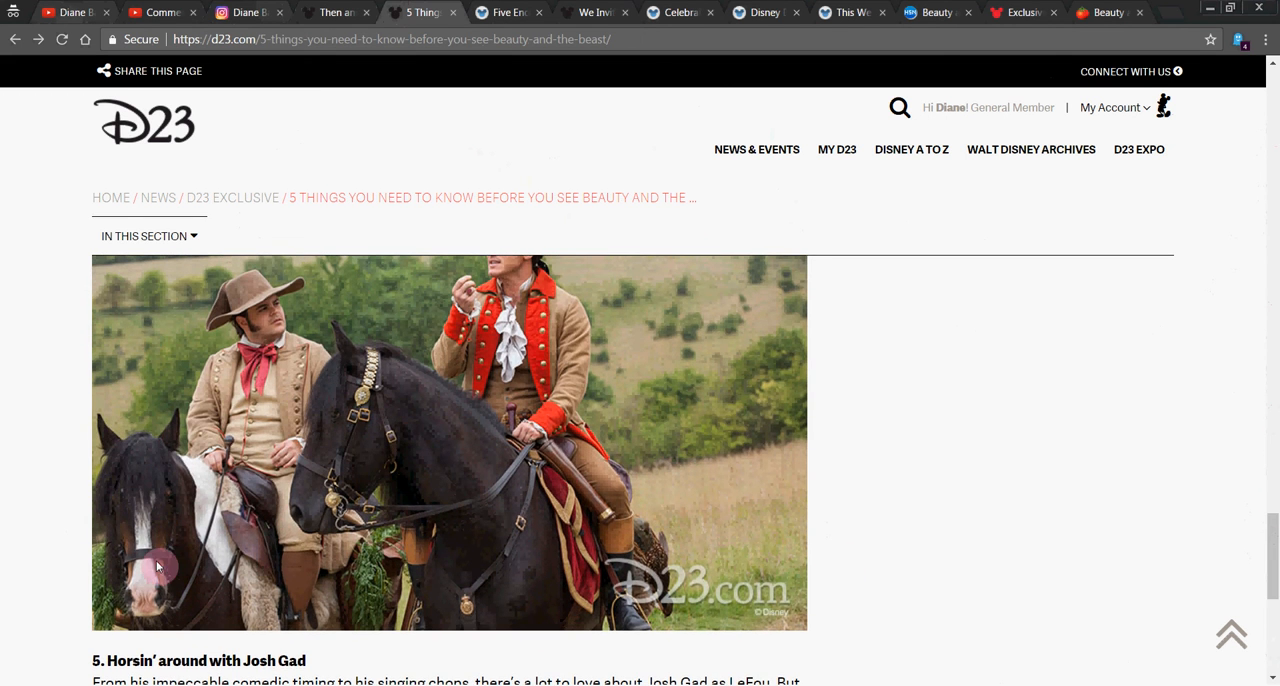
pyautogui.click(508, 12)
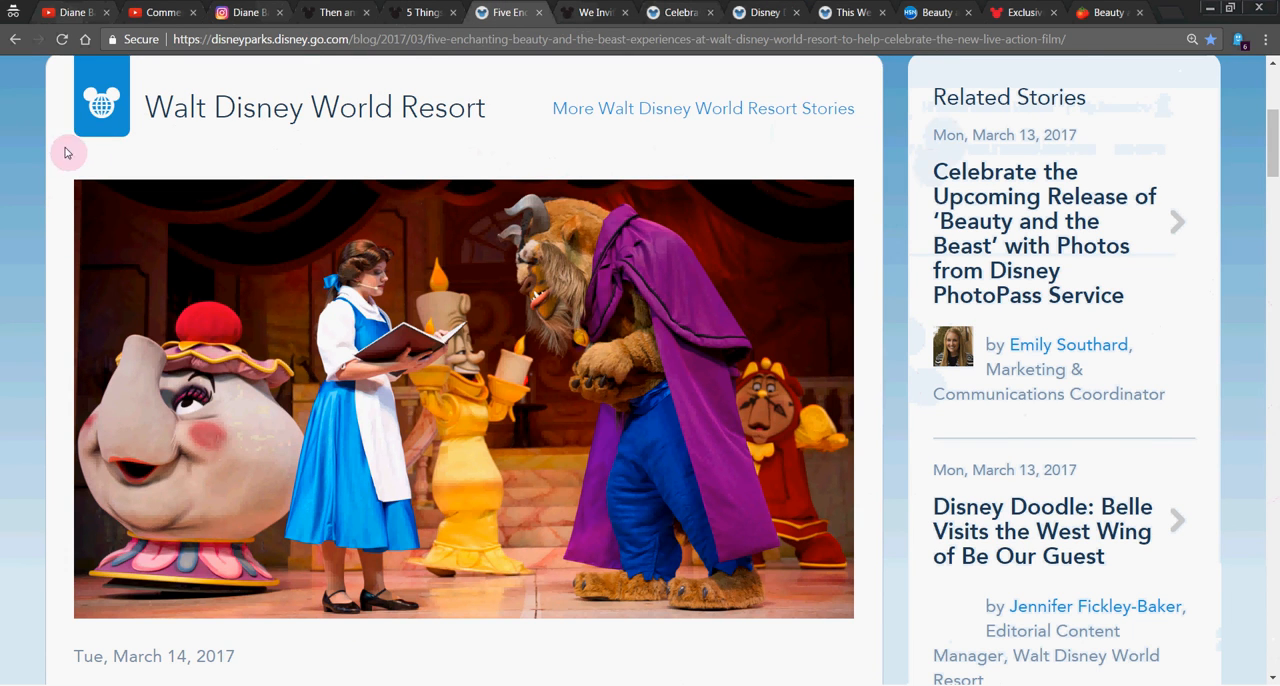
pyautogui.scroll(-3)
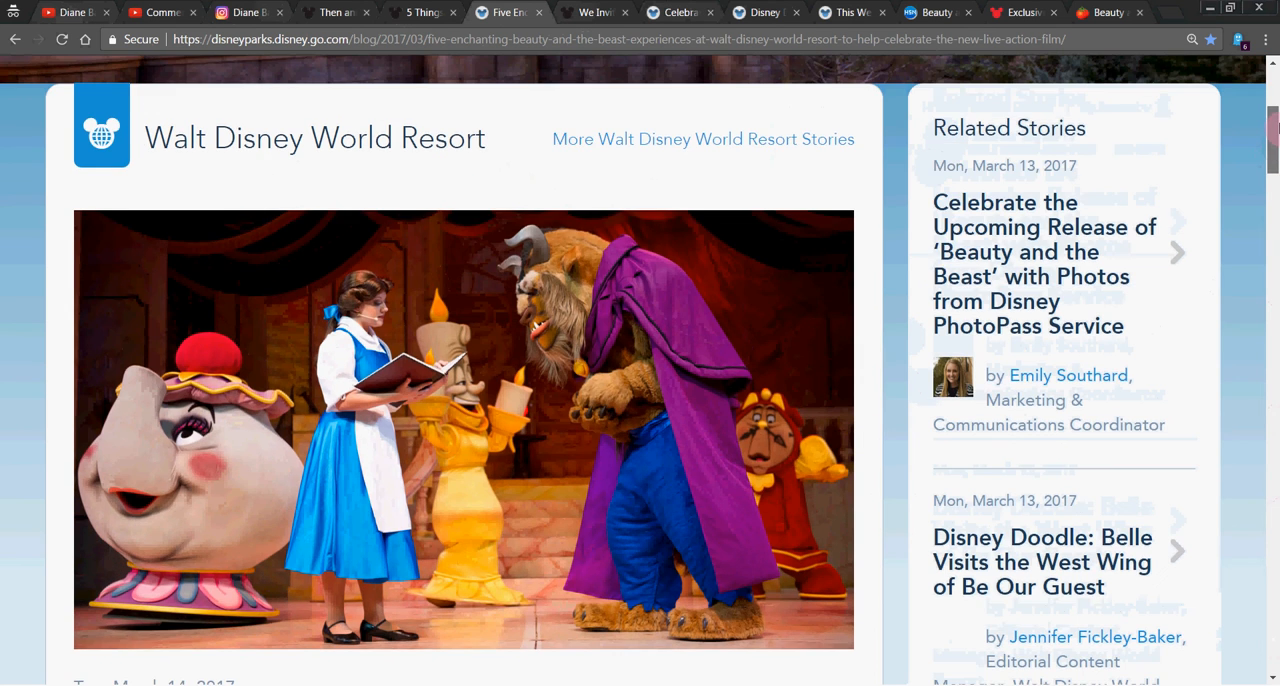
pyautogui.scroll(-3)
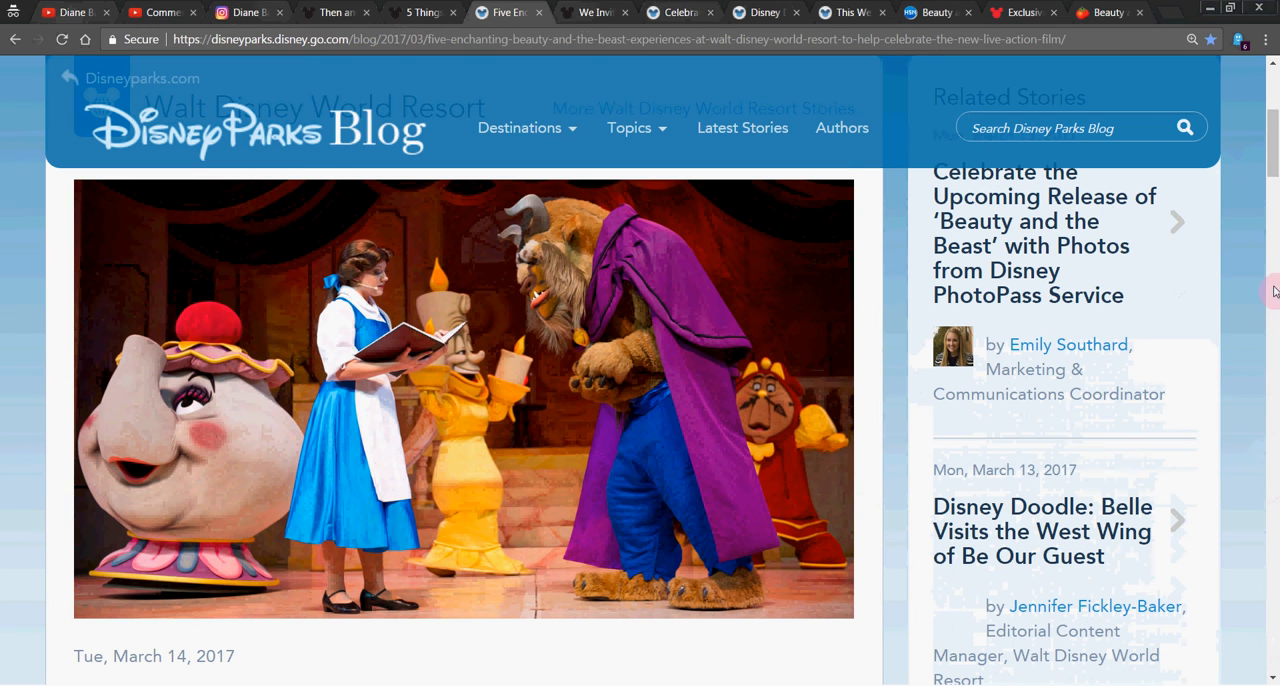
pyautogui.scroll(-3)
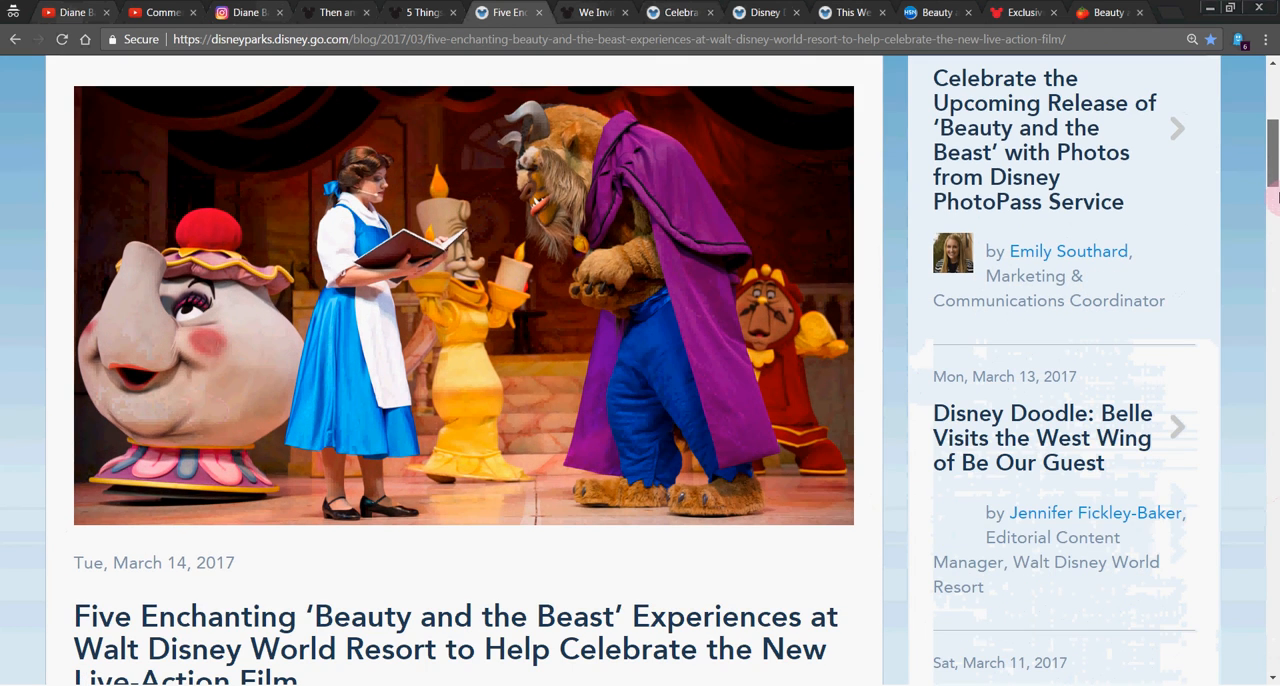
pyautogui.scroll(-3)
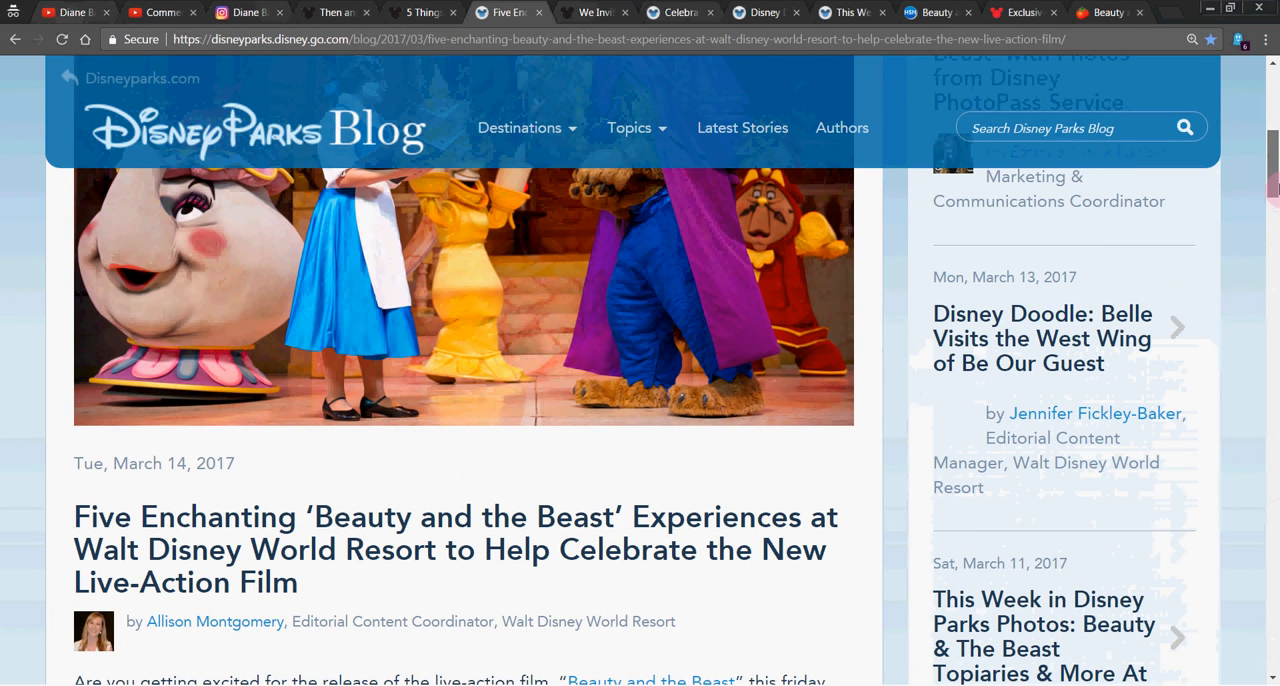
pyautogui.scroll(-3)
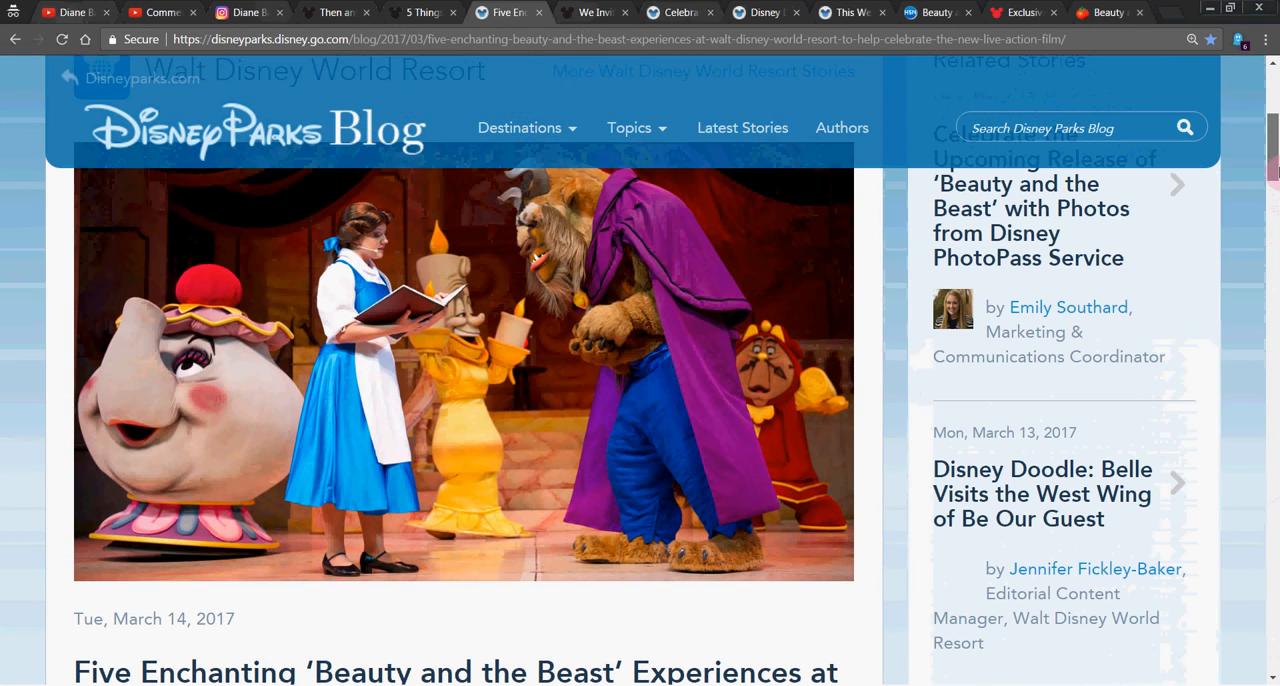
pyautogui.scroll(-3)
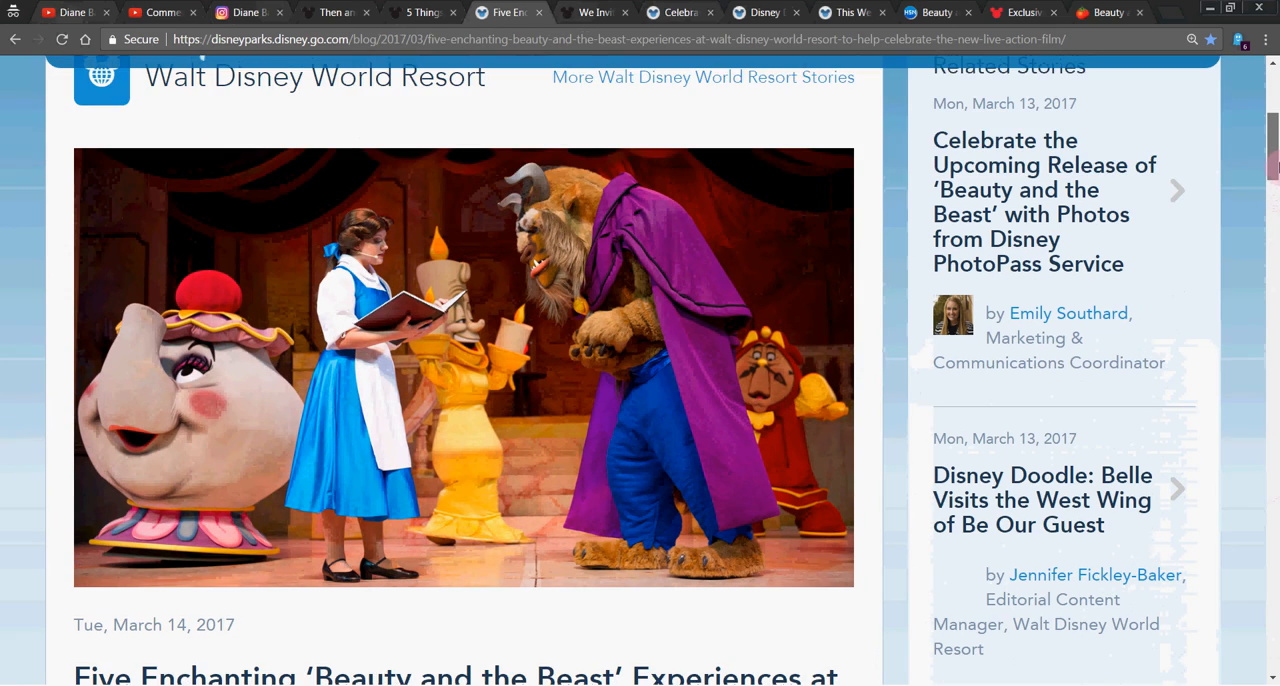
pyautogui.scroll(-3)
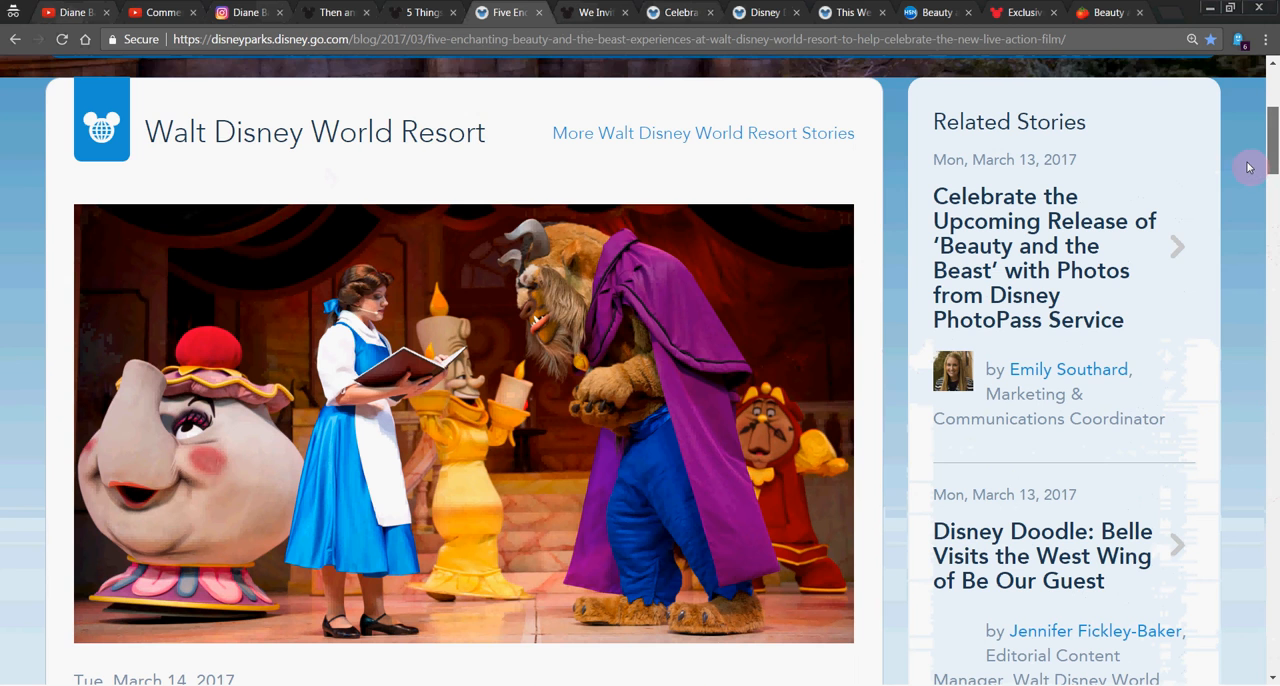
pyautogui.scroll(-3)
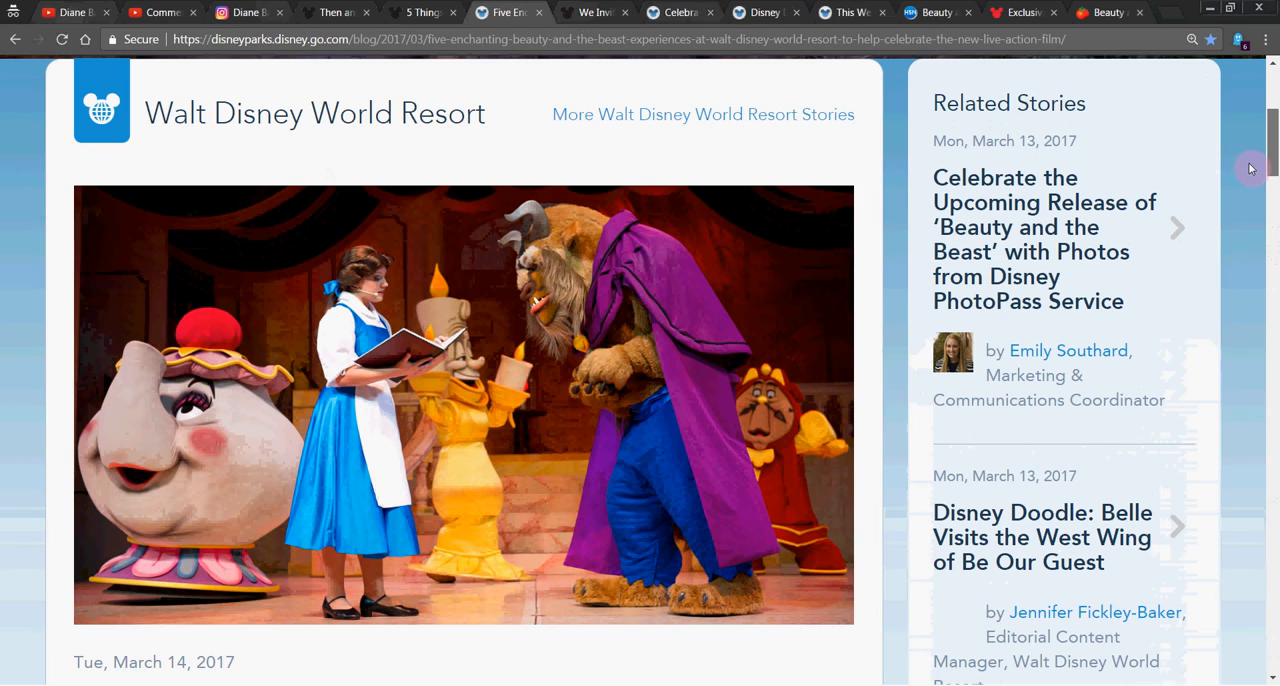
# Scroll from Be Our Guest dining down through experiences 2 to 4.
pyautogui.scroll(-3)
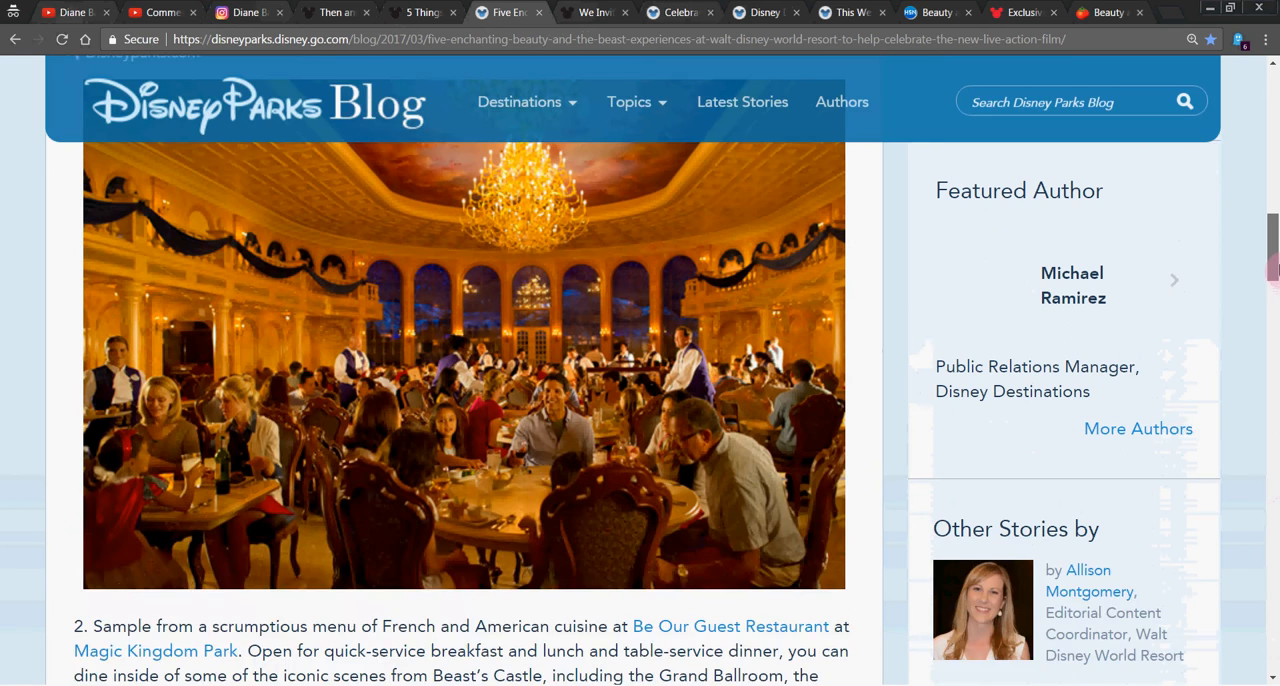
pyautogui.scroll(-3)
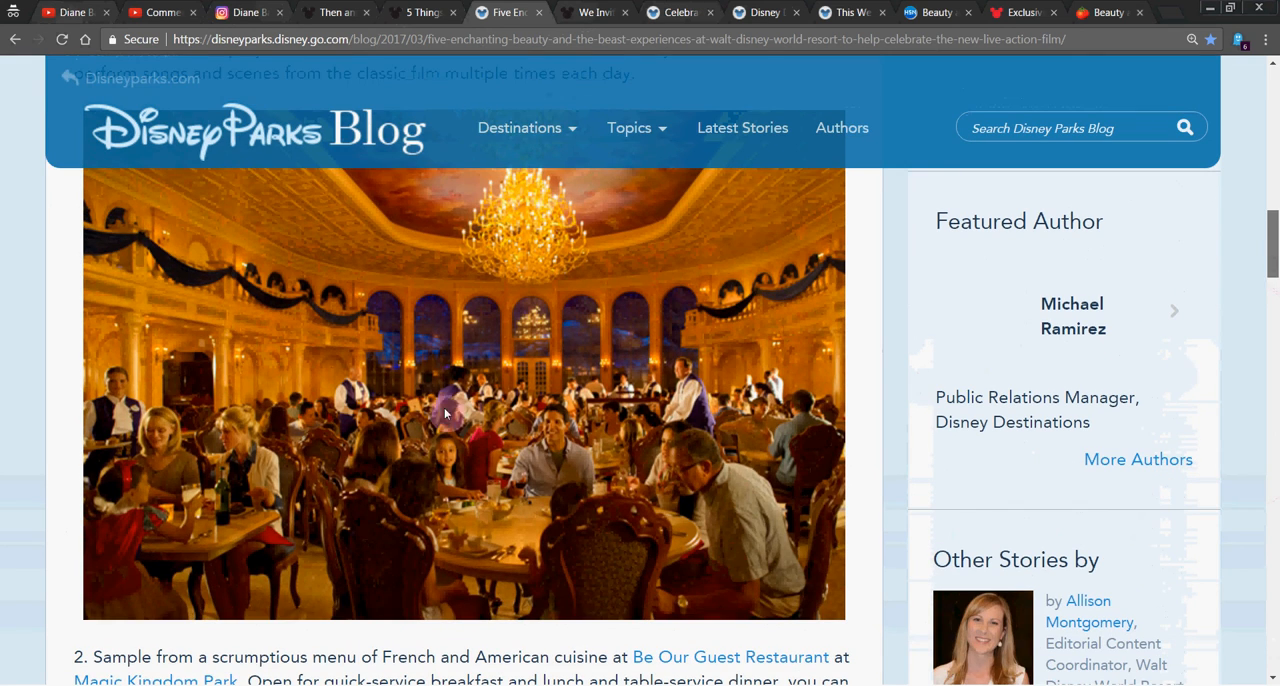
pyautogui.moveTo(836, 424)
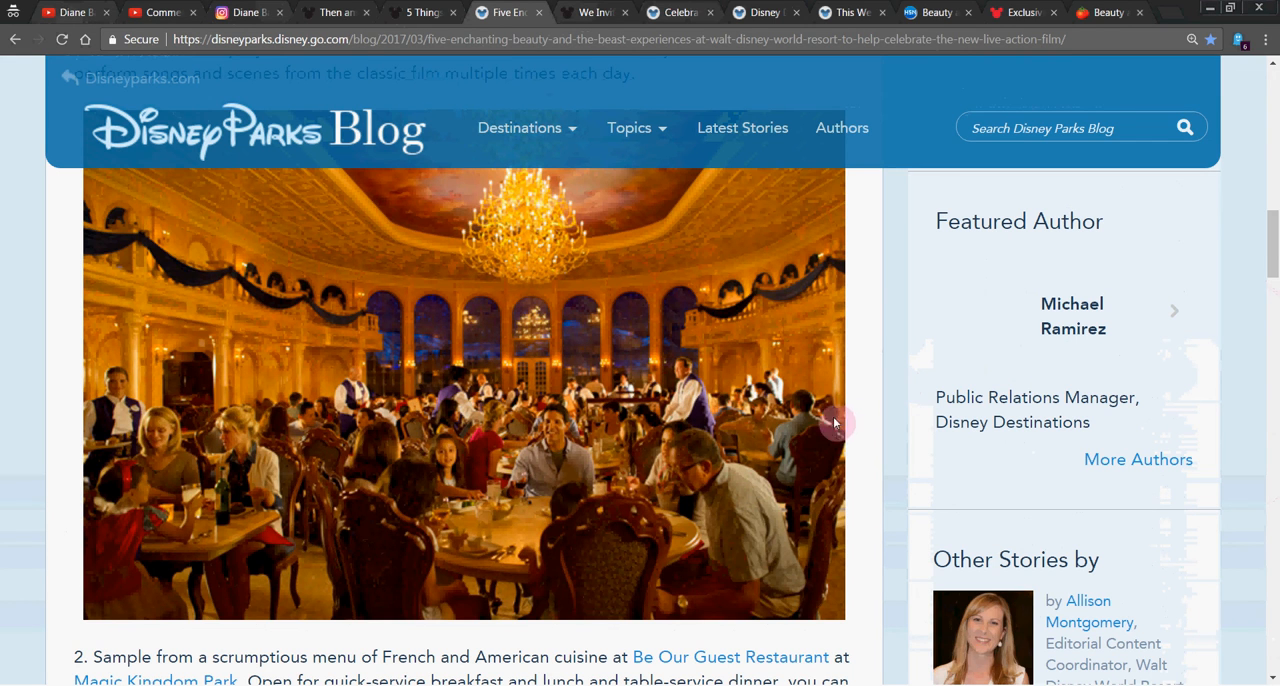
pyautogui.scroll(-3)
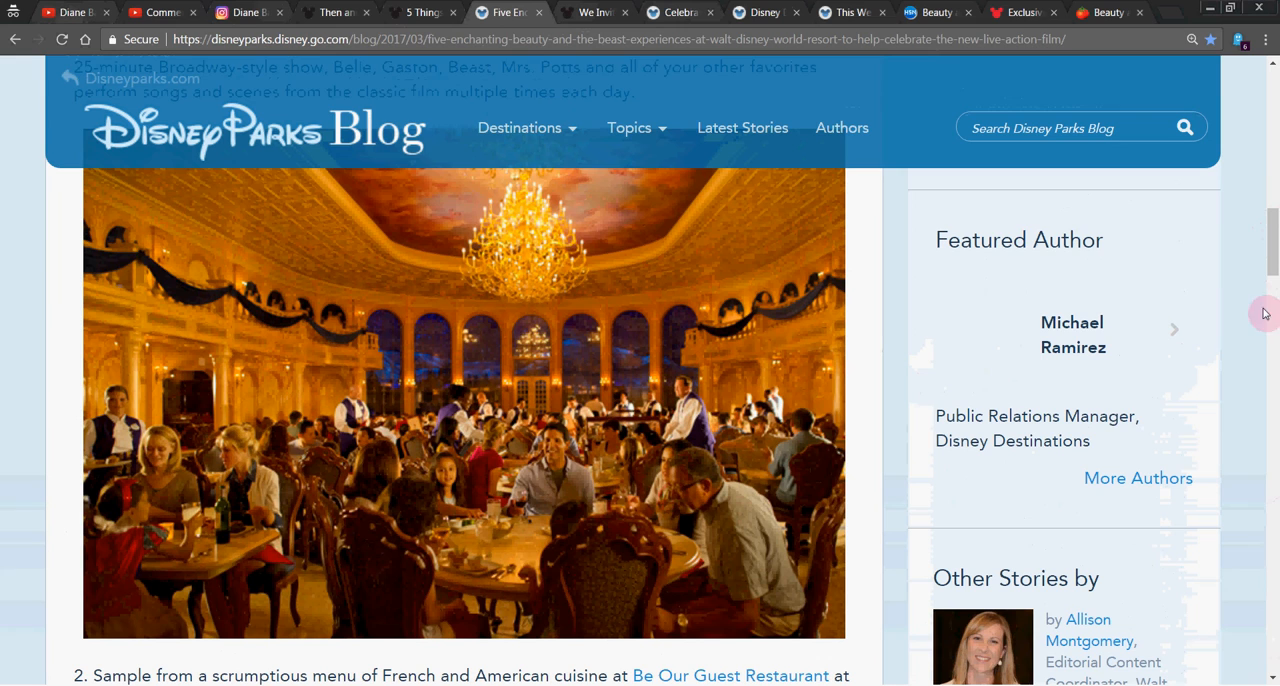
pyautogui.scroll(-3)
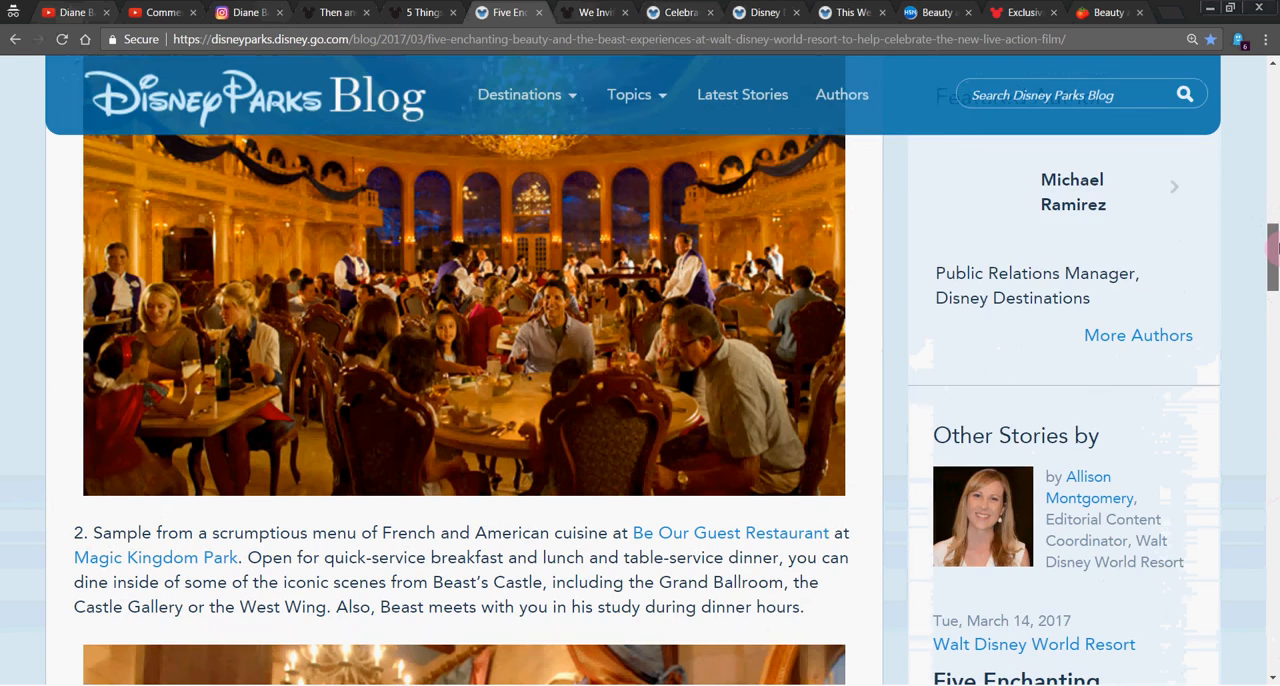
pyautogui.scroll(-3)
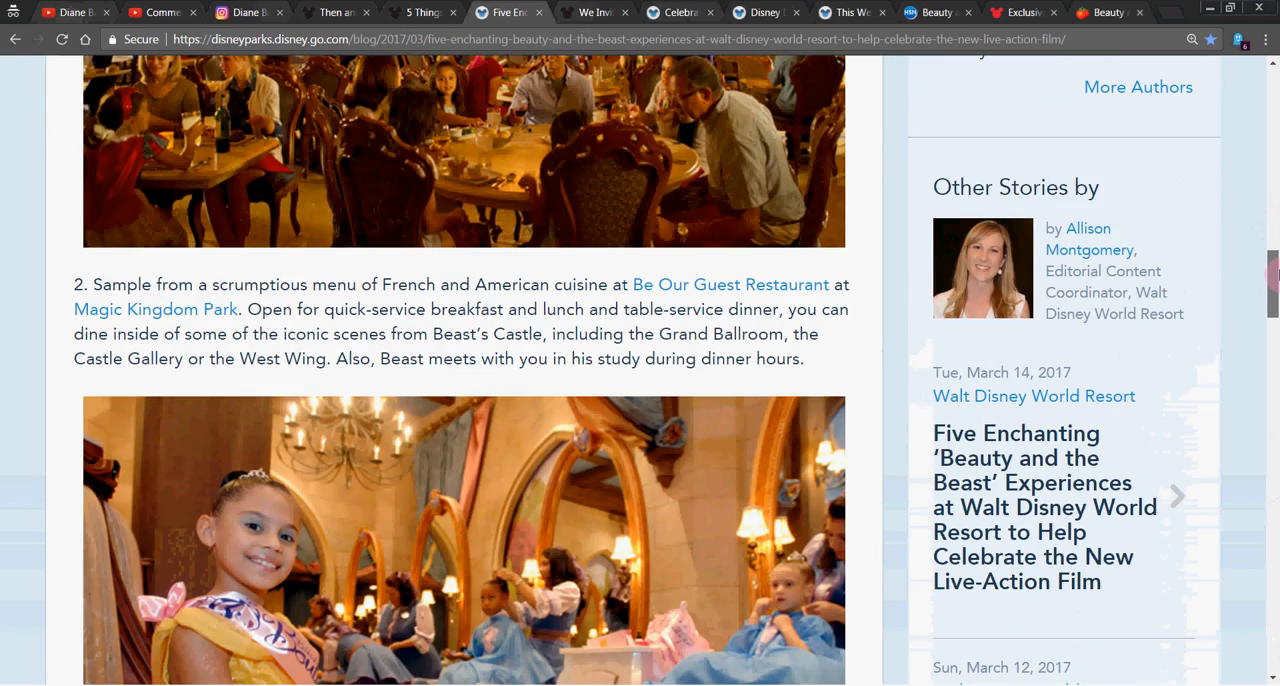
pyautogui.scroll(-3)
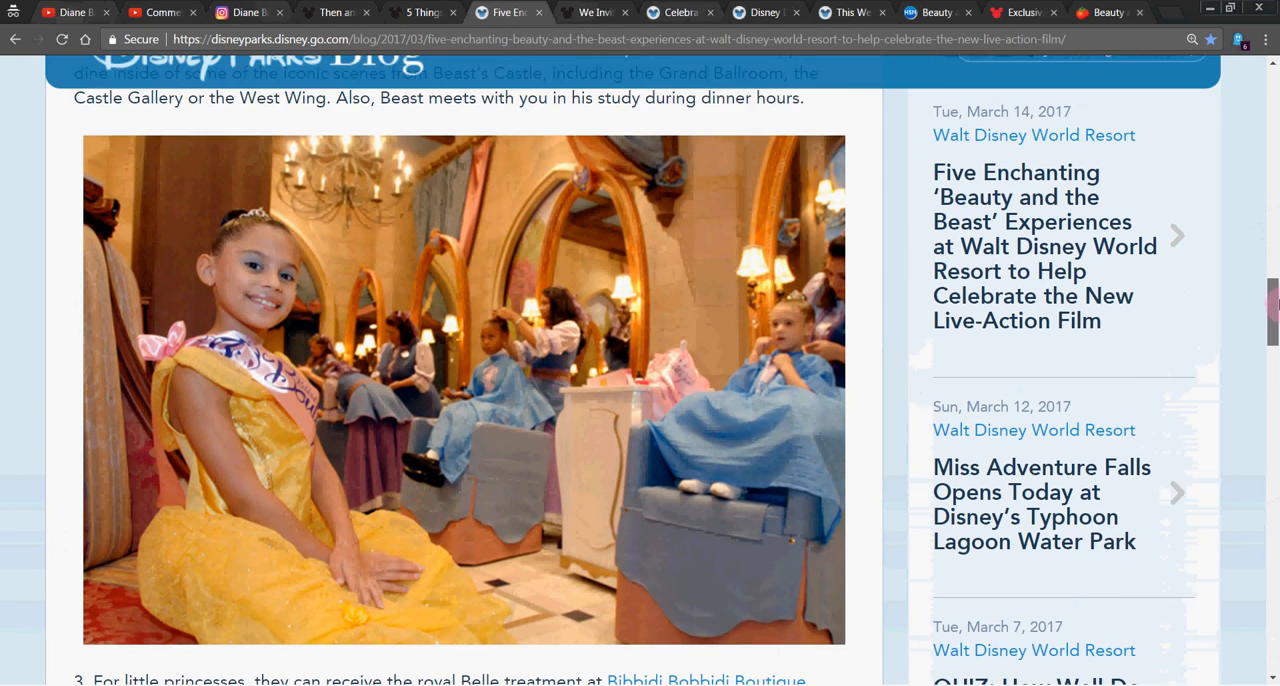
# Reach experience 5, Gaston's Tavern, then switch to the photo viewer tab.
pyautogui.scroll(-3)
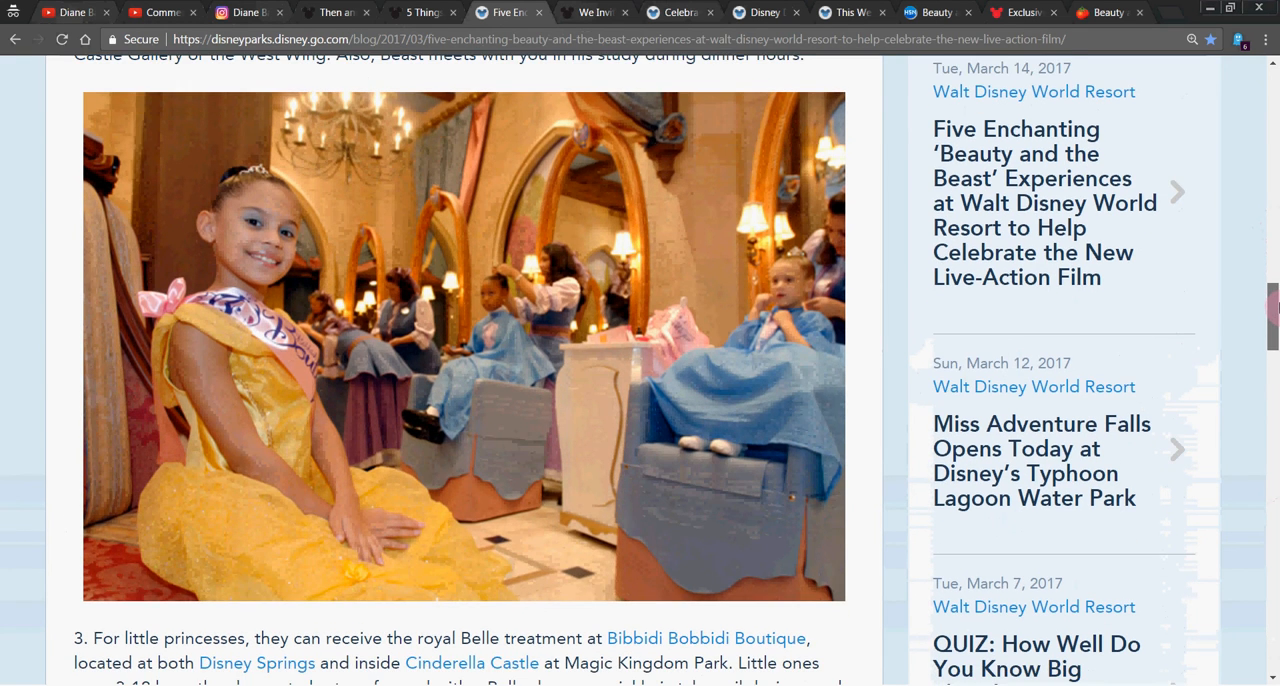
pyautogui.scroll(-3)
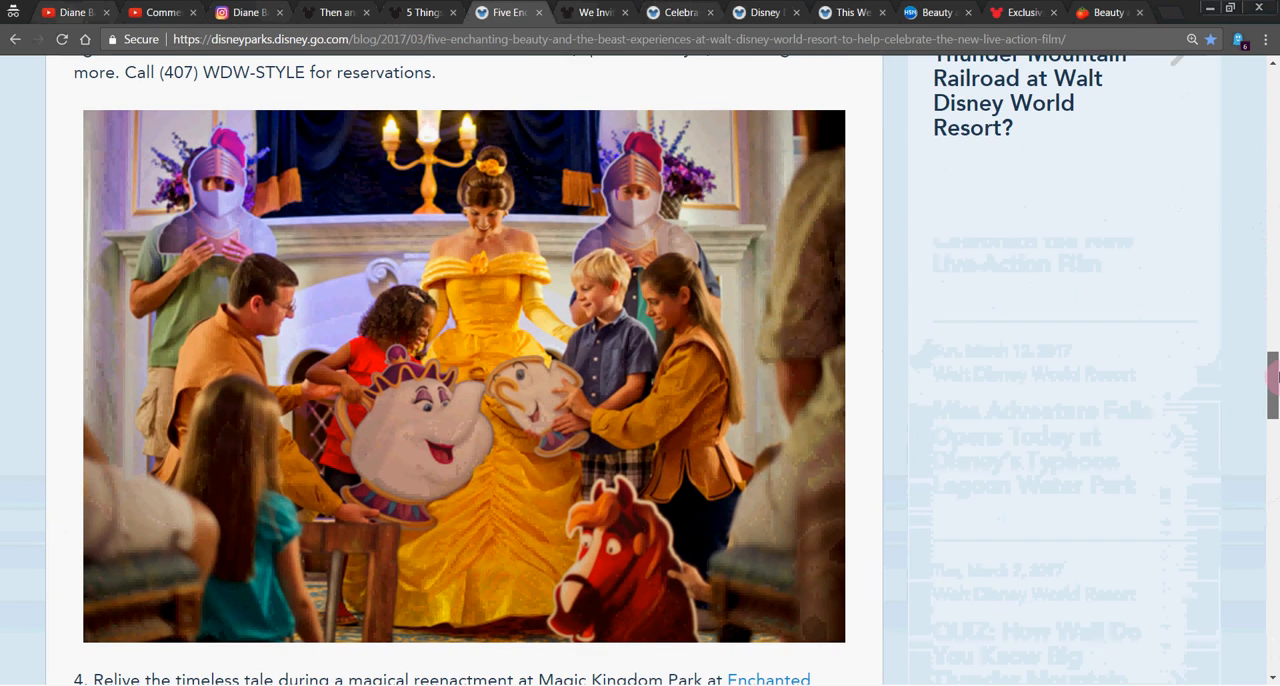
pyautogui.scroll(-3)
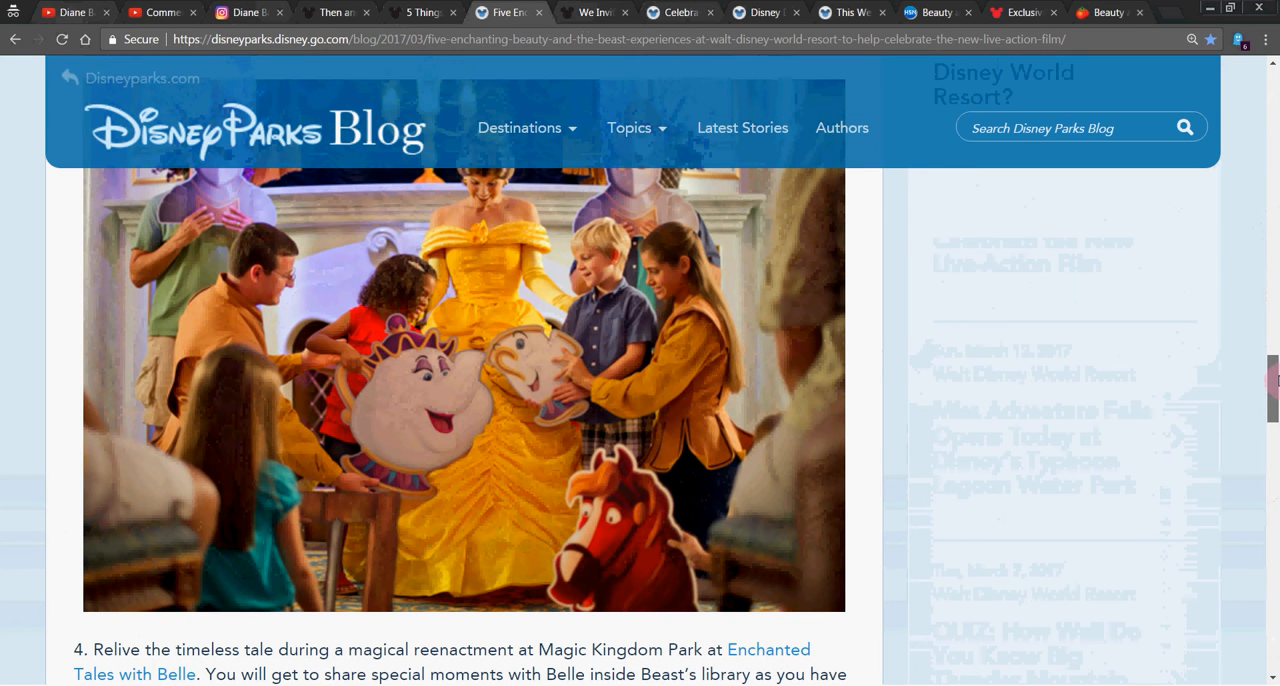
pyautogui.scroll(-3)
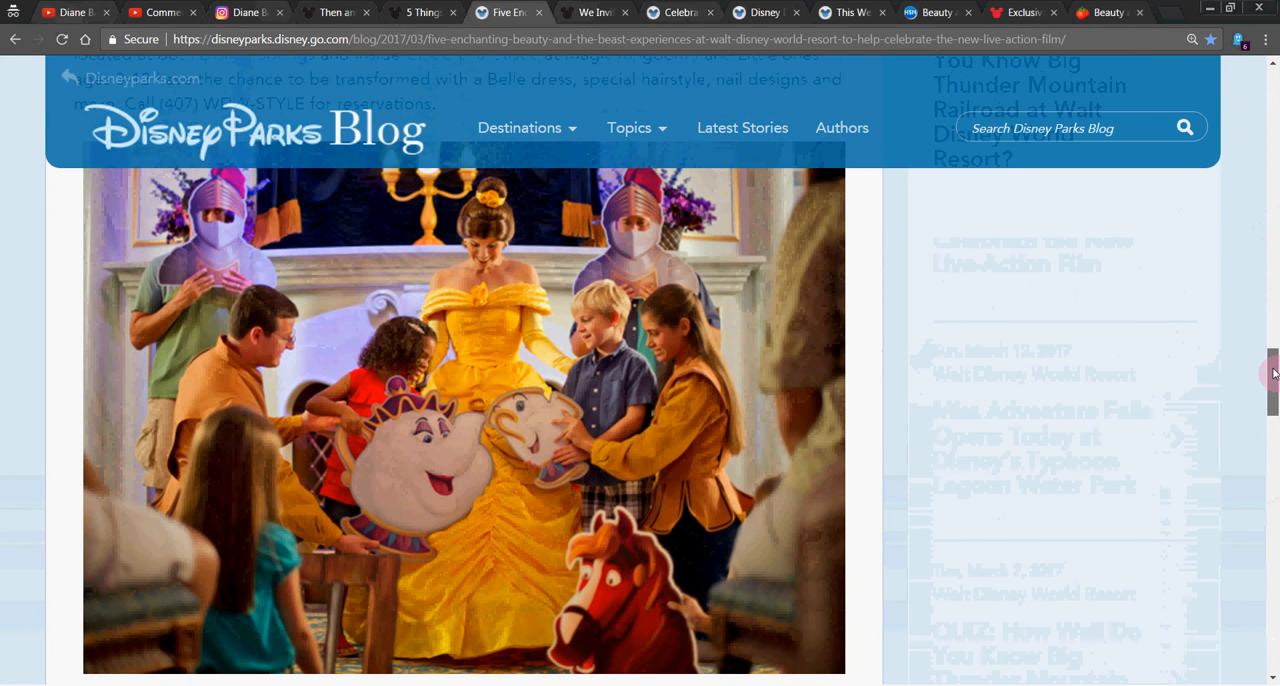
pyautogui.scroll(-3)
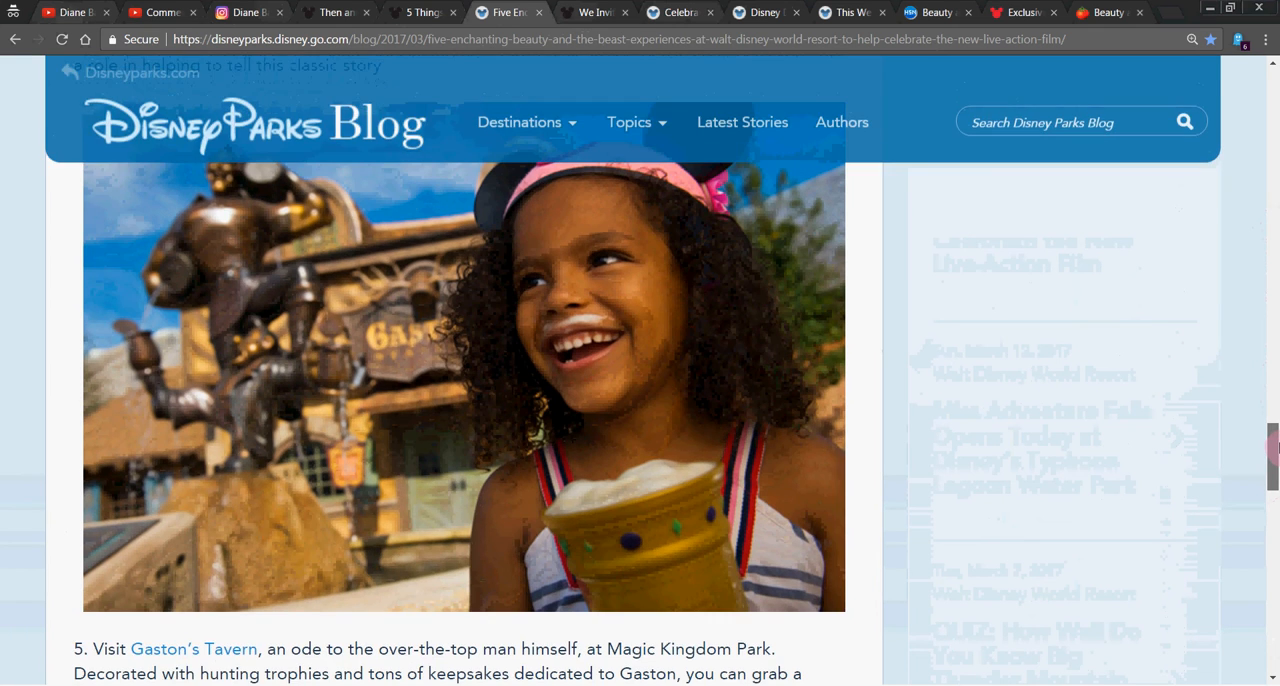
pyautogui.scroll(3)
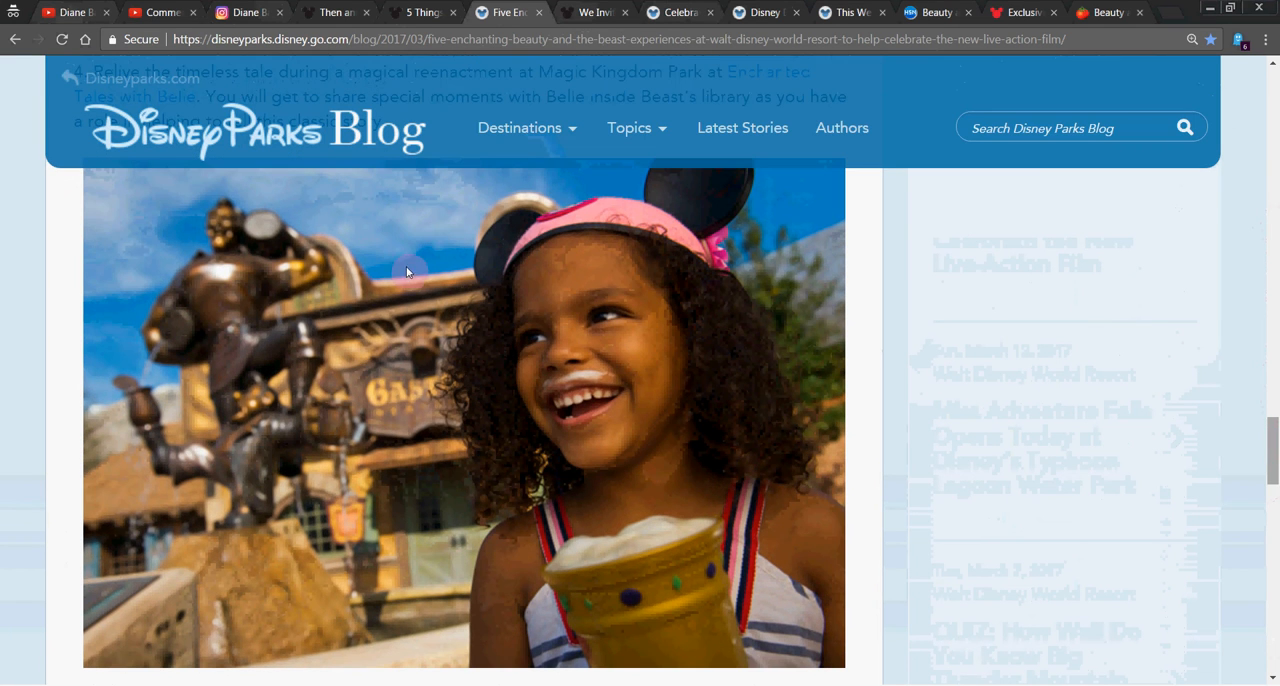
pyautogui.moveTo(380, 400)
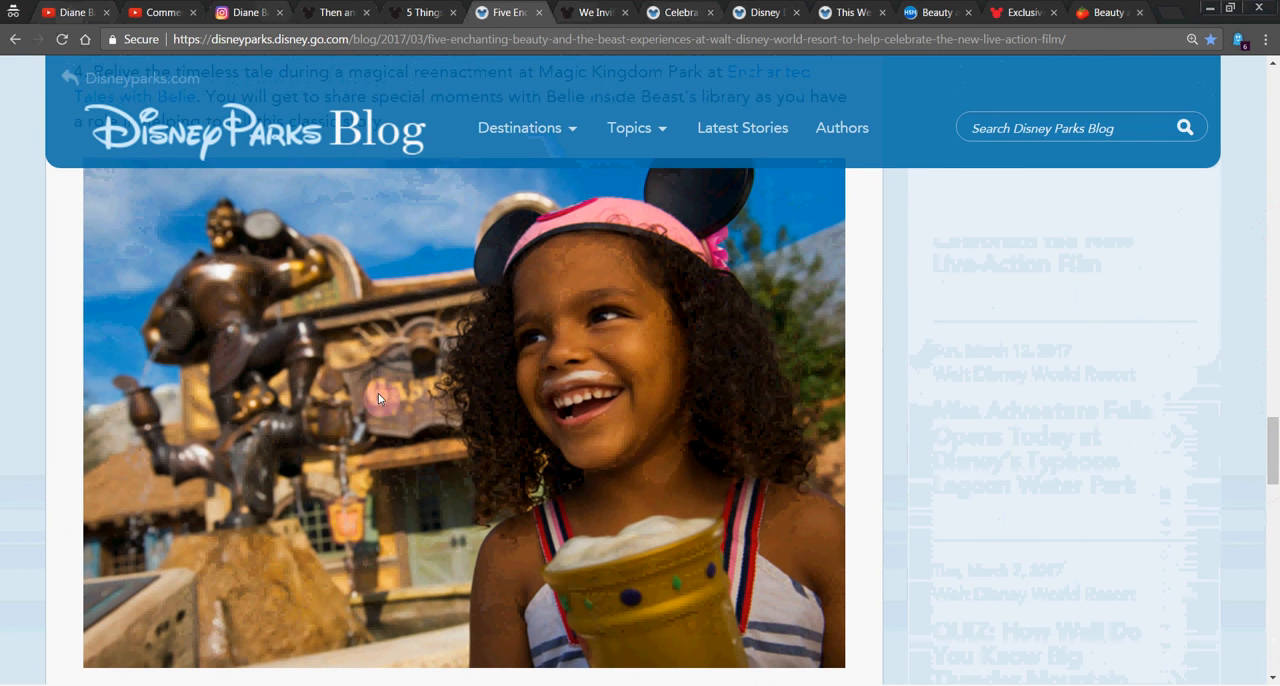
pyautogui.moveTo(636, 4)
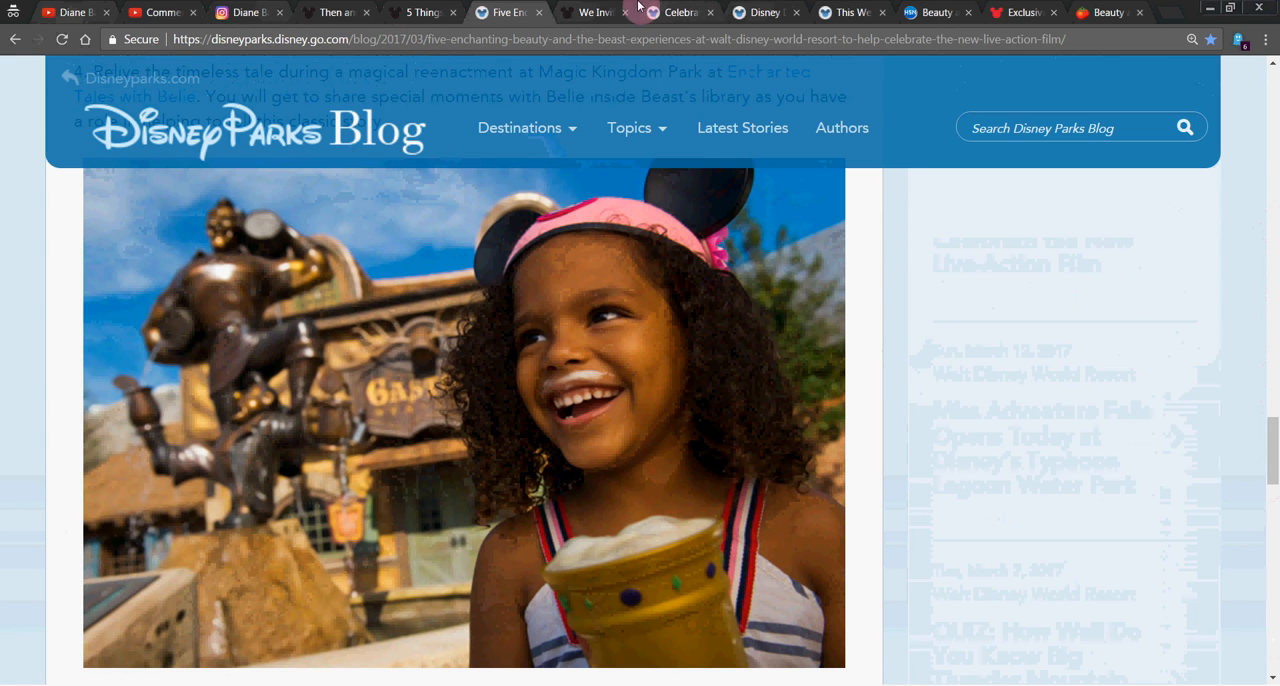
pyautogui.click(590, 12)
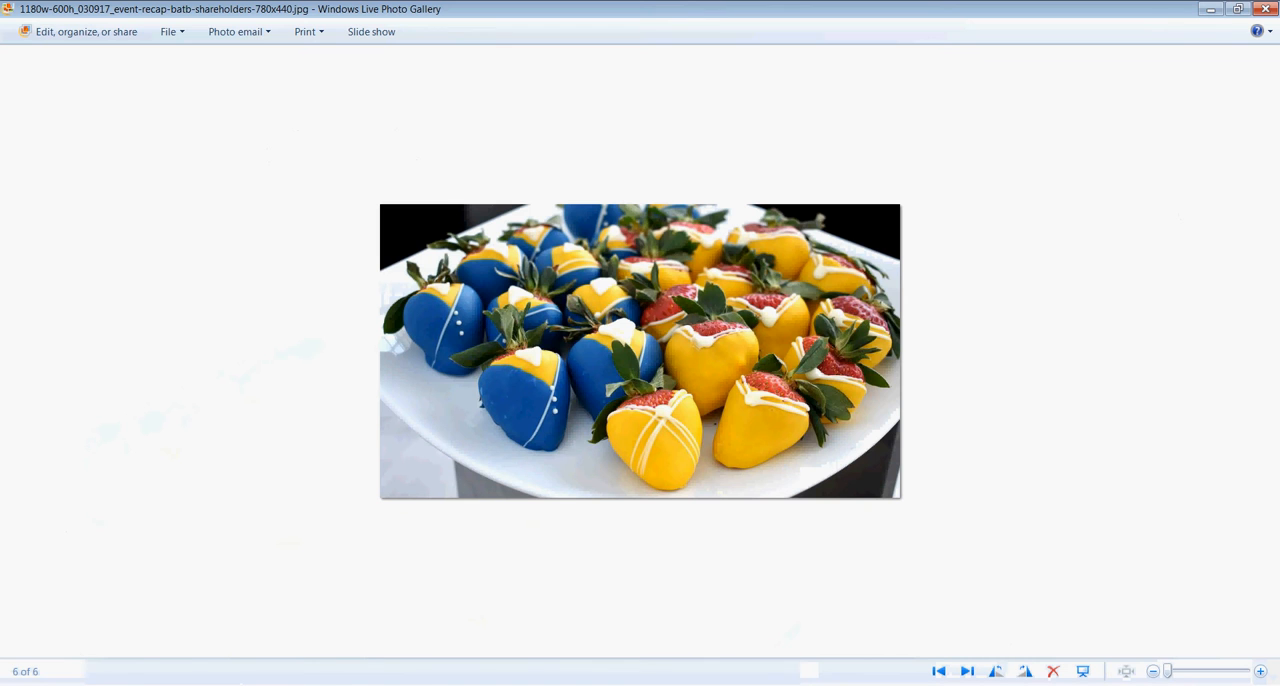
# Step through the D23 event photos from the Be Our Guest dessert table to the Cogsworth clock sculpture.
pyautogui.click(1260, 672)
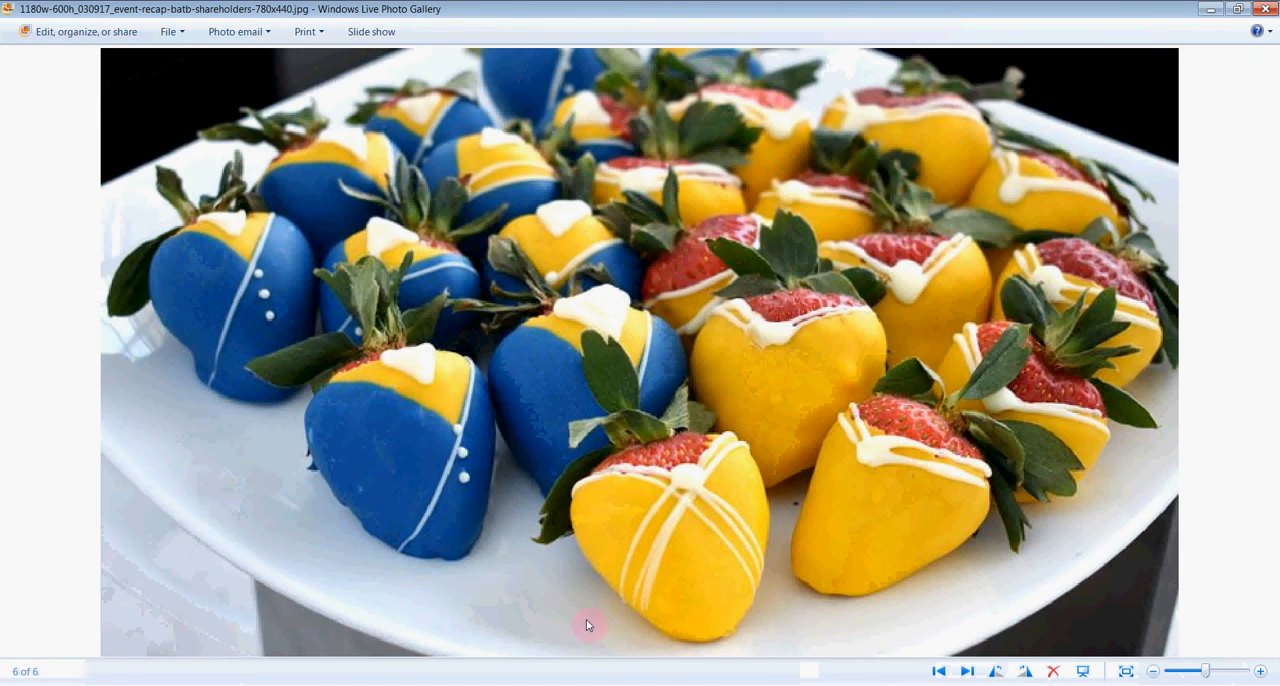
pyautogui.moveTo(760, 308)
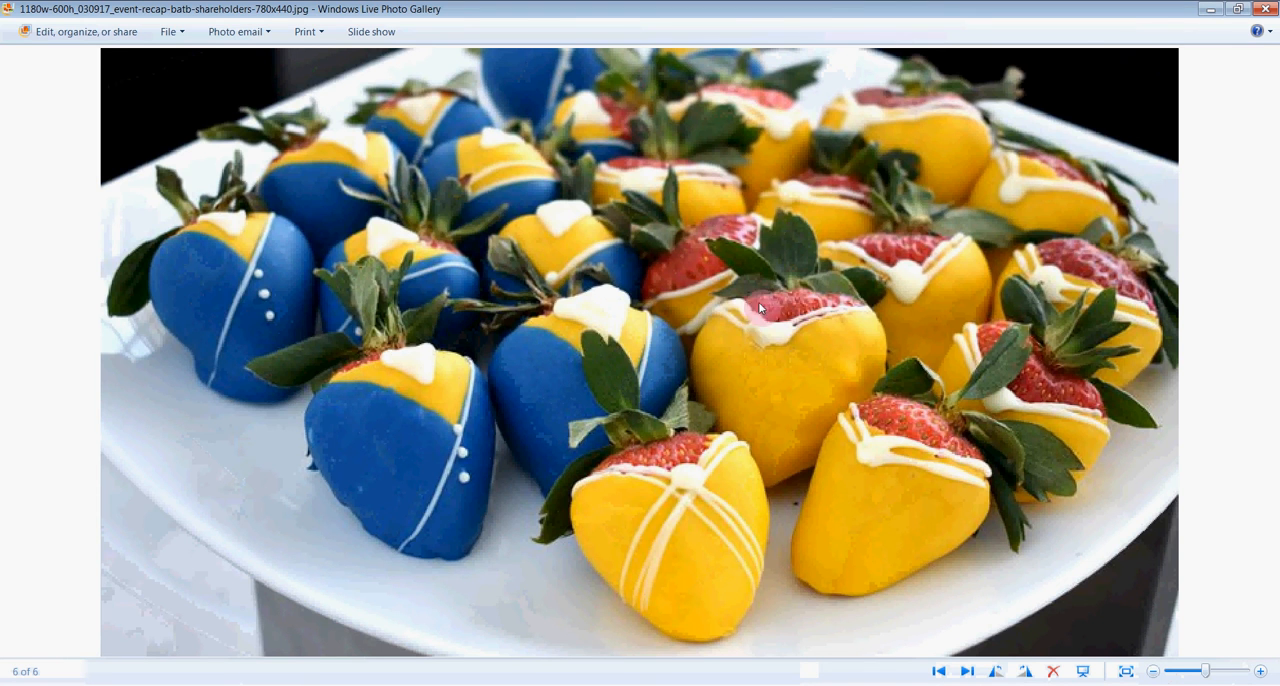
pyautogui.moveTo(480, 416)
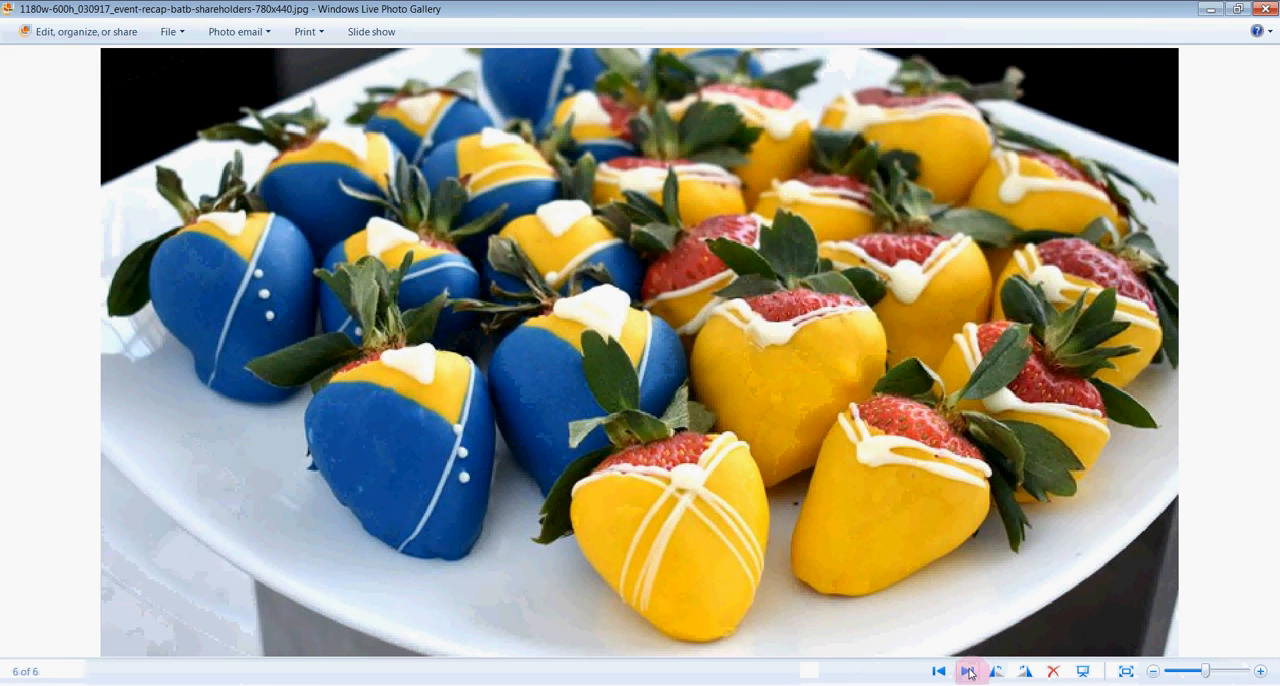
pyautogui.click(966, 672)
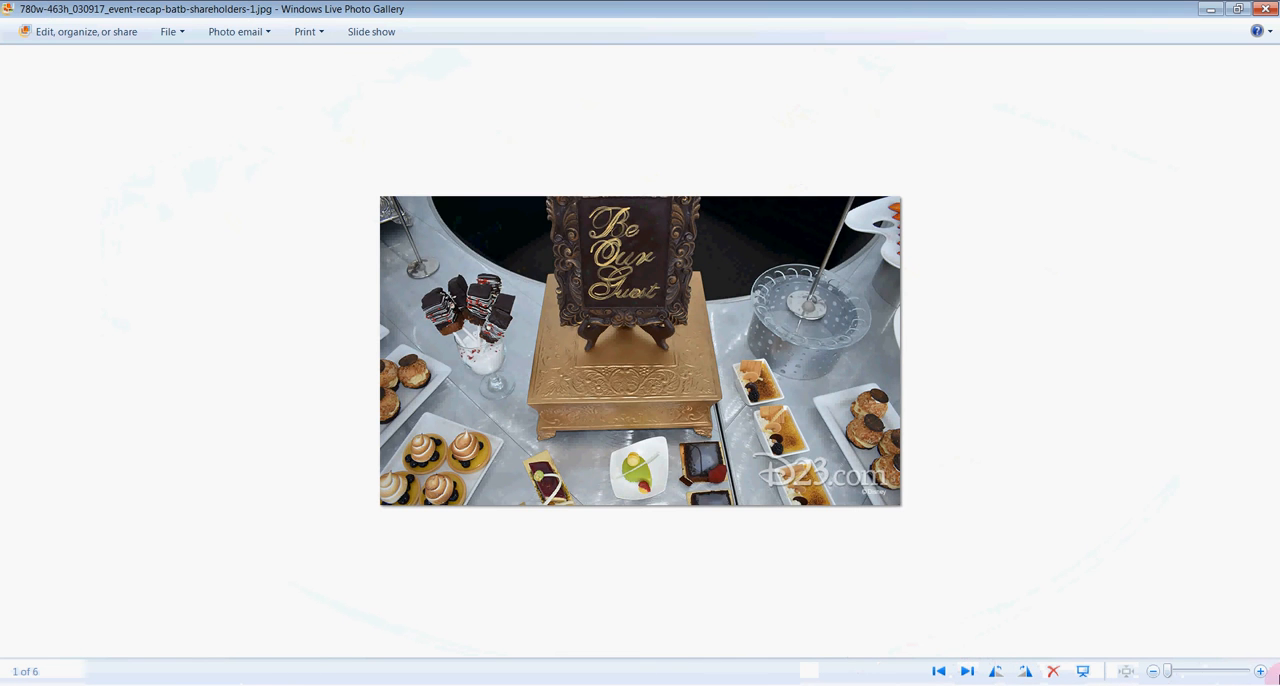
pyautogui.click(1260, 670)
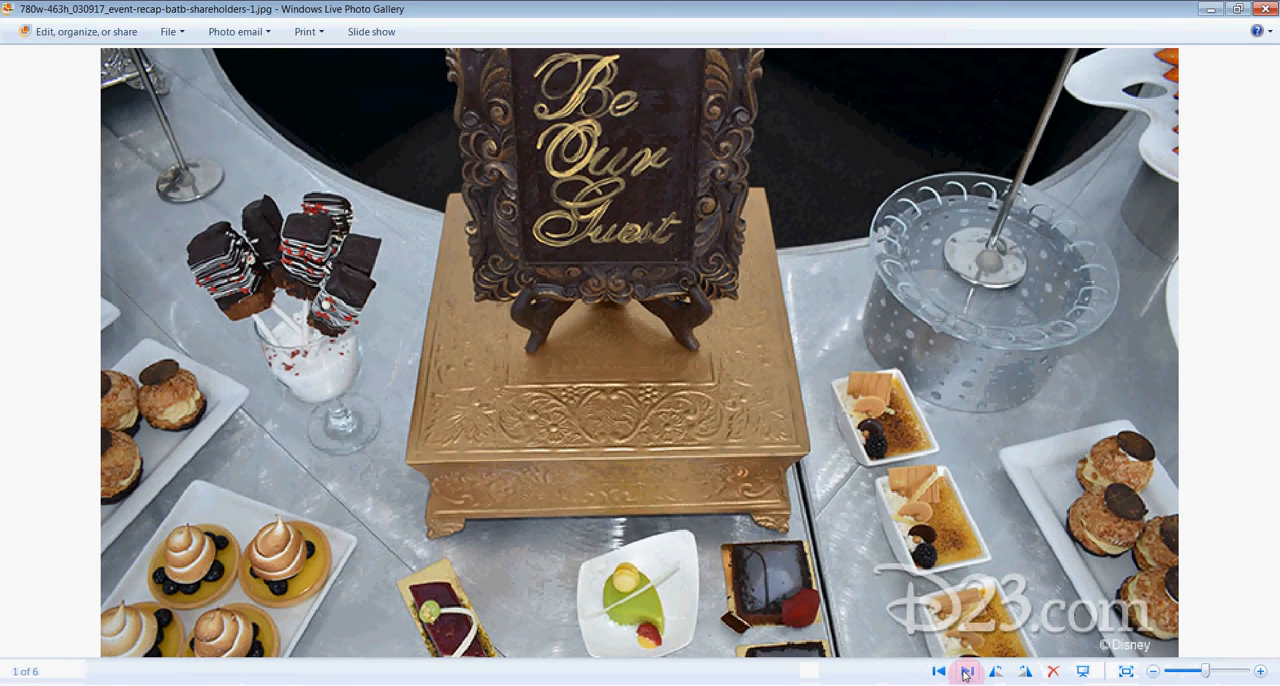
pyautogui.click(966, 672)
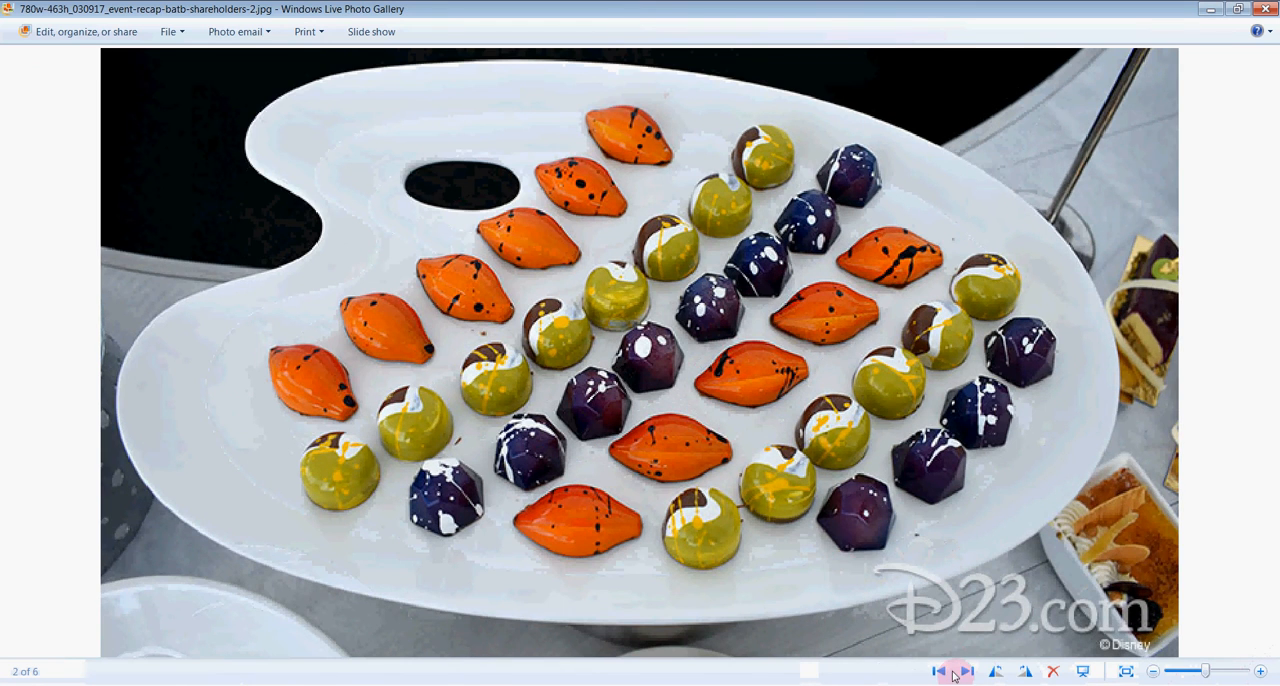
pyautogui.click(966, 672)
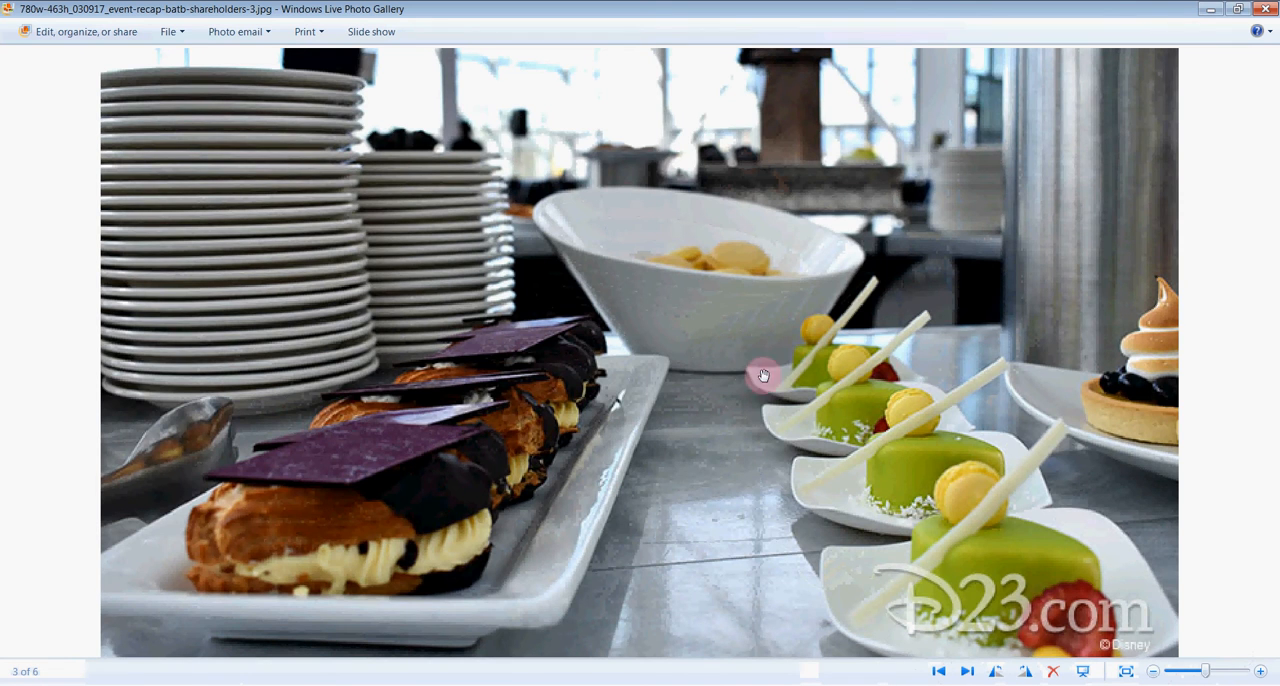
pyautogui.moveTo(764, 482)
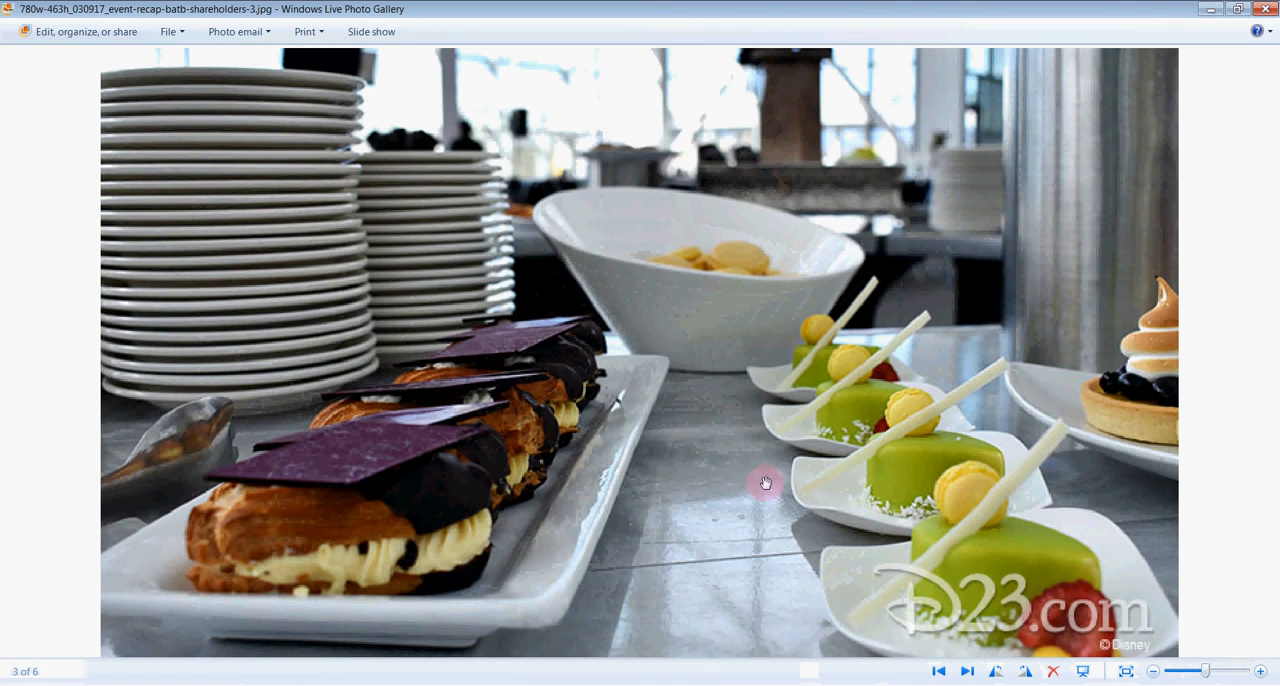
pyautogui.click(966, 672)
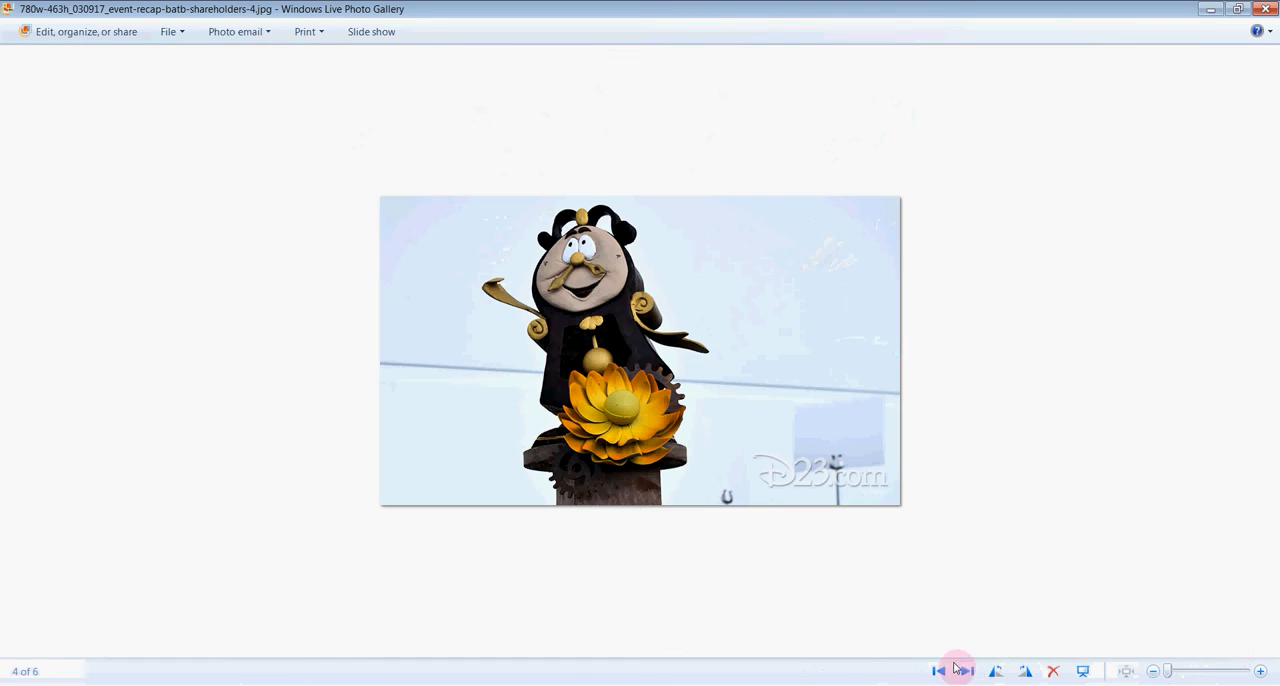
# Zoom in on the clock sculpture, then view the Lumière candelabra photo enlarged and move on.
pyautogui.click(1260, 672)
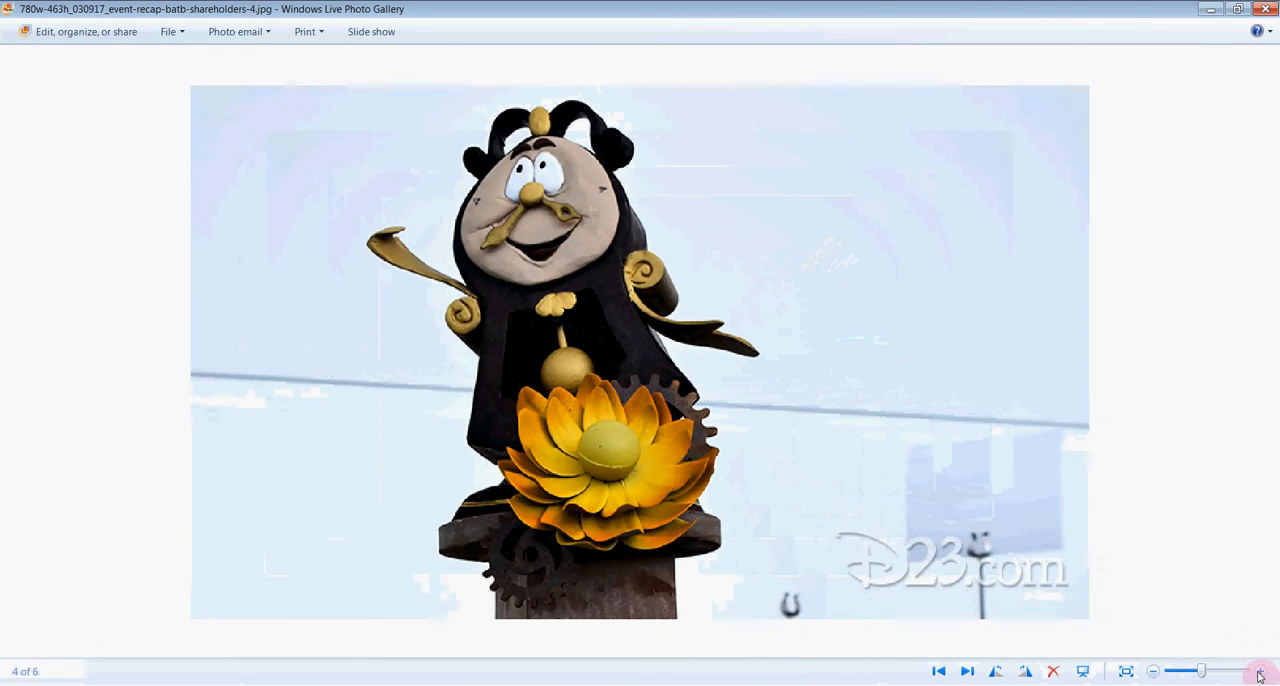
pyautogui.click(1260, 670)
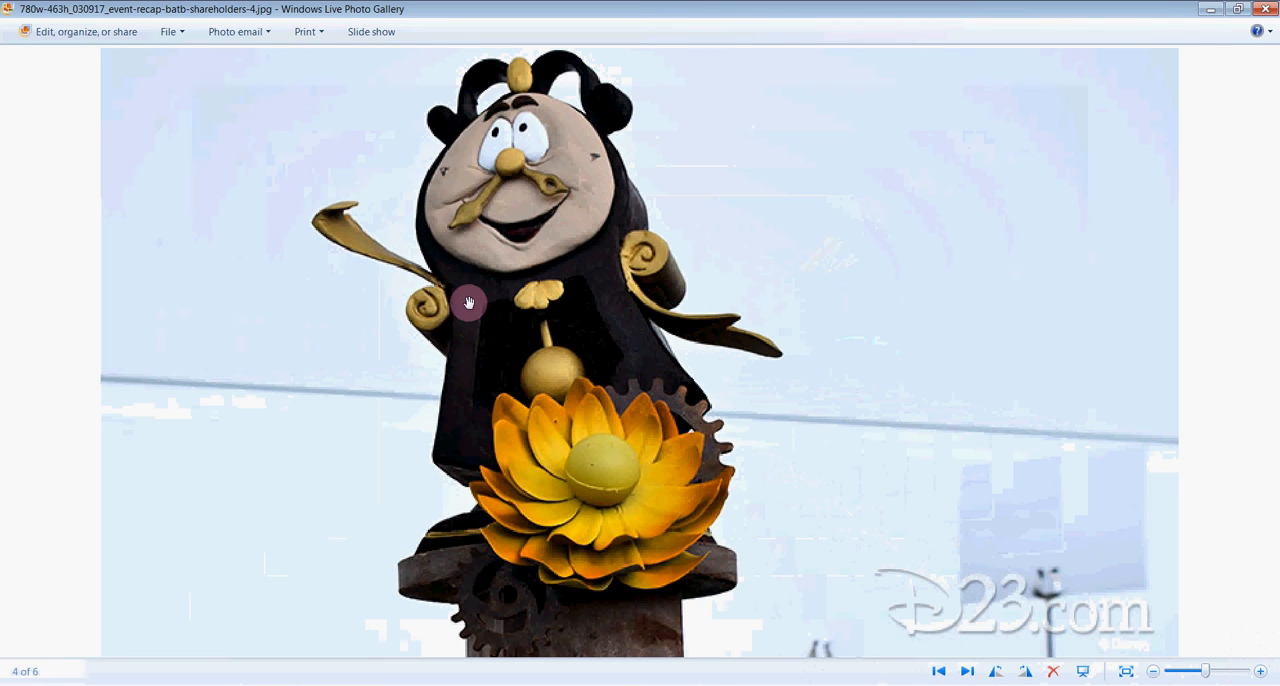
pyautogui.moveTo(716, 402)
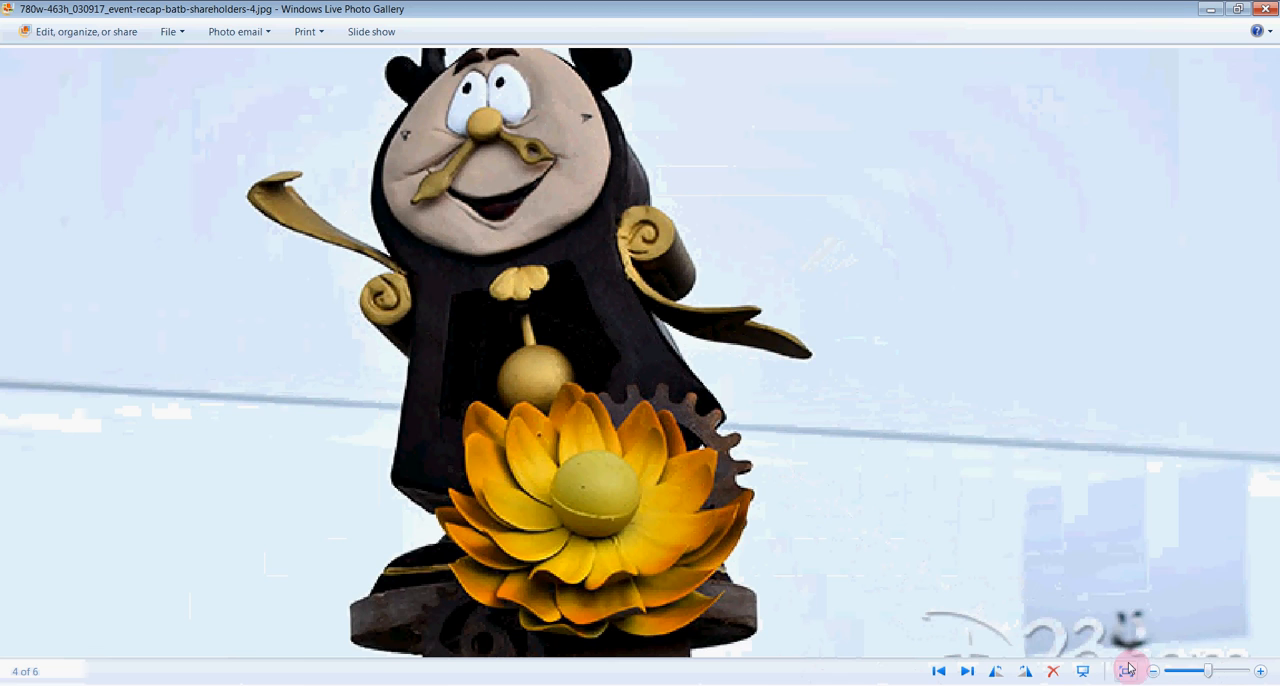
pyautogui.click(968, 672)
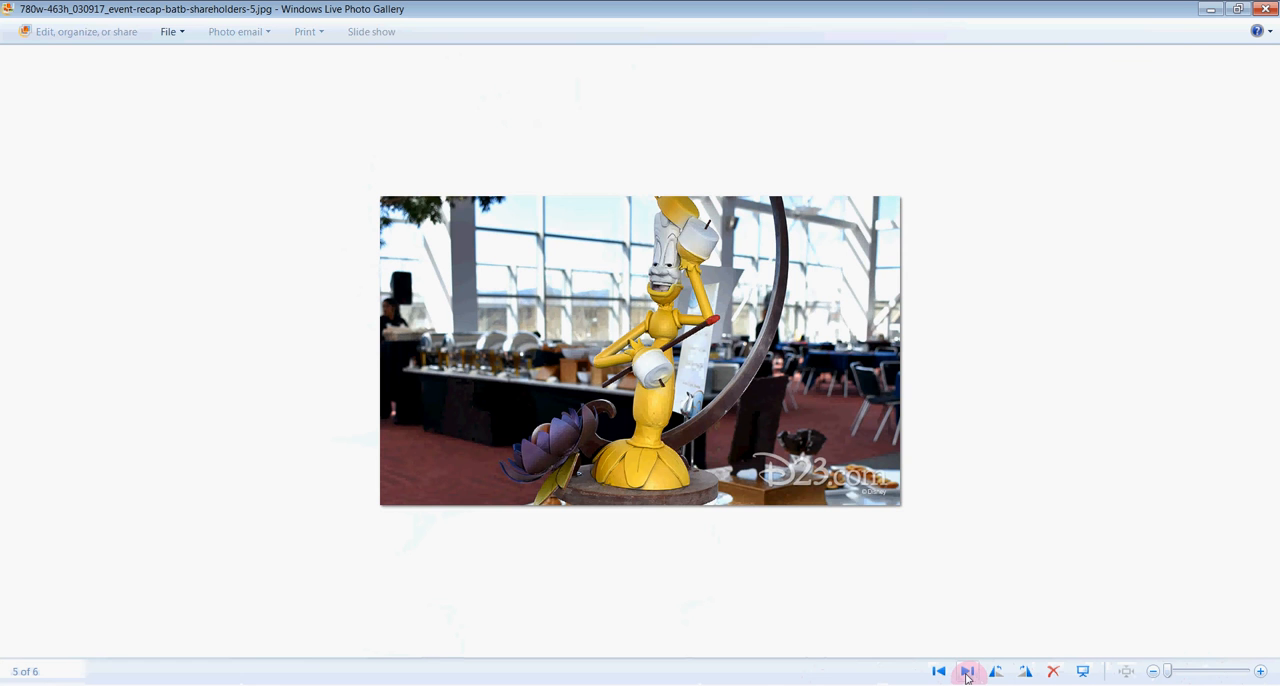
pyautogui.click(1260, 672)
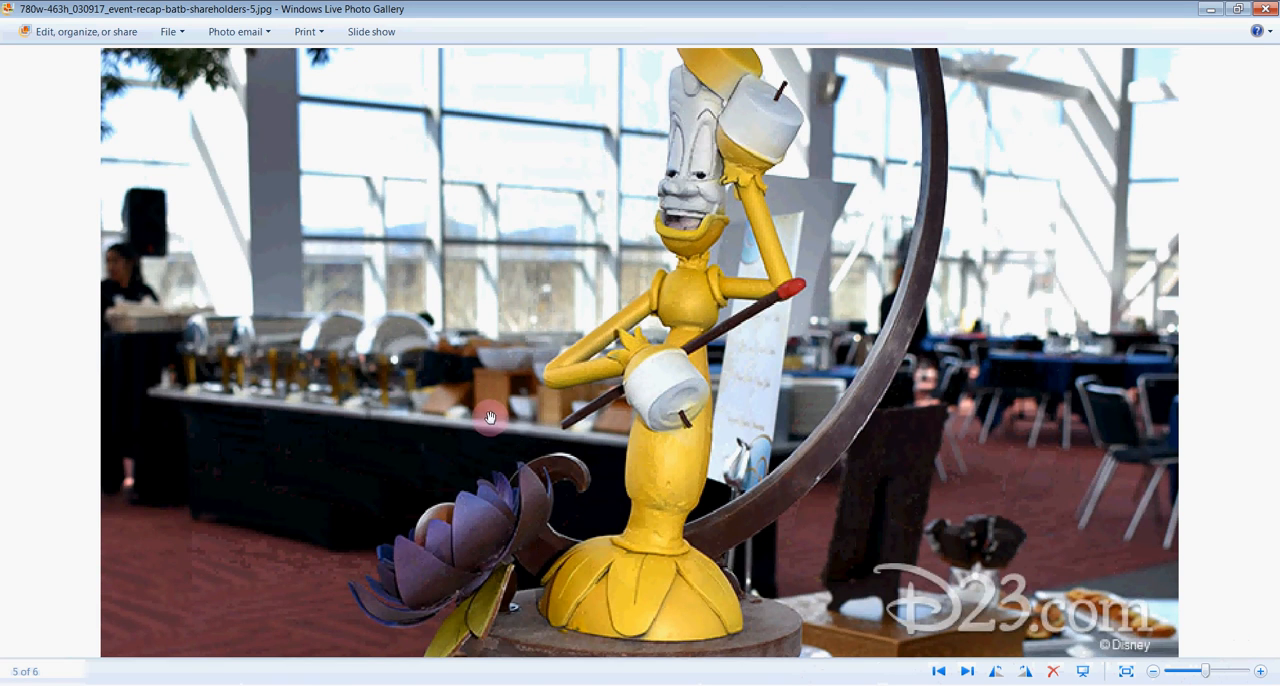
pyautogui.click(968, 670)
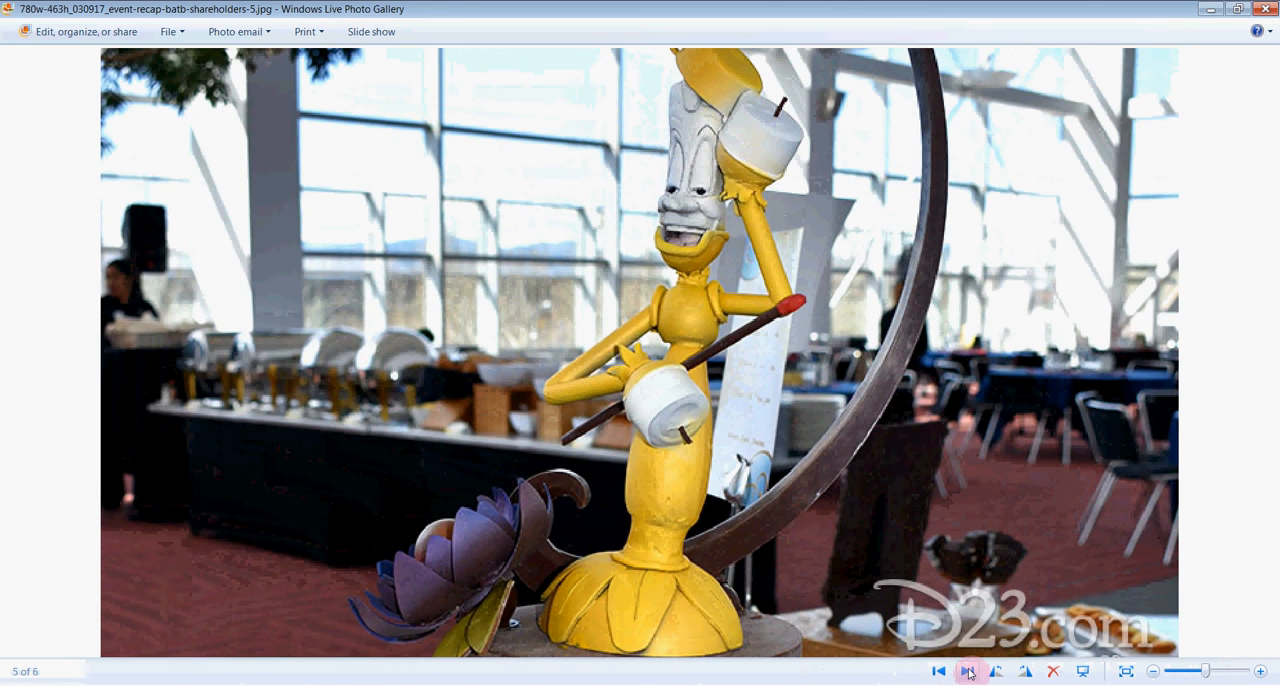
pyautogui.click(966, 672)
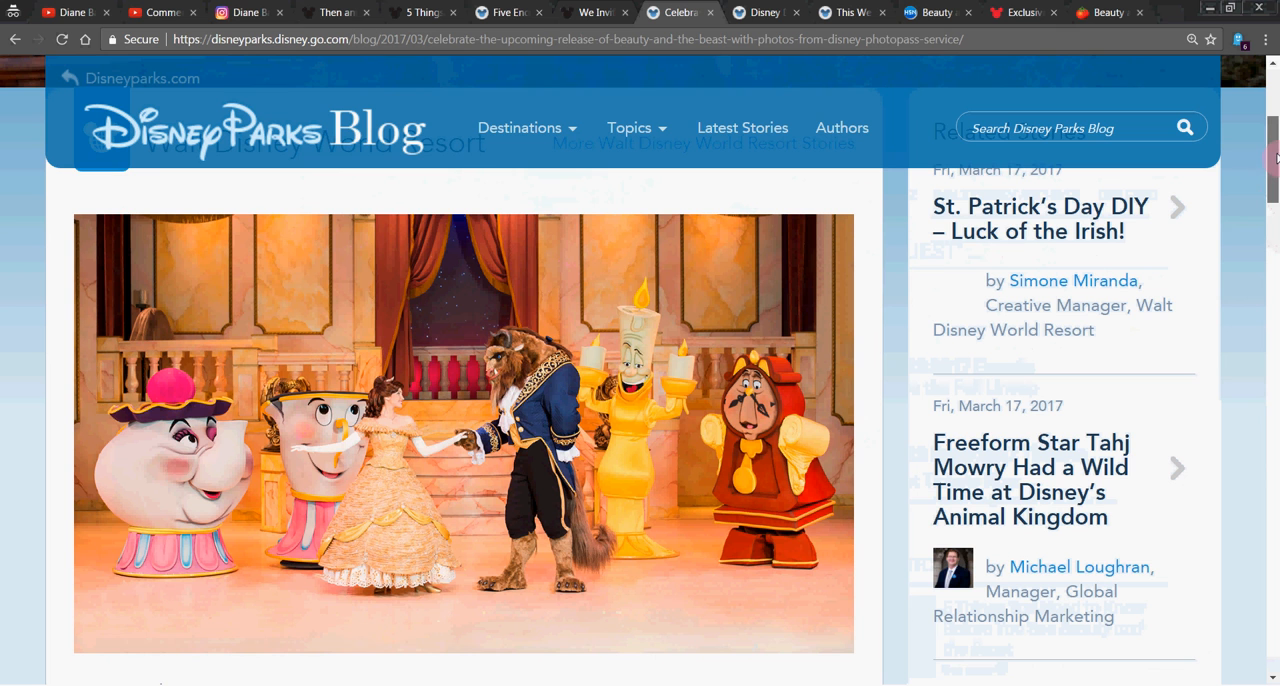
# Scroll the PhotoPass post down to its gallery of Belle, the Beast and the ballroom.
pyautogui.scroll(-3)
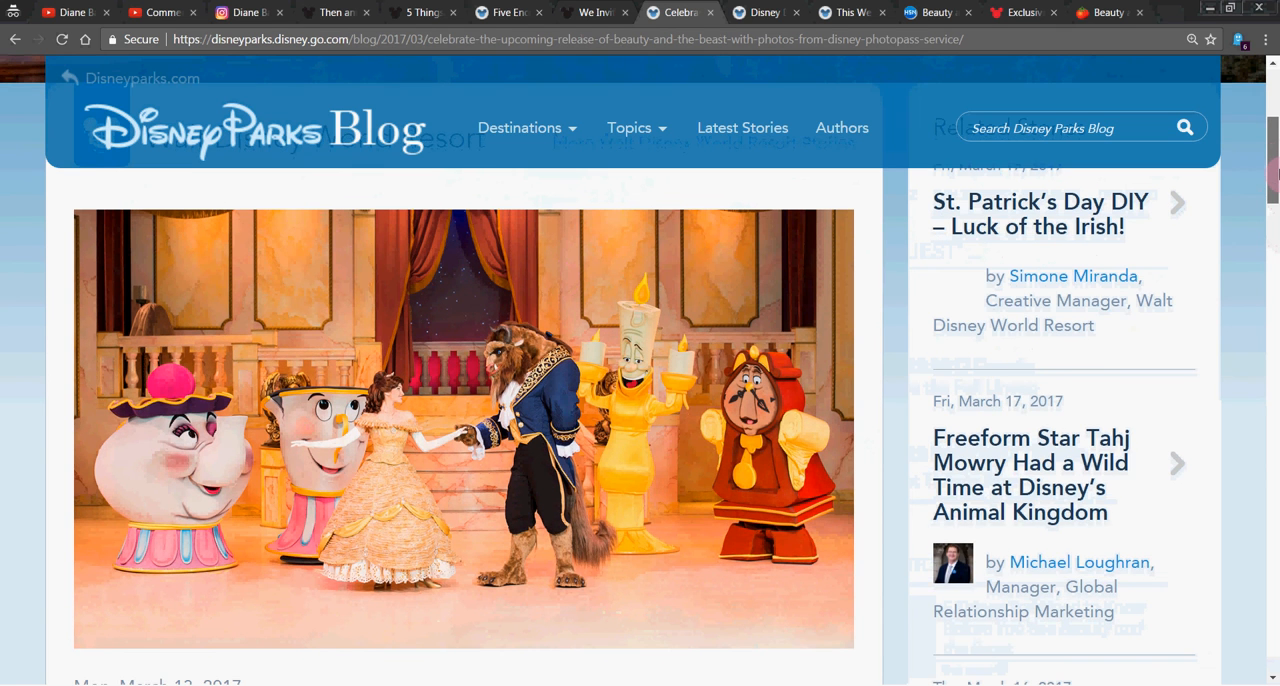
pyautogui.scroll(-3)
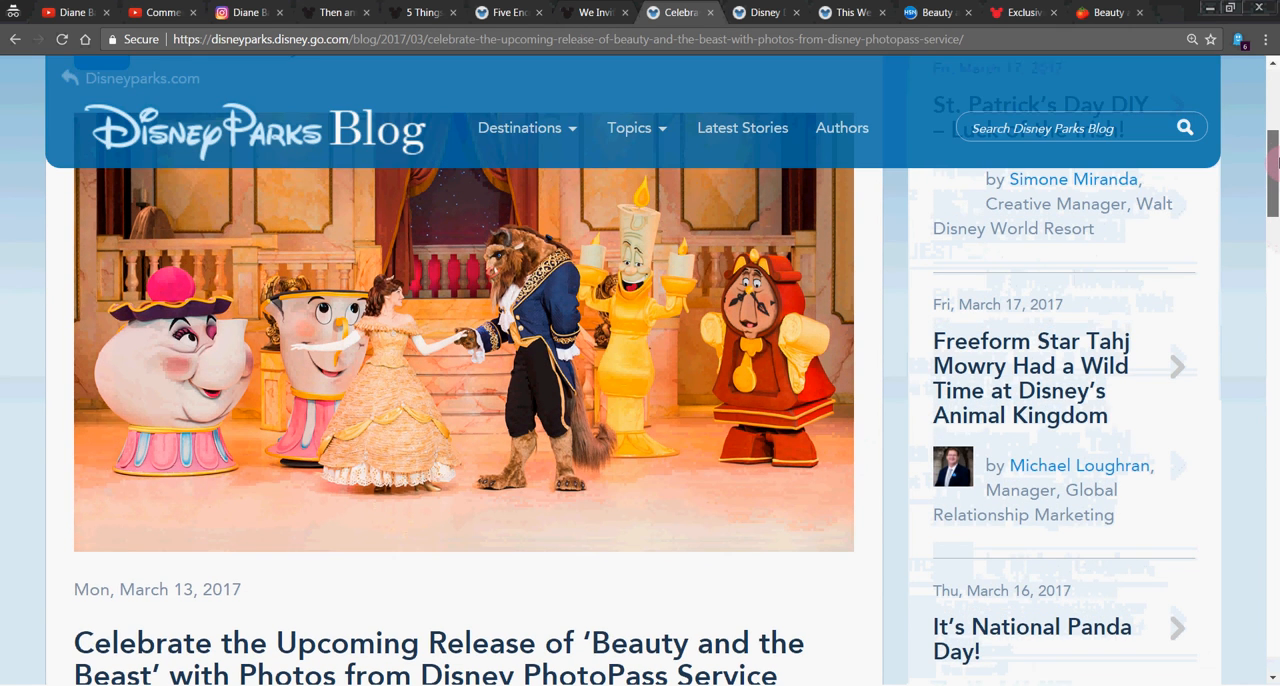
pyautogui.scroll(-3)
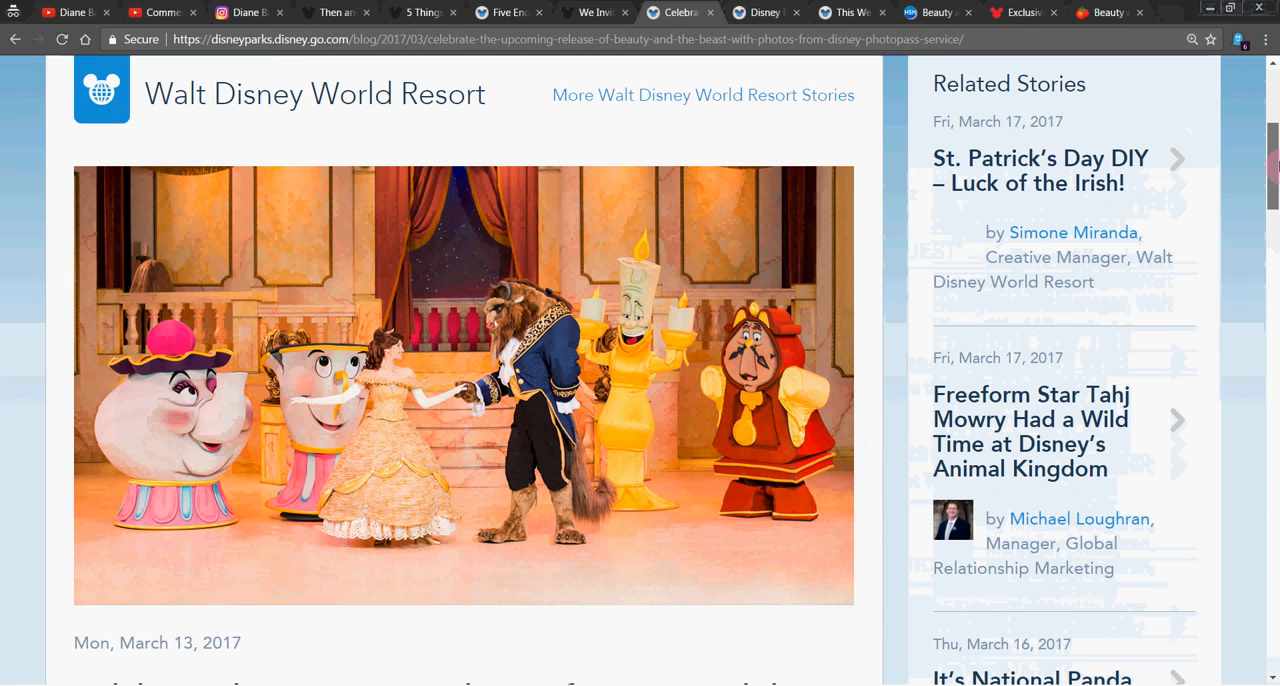
pyautogui.scroll(-3)
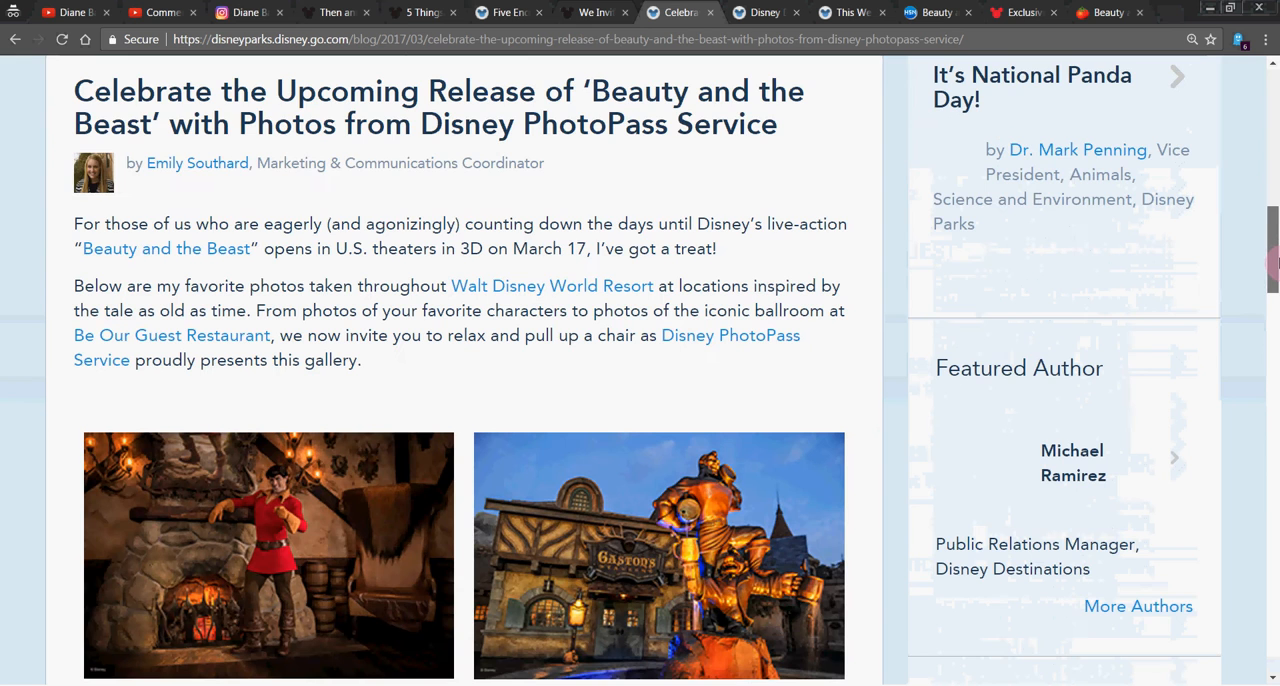
pyautogui.scroll(-3)
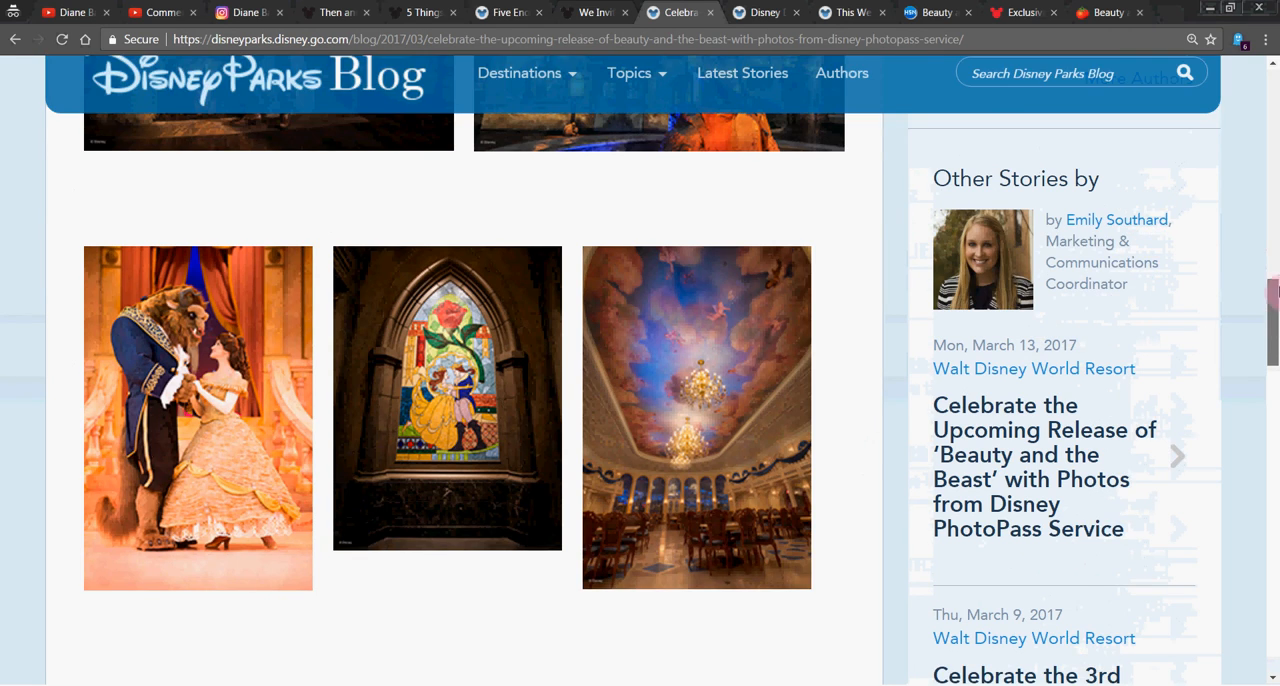
pyautogui.scroll(3)
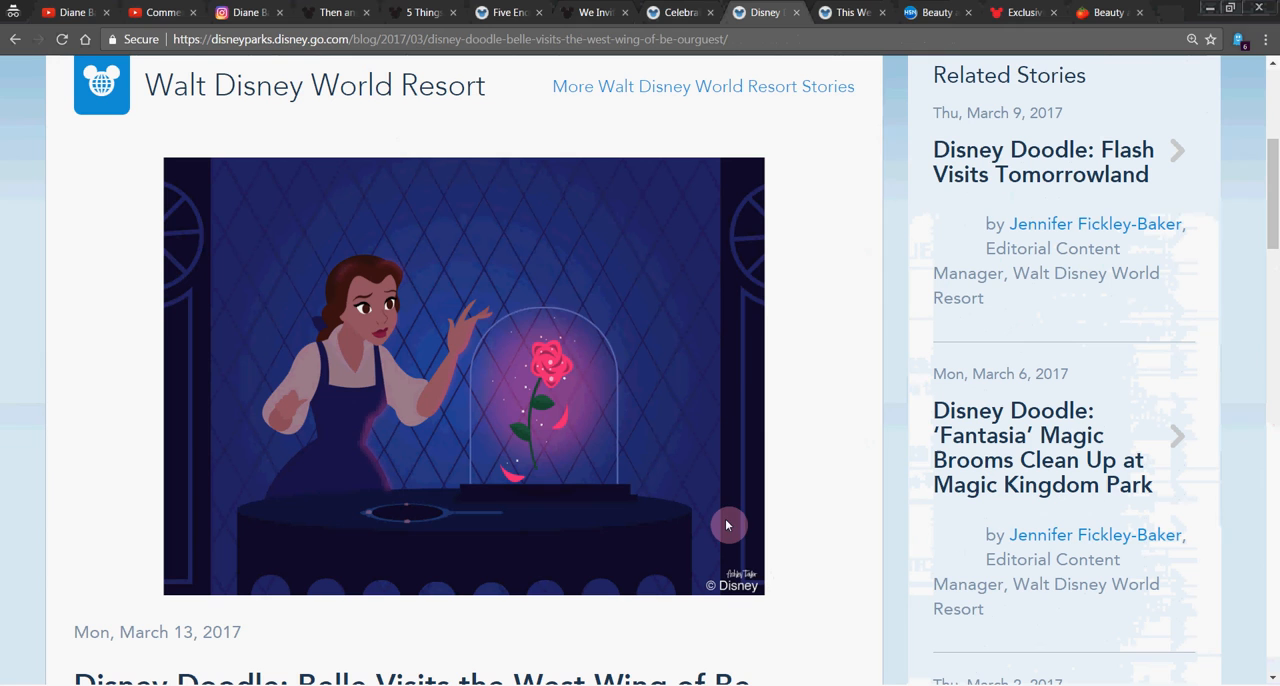
pyautogui.moveTo(762, 440)
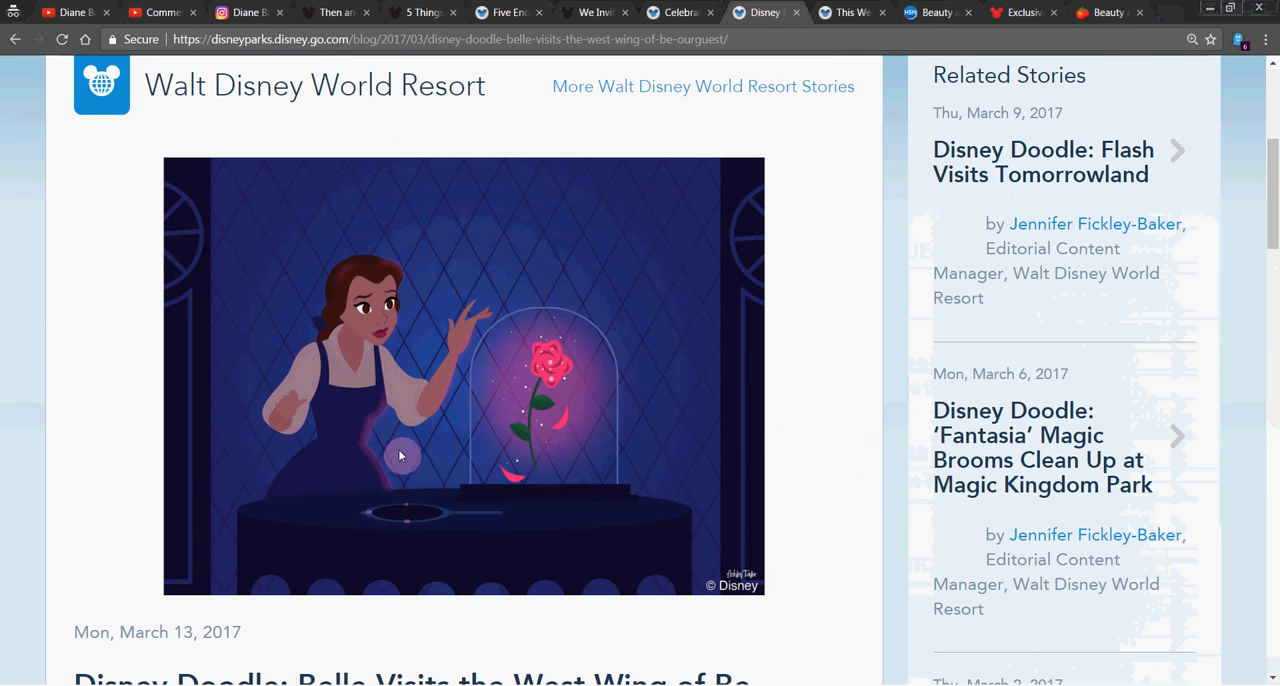
pyautogui.moveTo(504, 300)
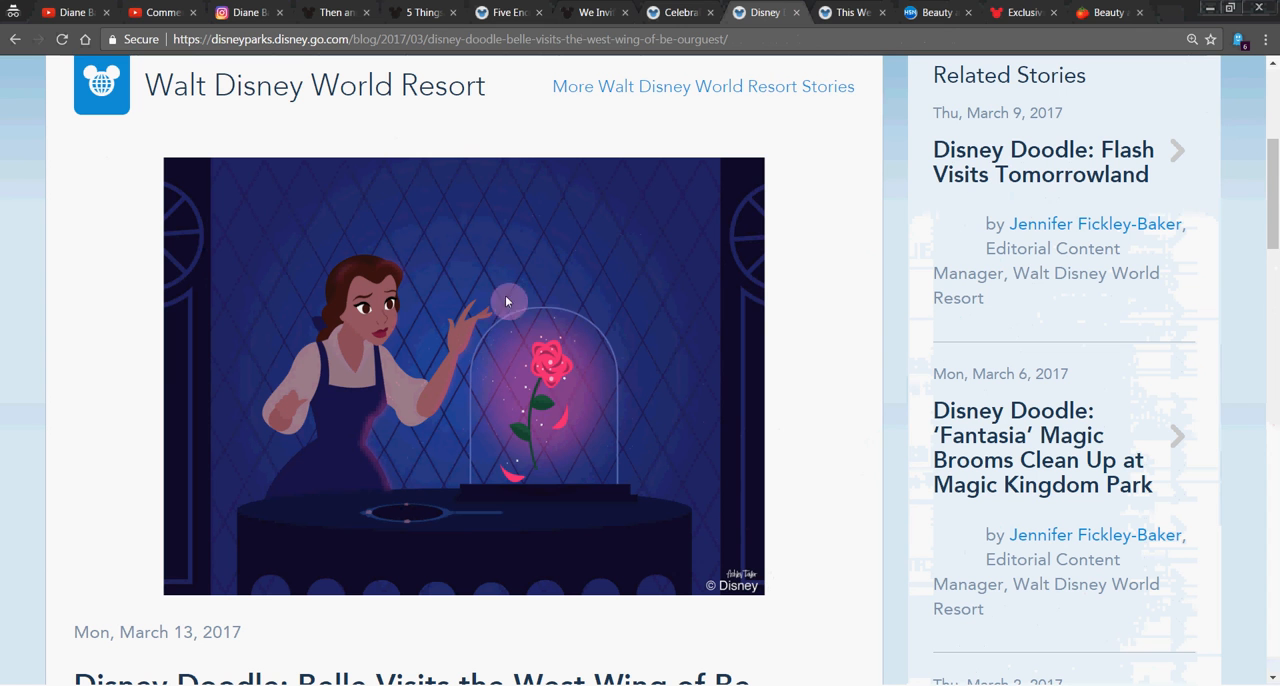
pyautogui.moveTo(852, 12)
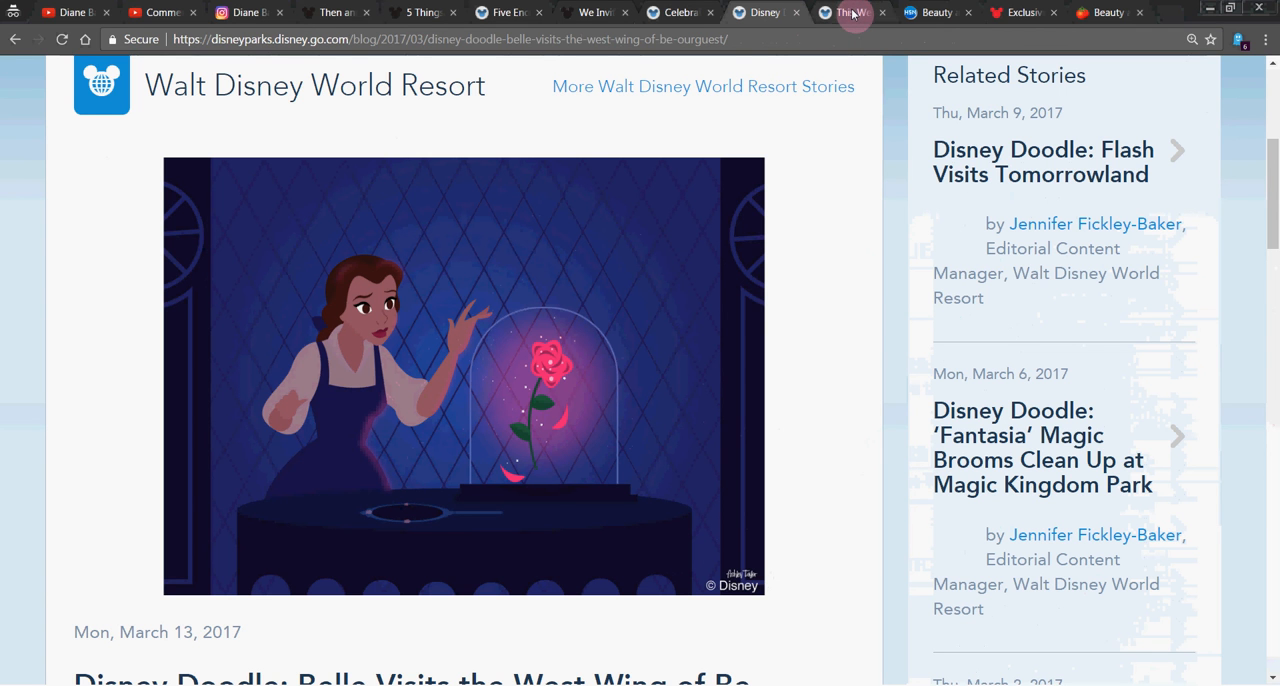
# Look over the Epcot Beauty and the Beast topiaries blog post, scrolling through its photos.
pyautogui.click(848, 12)
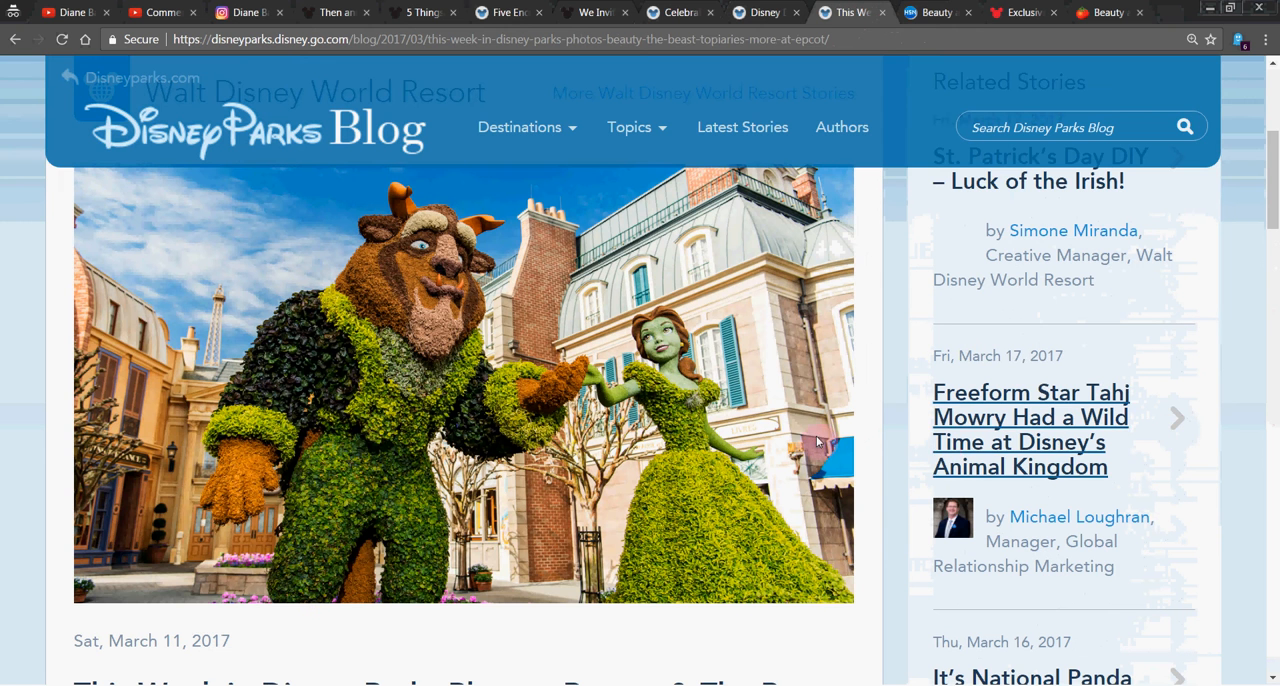
pyautogui.moveTo(676, 488)
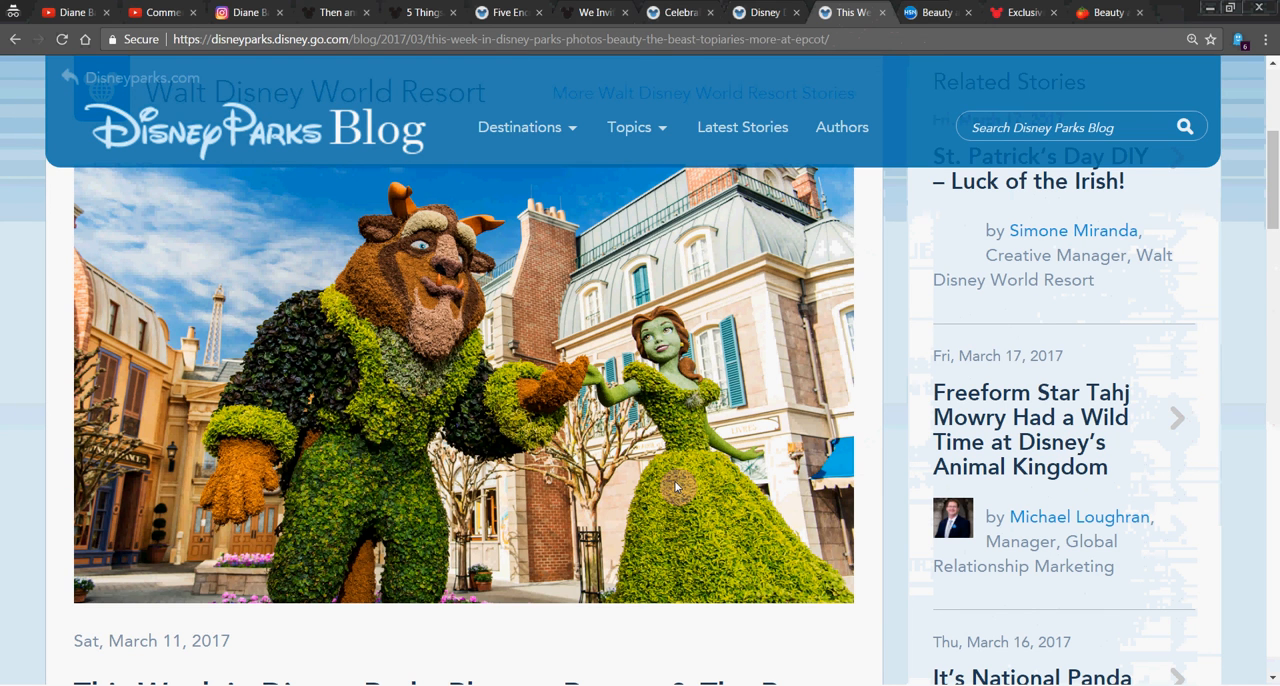
pyautogui.moveTo(604, 280)
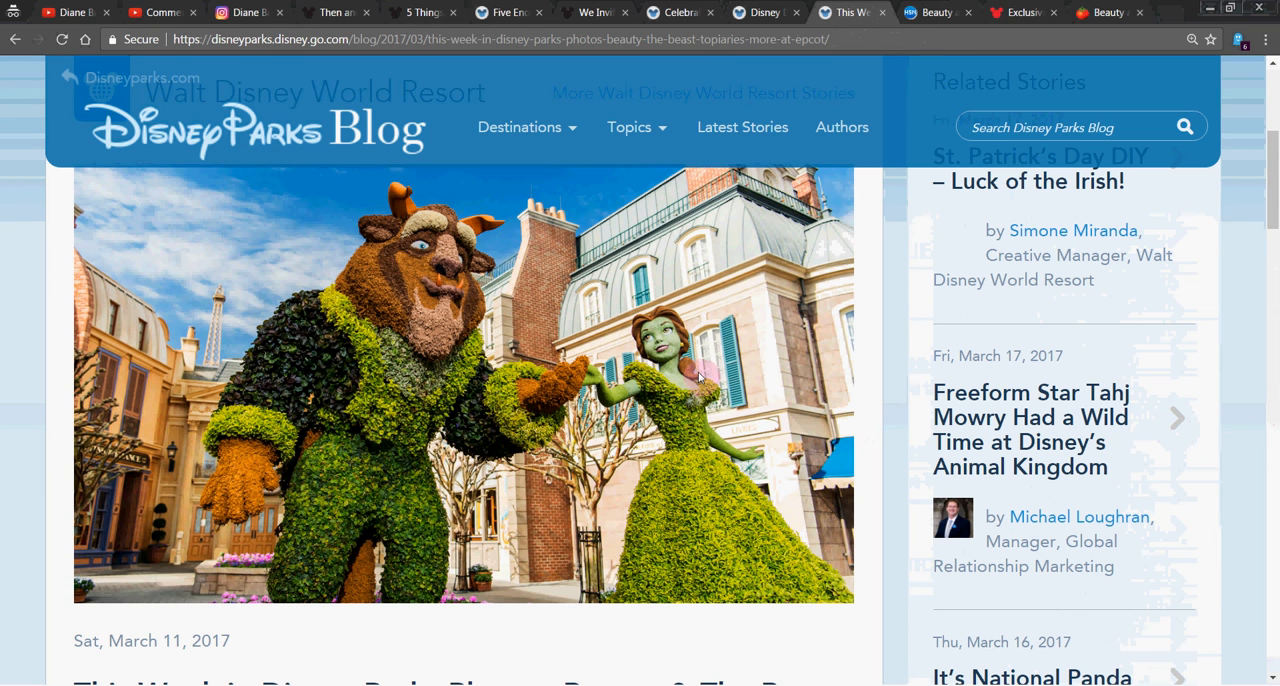
pyautogui.scroll(-3)
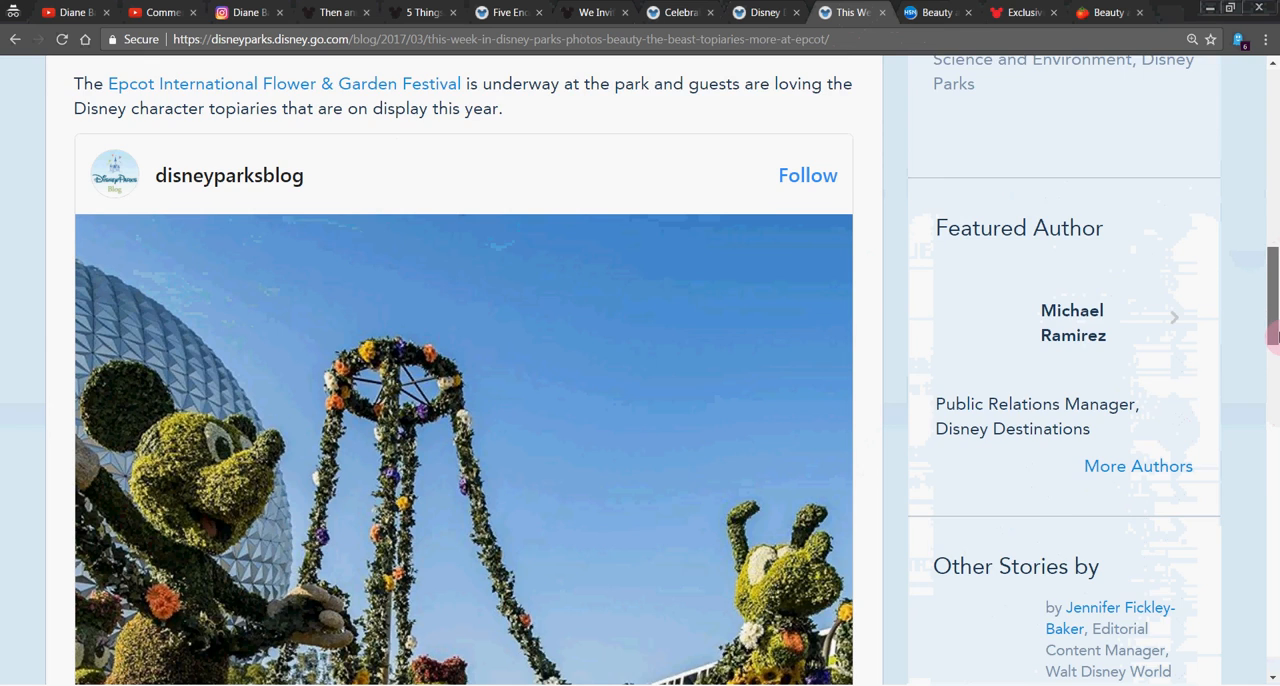
pyautogui.scroll(-3)
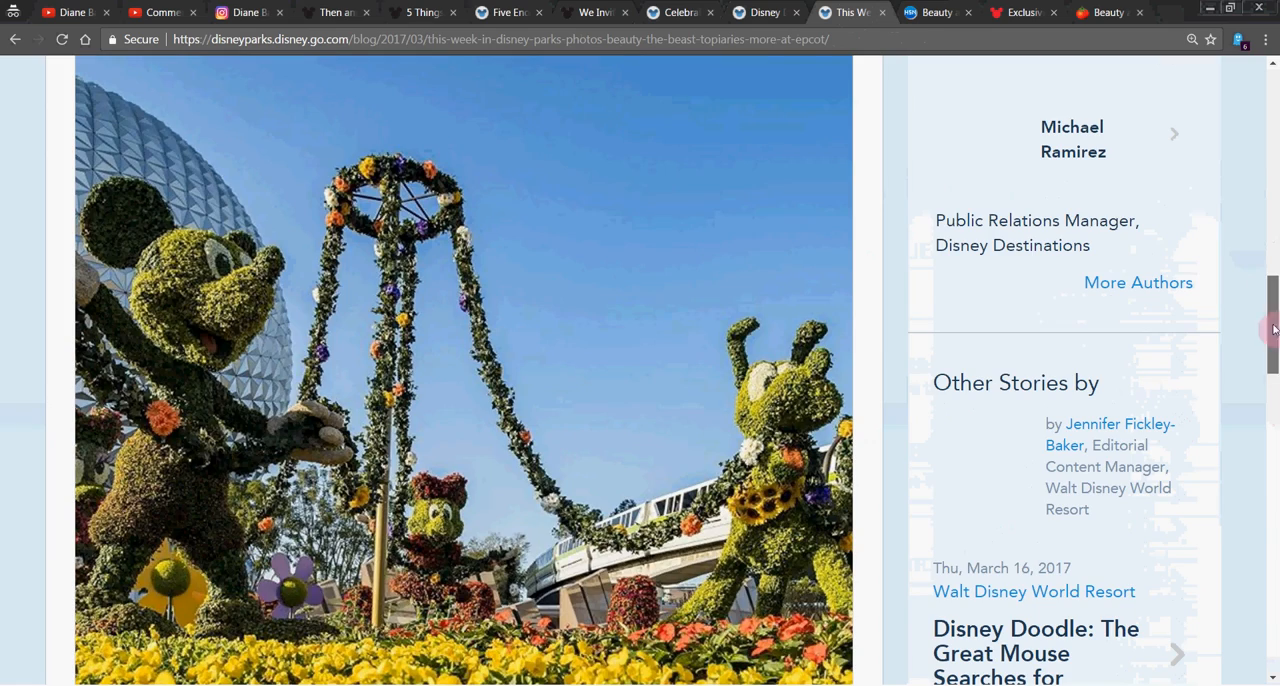
pyautogui.scroll(3)
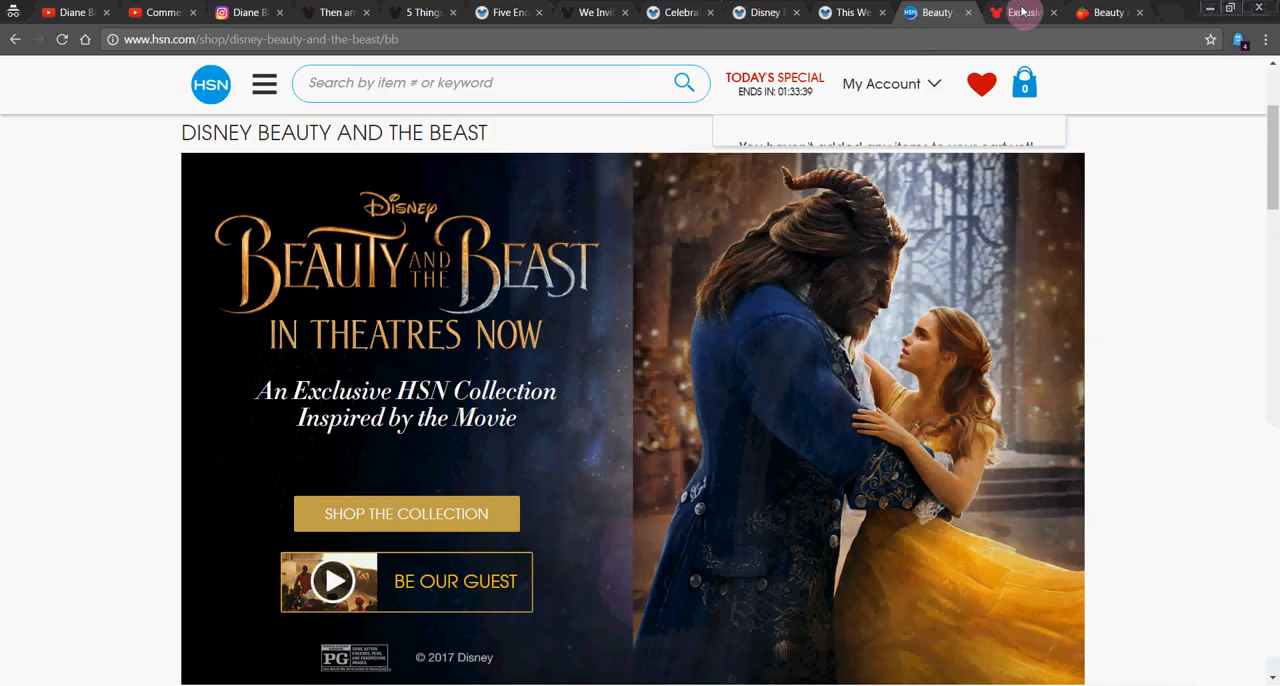
# Browse the first half of the Oh My Disney Beauty and the Beast art tribute gallery.
pyautogui.click(1018, 12)
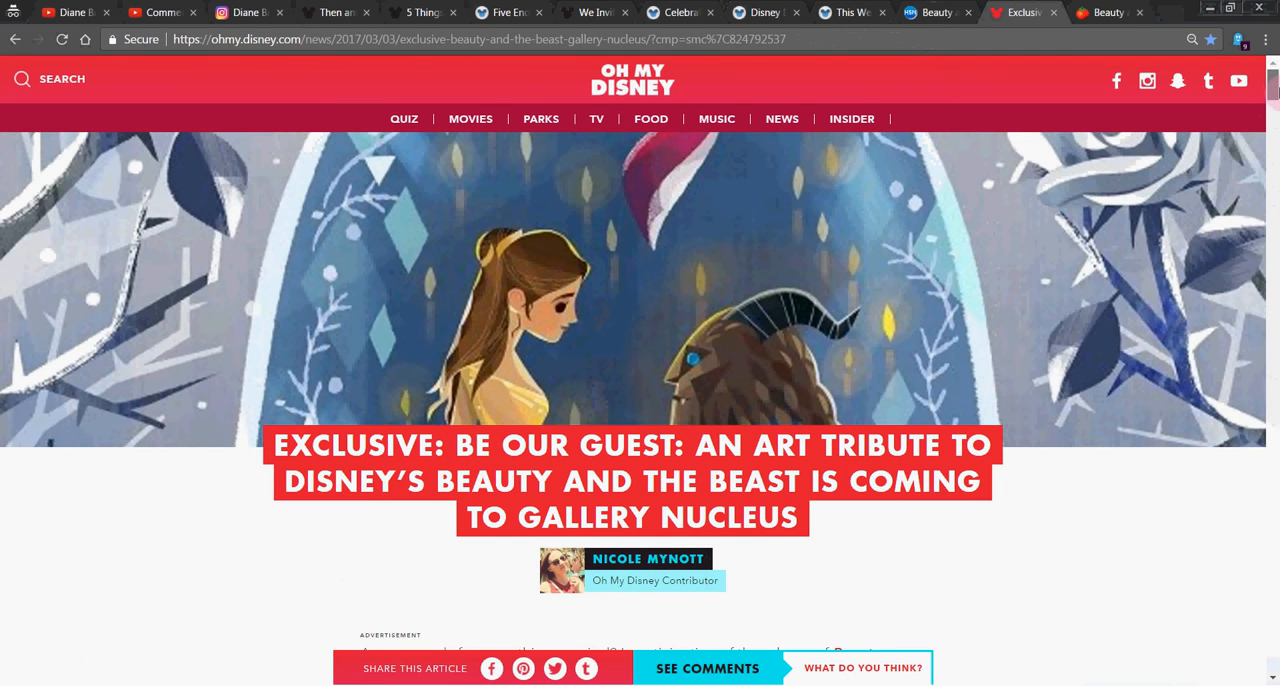
pyautogui.scroll(-3)
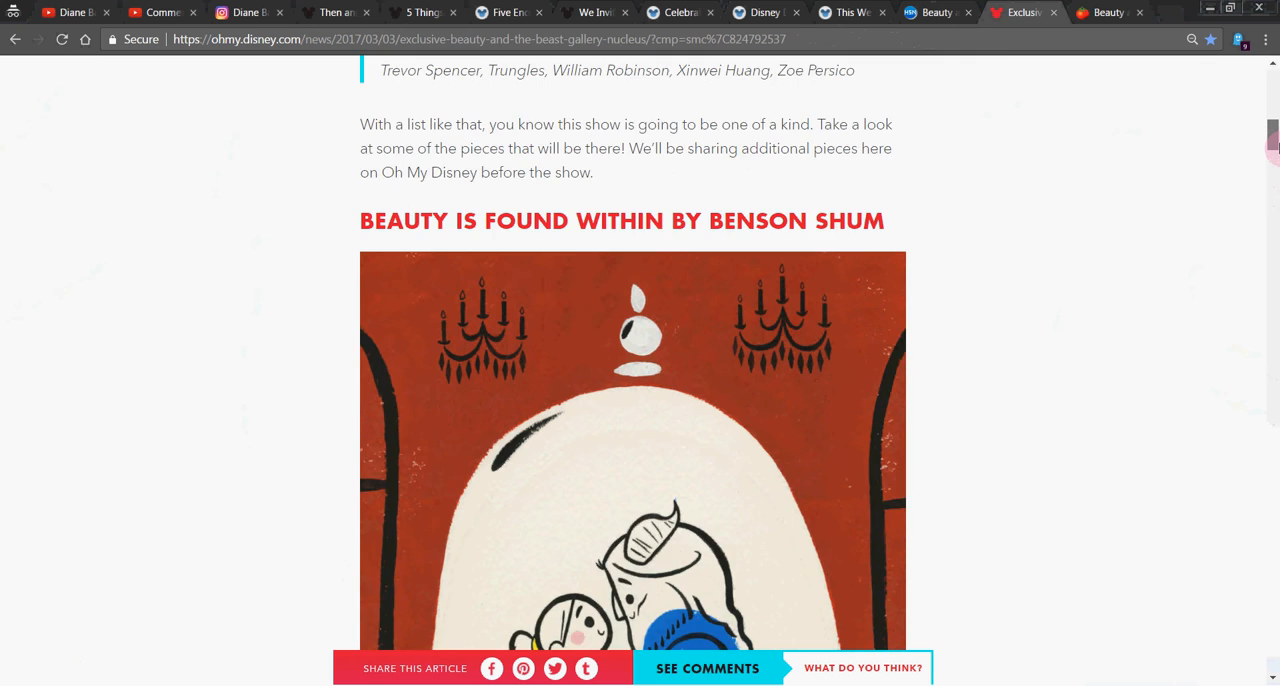
pyautogui.scroll(-3)
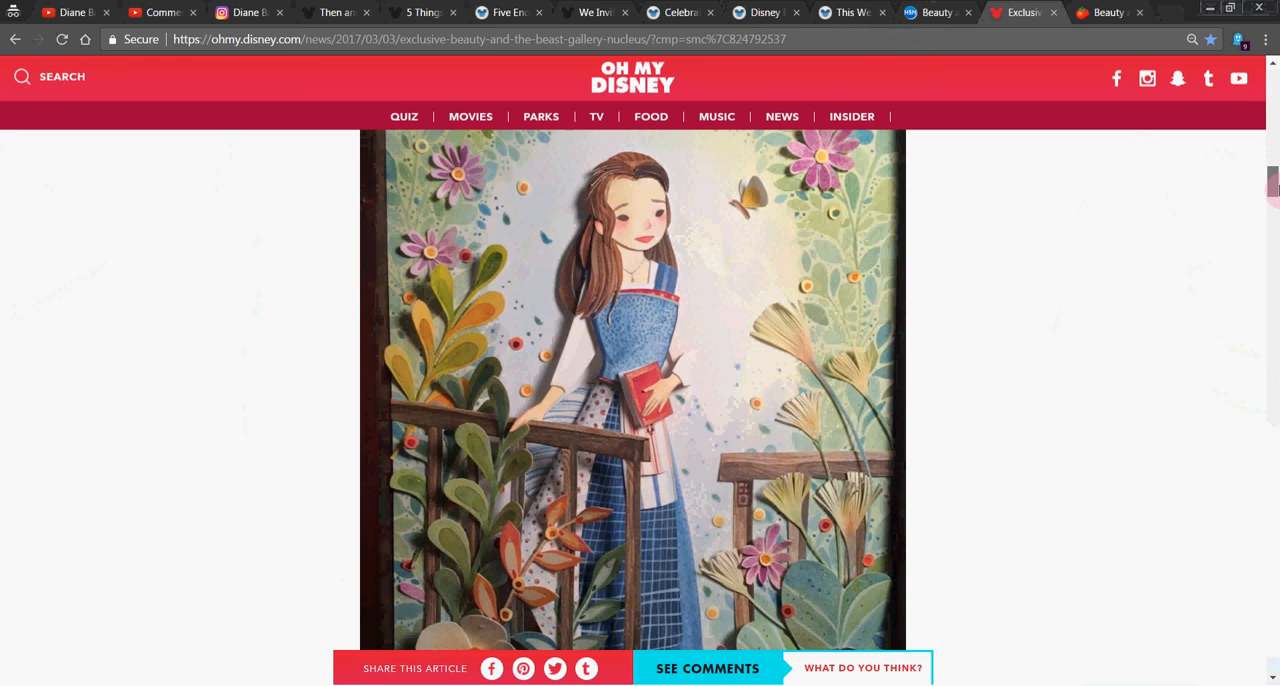
pyautogui.scroll(-3)
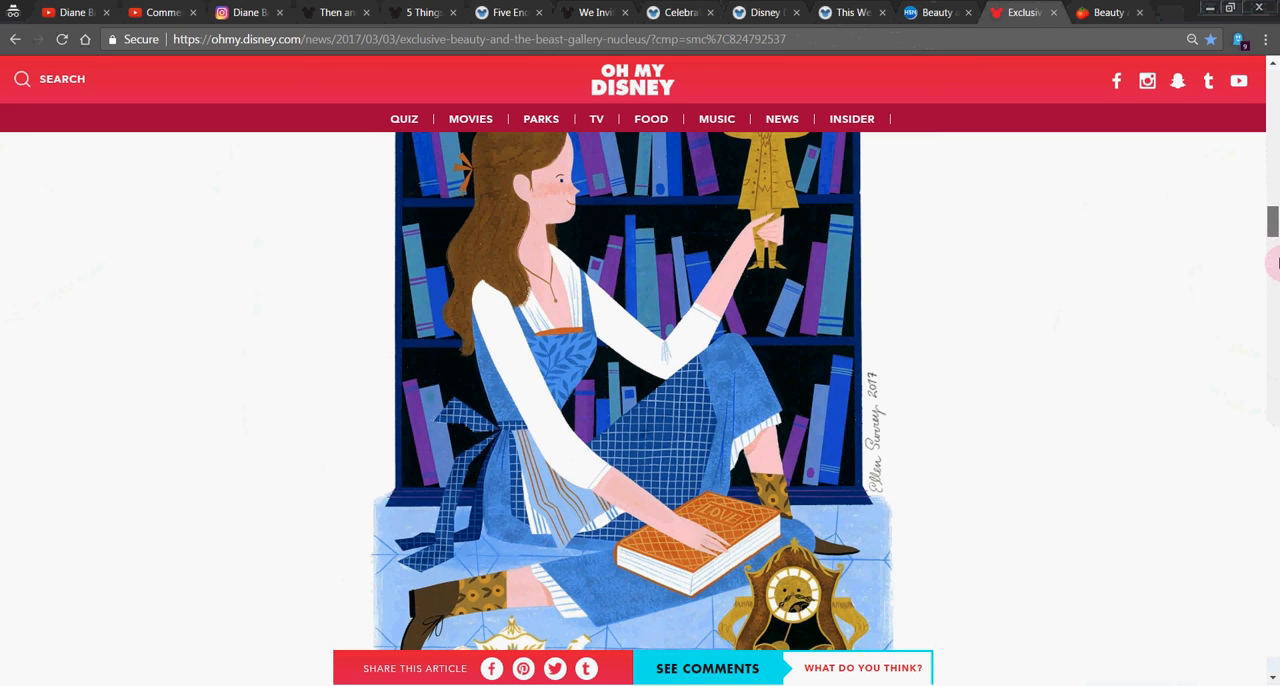
pyautogui.scroll(-3)
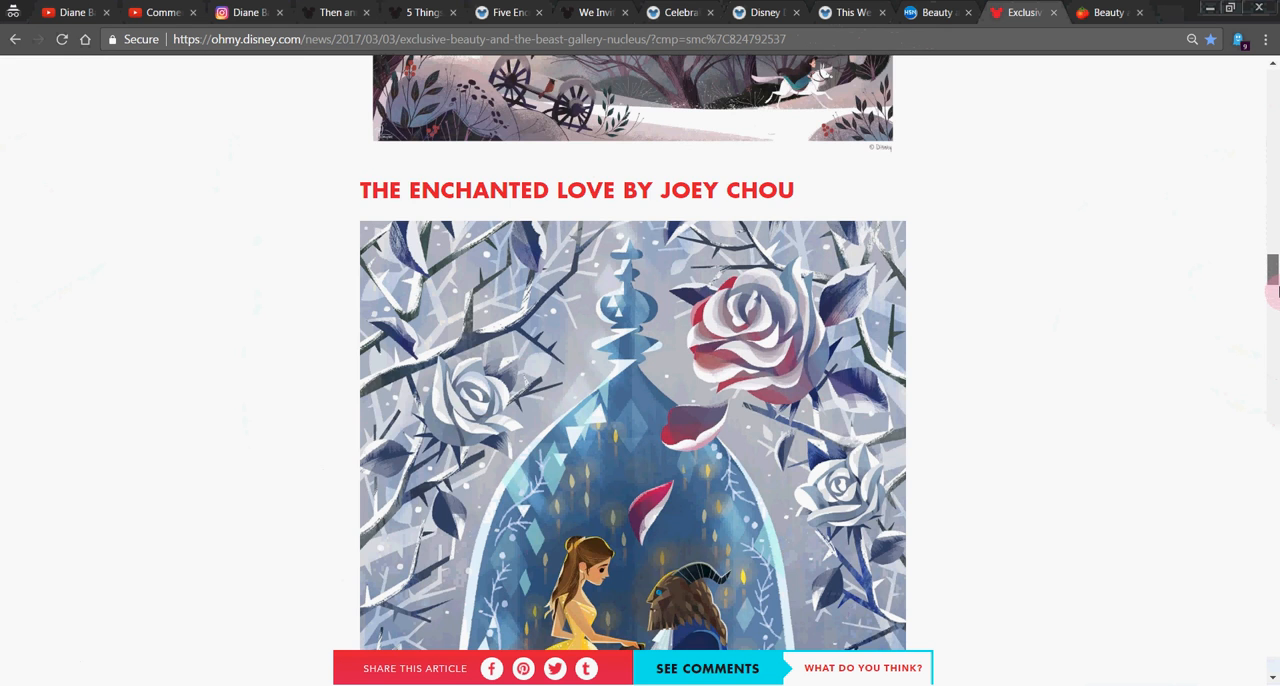
pyautogui.scroll(-3)
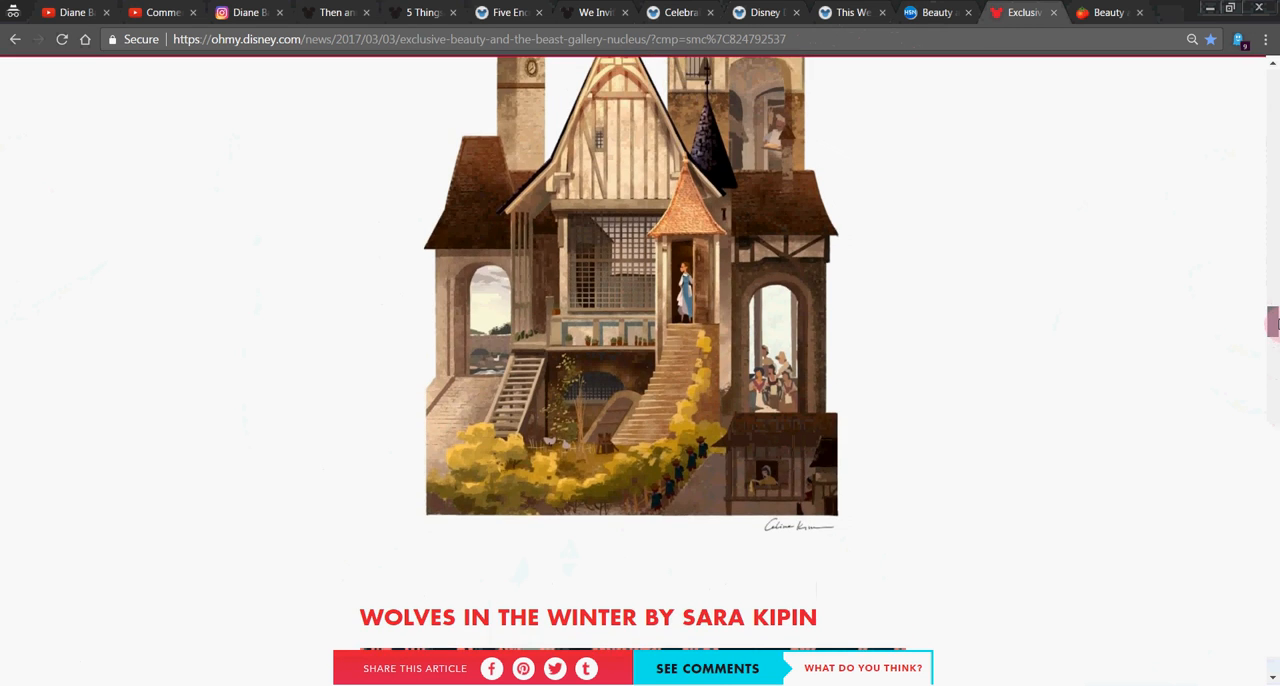
# Finish the art gallery and switch back to the HSN Beauty and the Beast collection page.
pyautogui.scroll(-3)
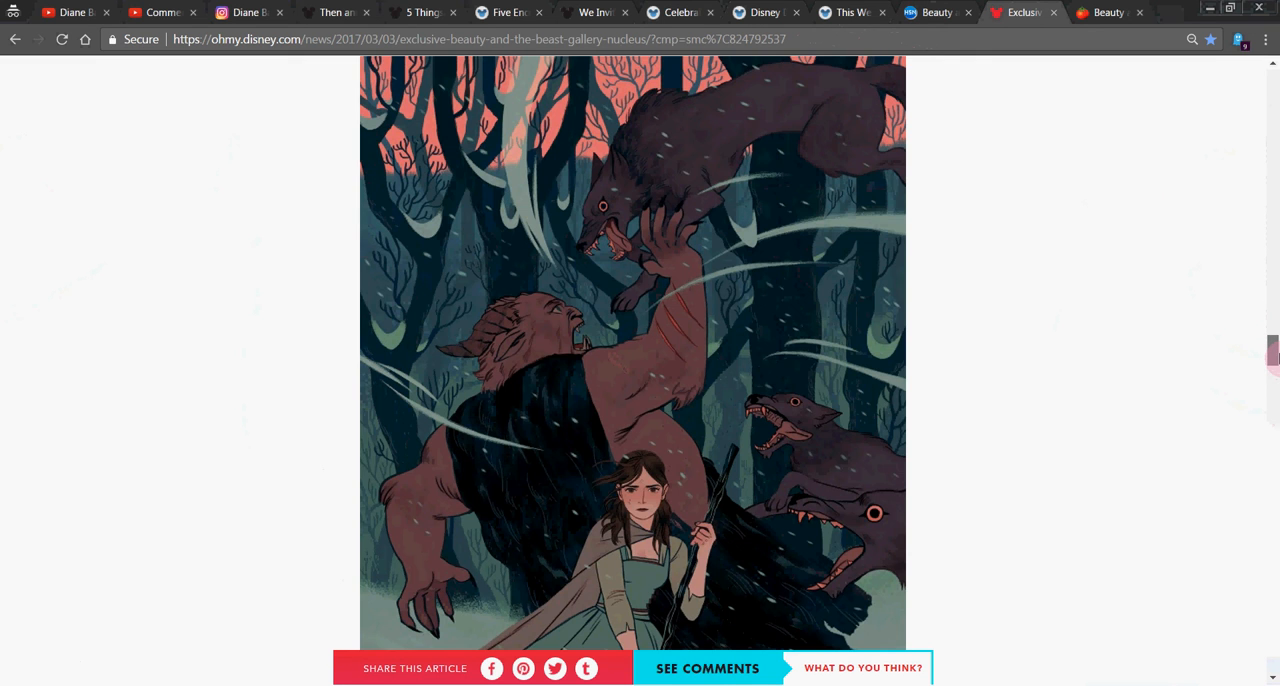
pyautogui.scroll(-3)
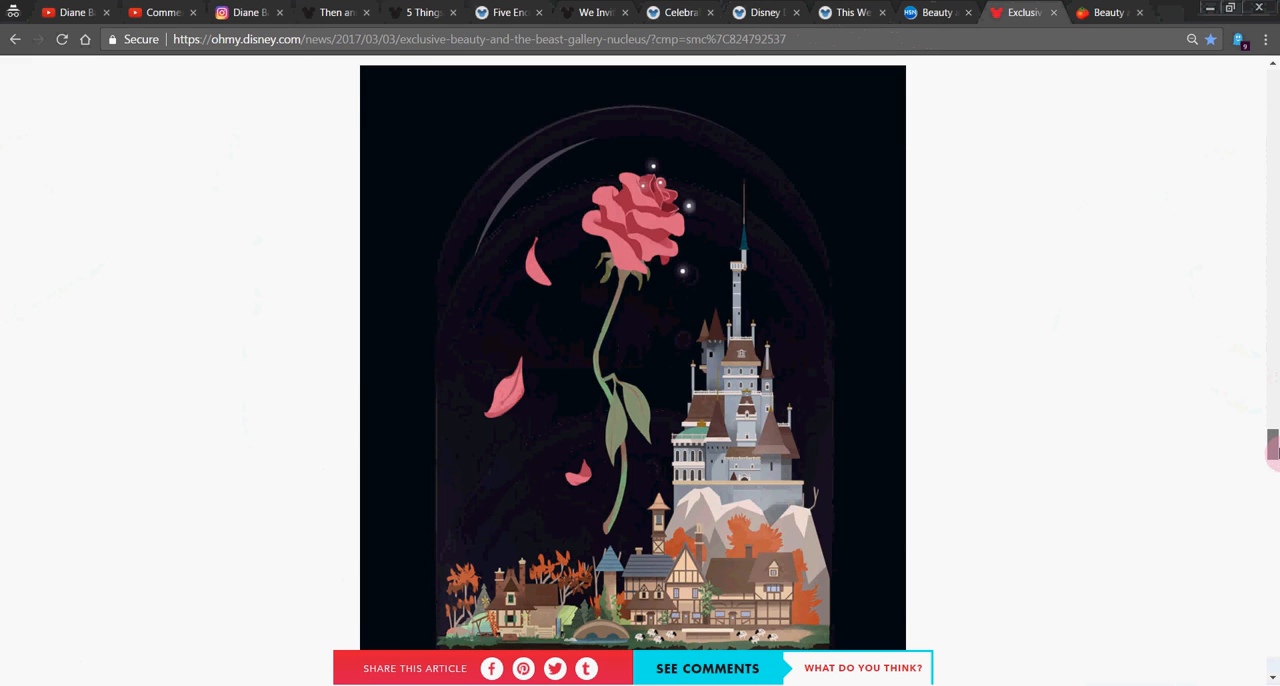
pyautogui.scroll(-3)
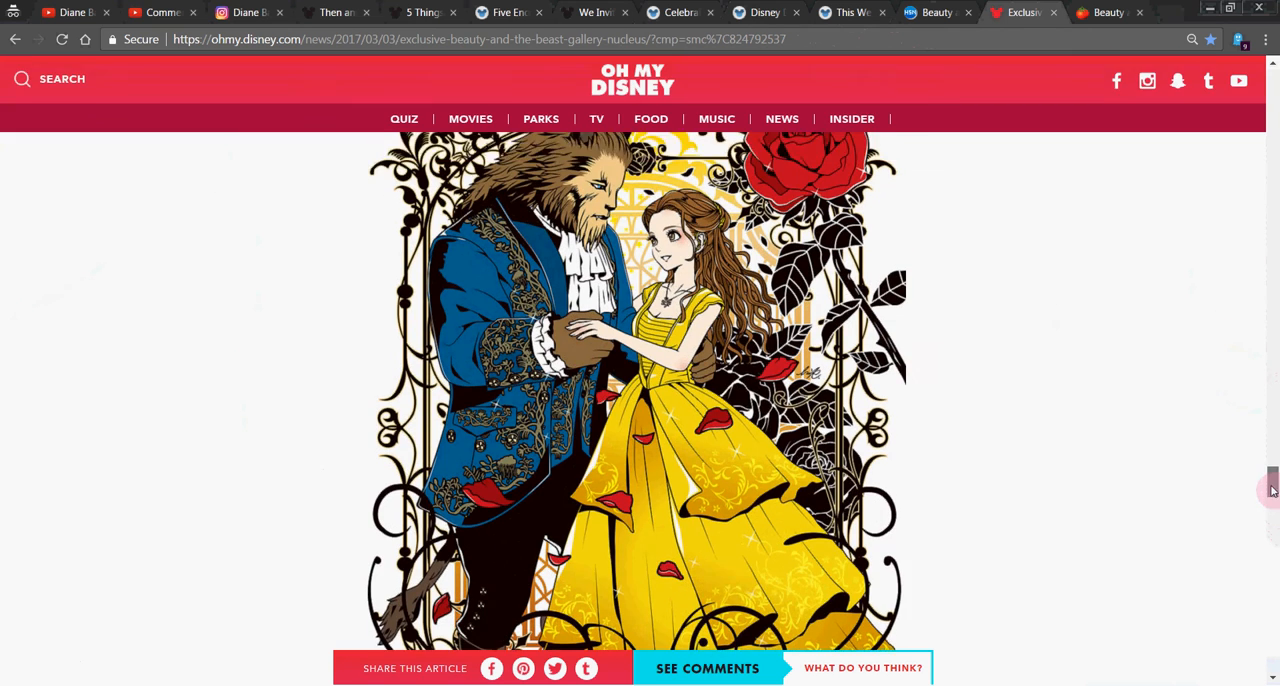
pyautogui.scroll(-3)
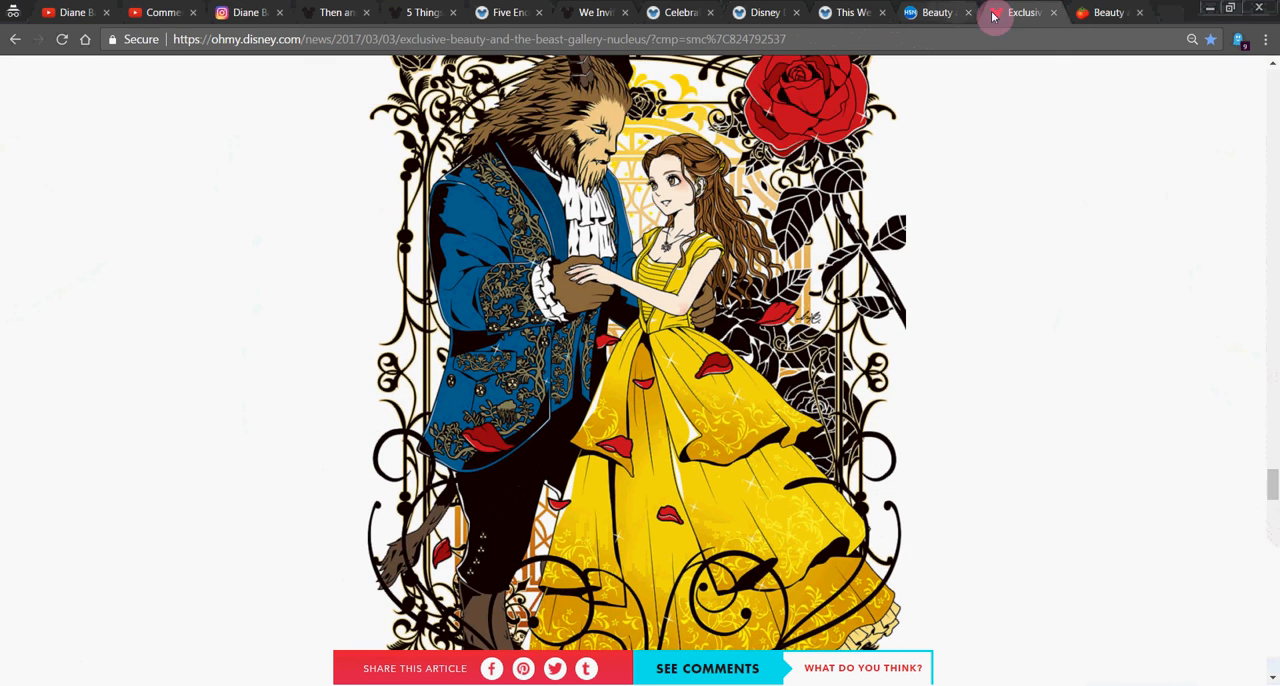
pyautogui.click(936, 12)
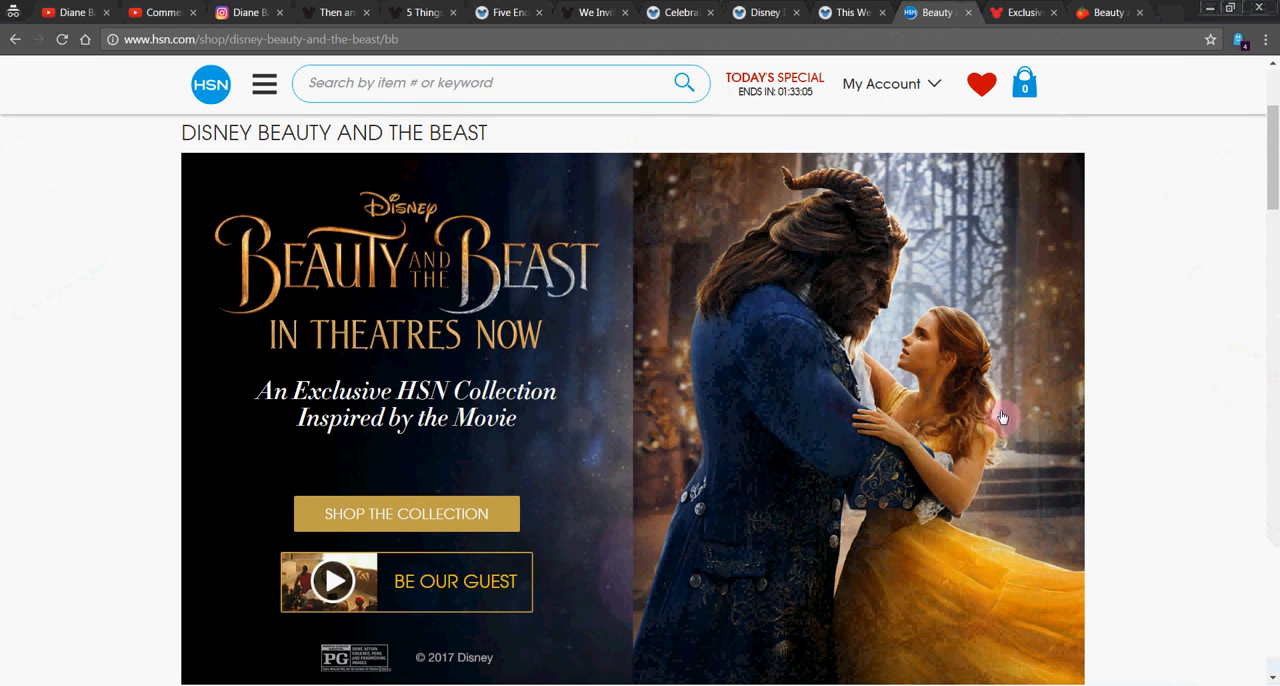
pyautogui.moveTo(1188, 268)
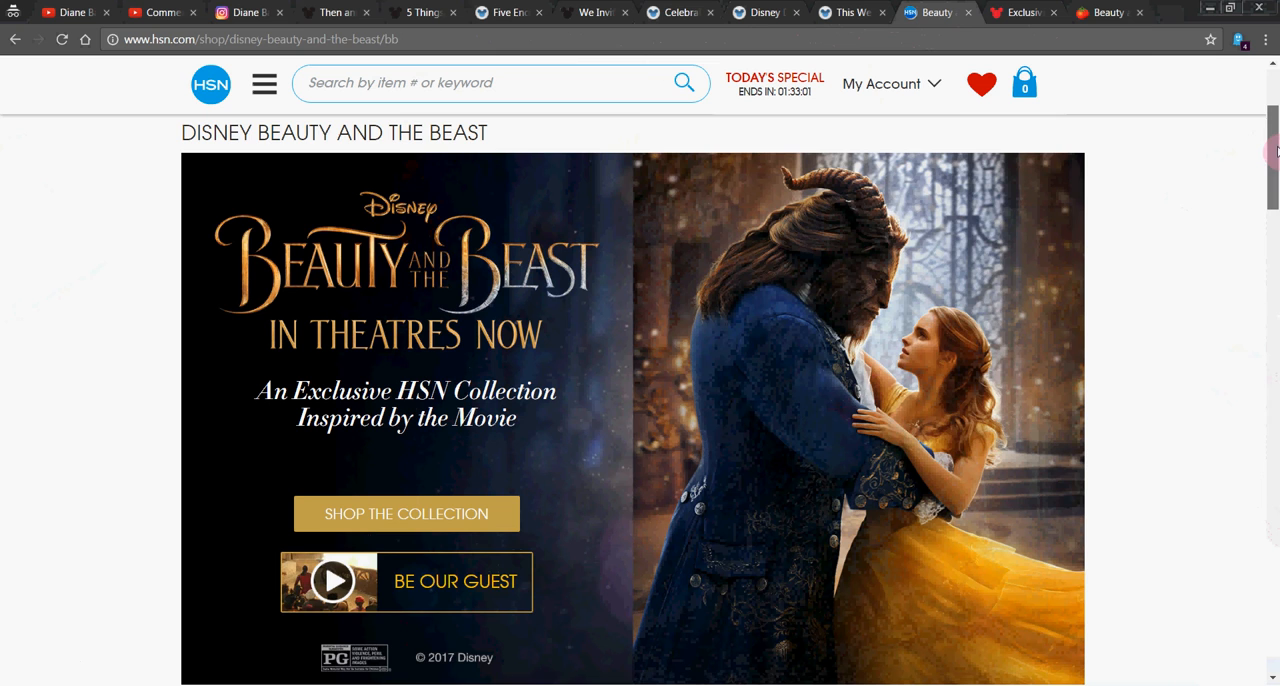
# Browse the HSN collection past the category ovals and designer collections to the Behind the Scenes 360 panel.
pyautogui.scroll(-3)
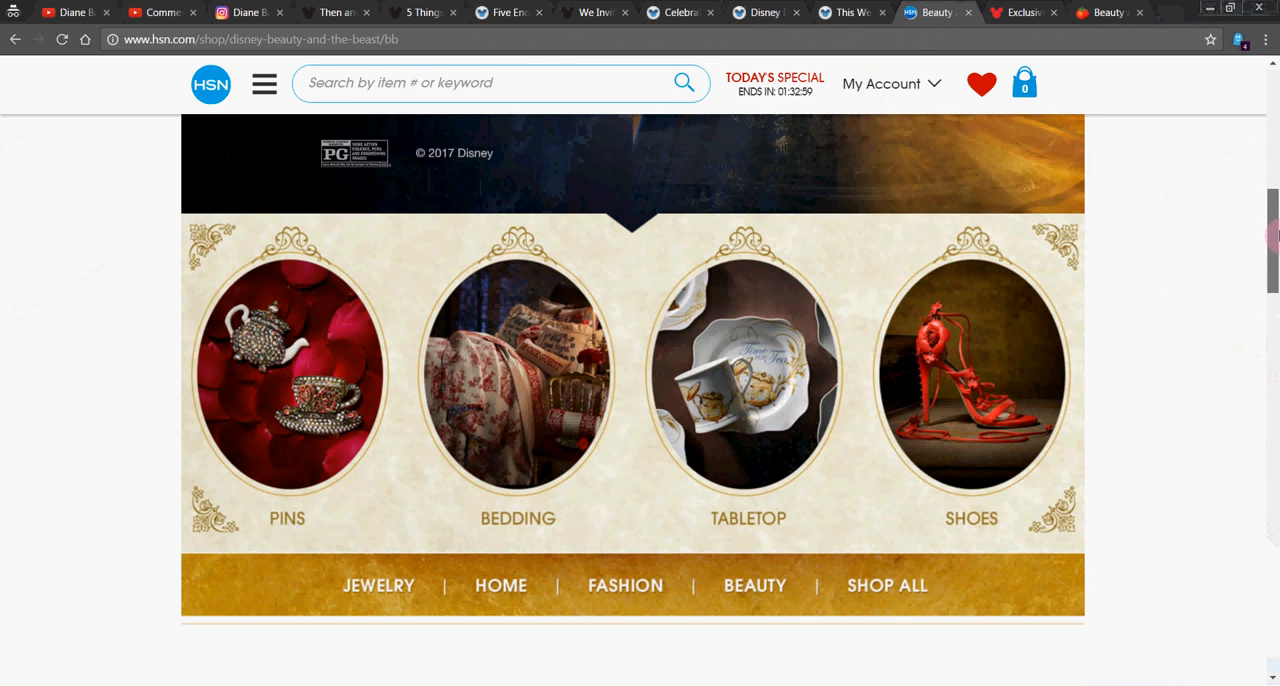
pyautogui.scroll(-3)
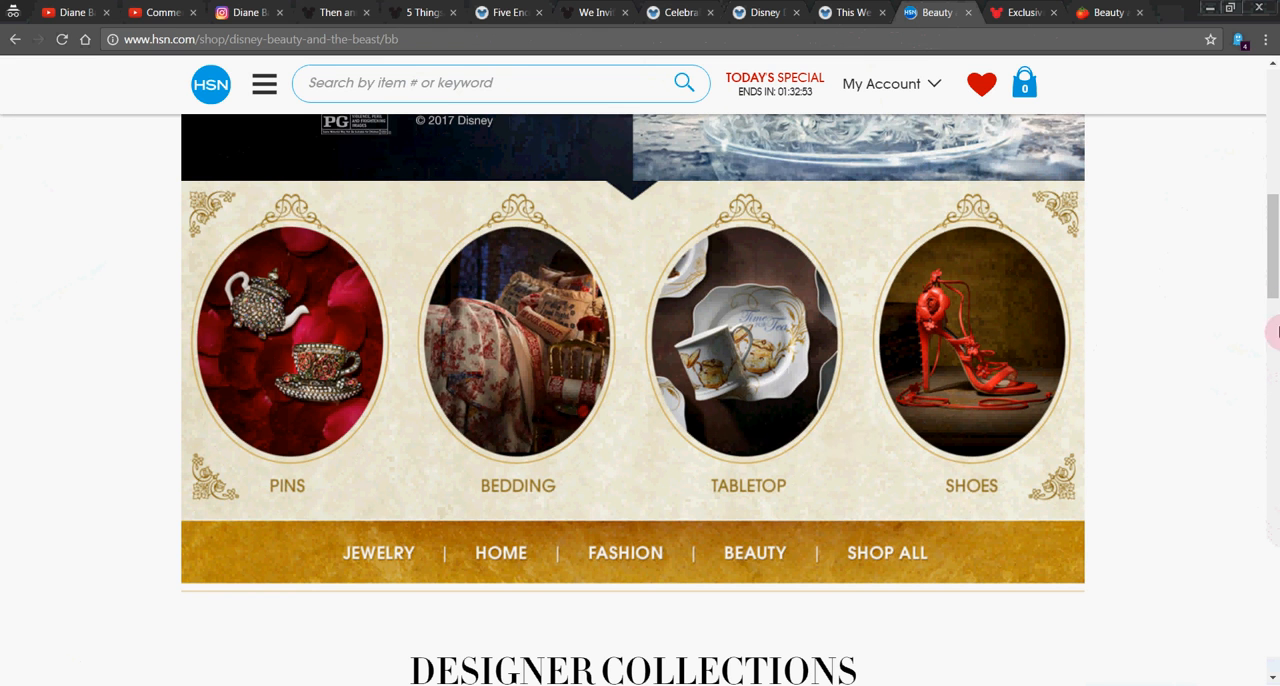
pyautogui.scroll(-3)
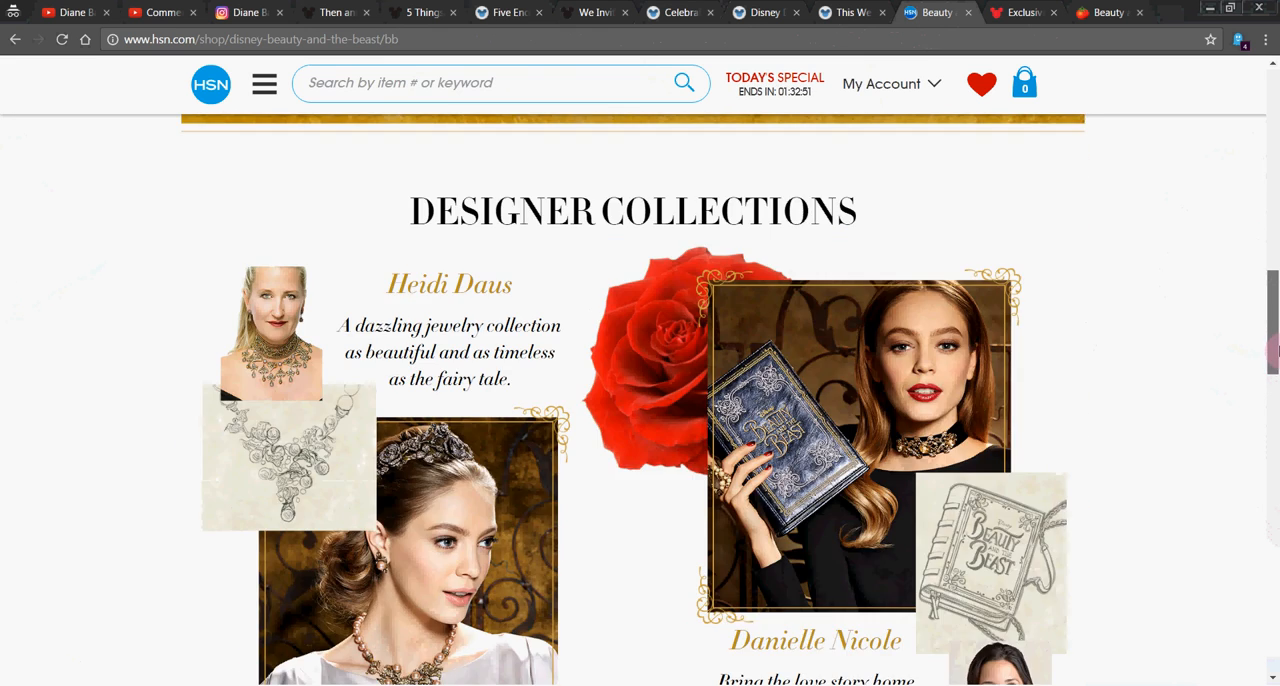
pyautogui.scroll(-3)
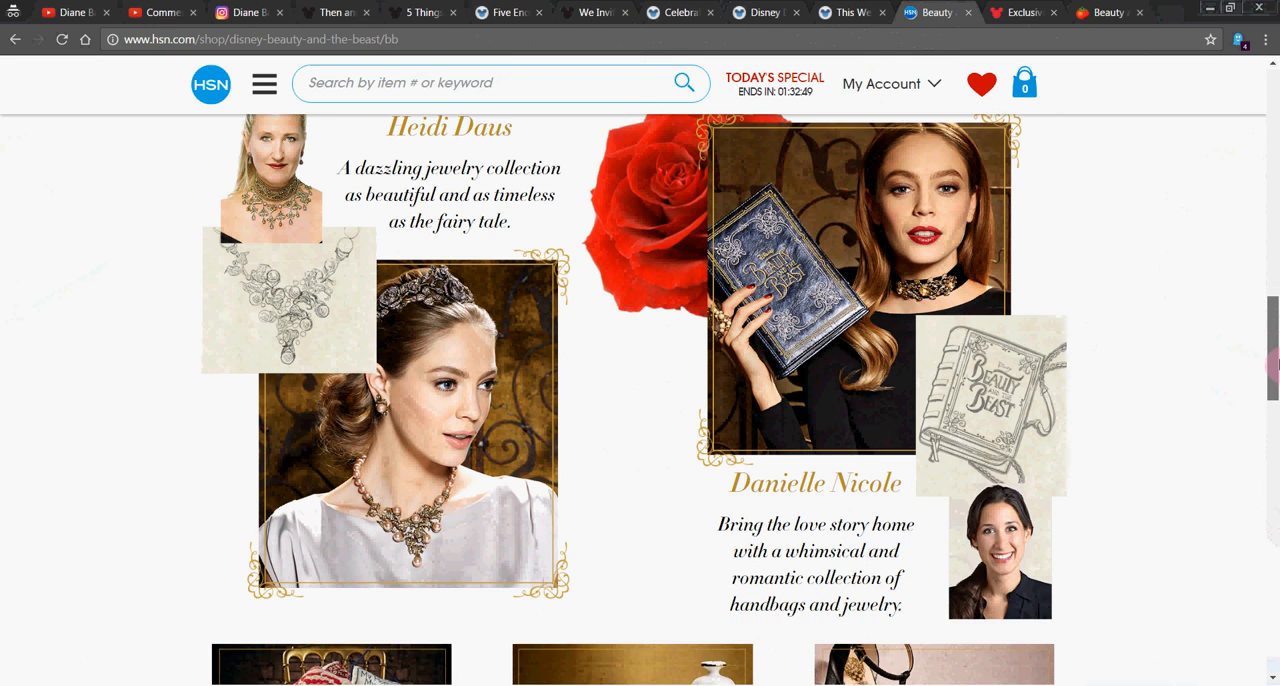
pyautogui.scroll(-3)
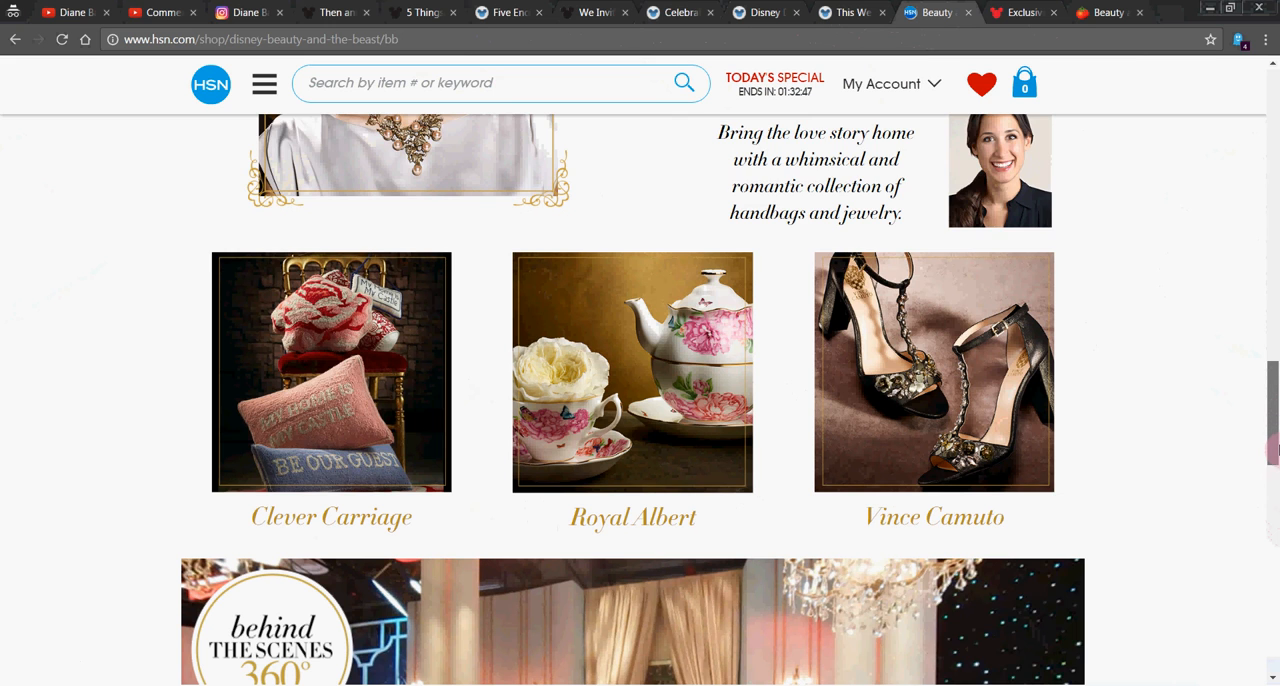
pyautogui.scroll(-3)
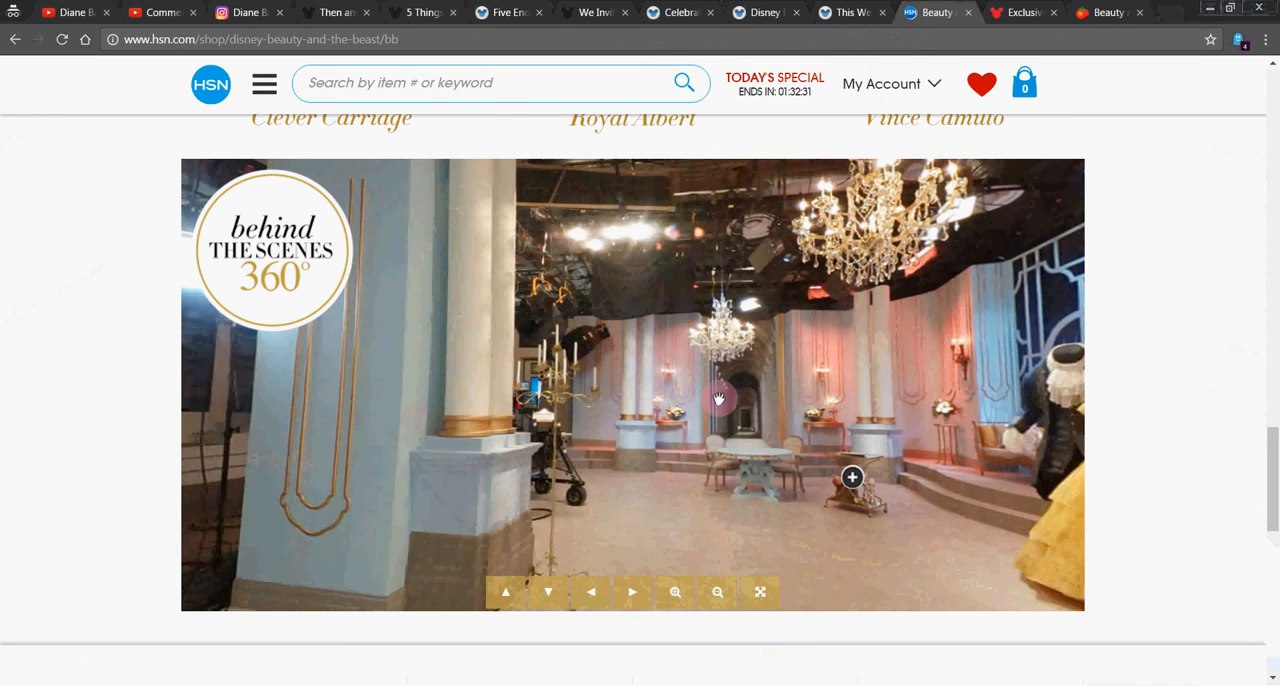
# Zoom into the 360° set's dessert tables and turn the view toward the Belle costume.
pyautogui.click(676, 592)
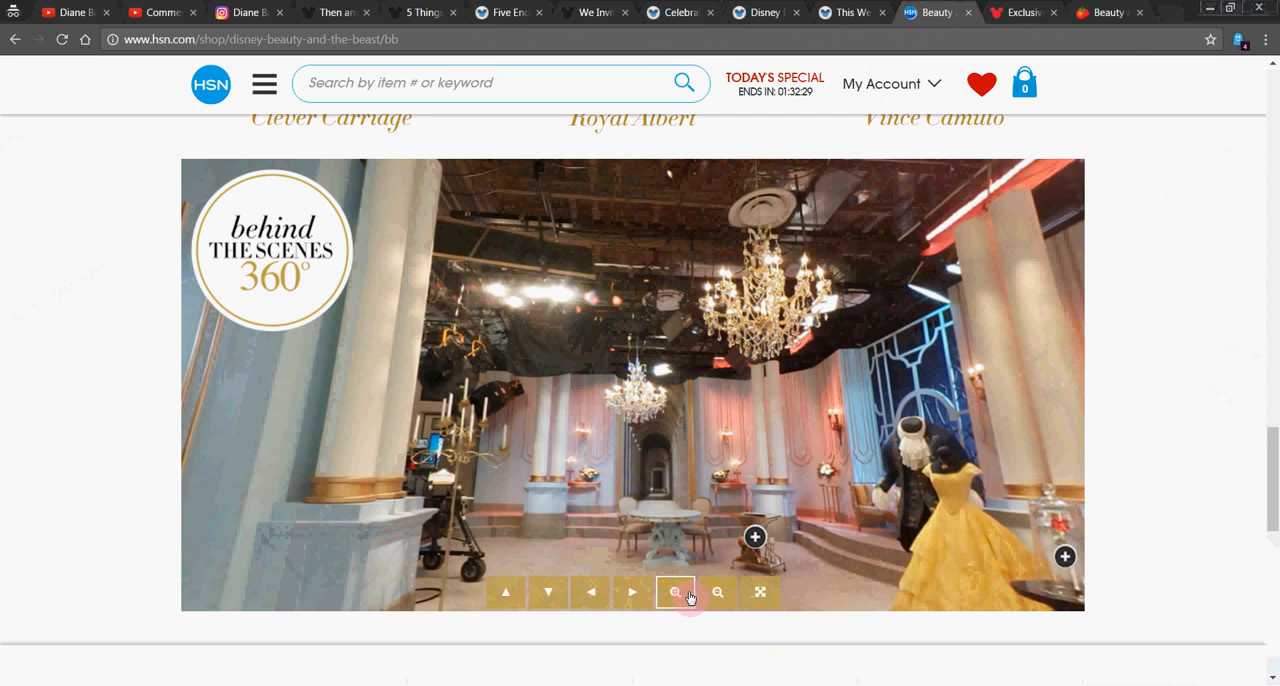
pyautogui.click(676, 592)
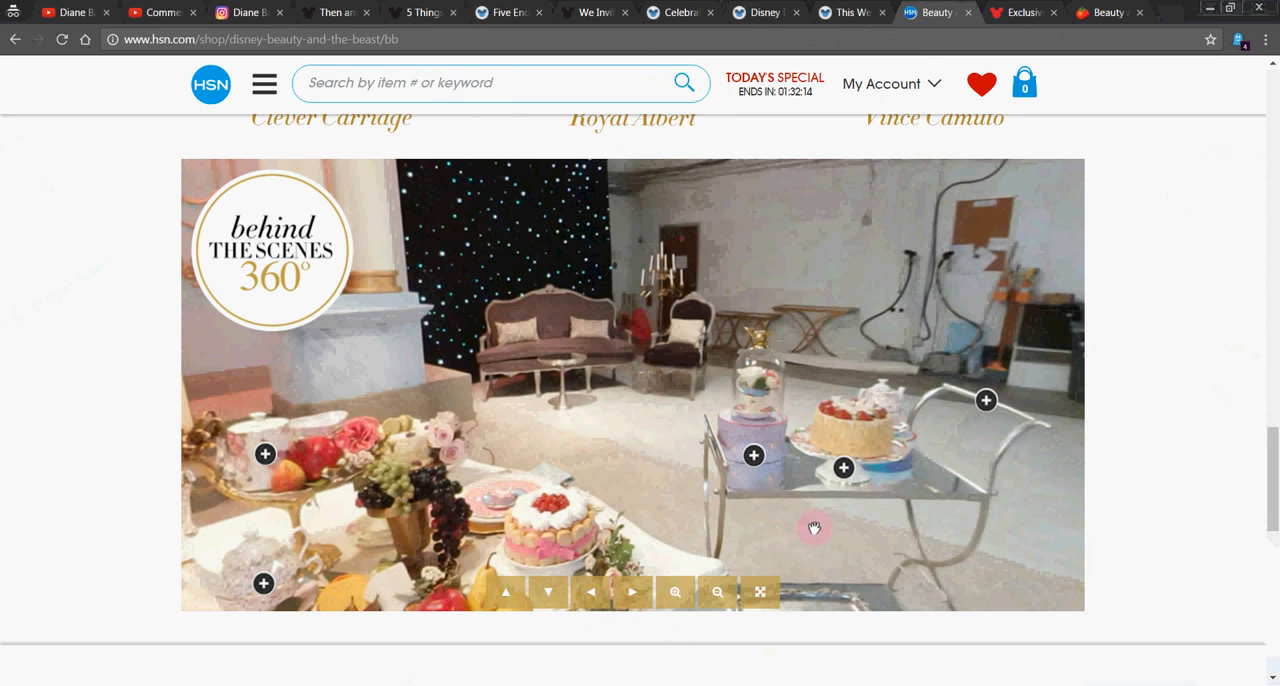
pyautogui.moveTo(536, 430)
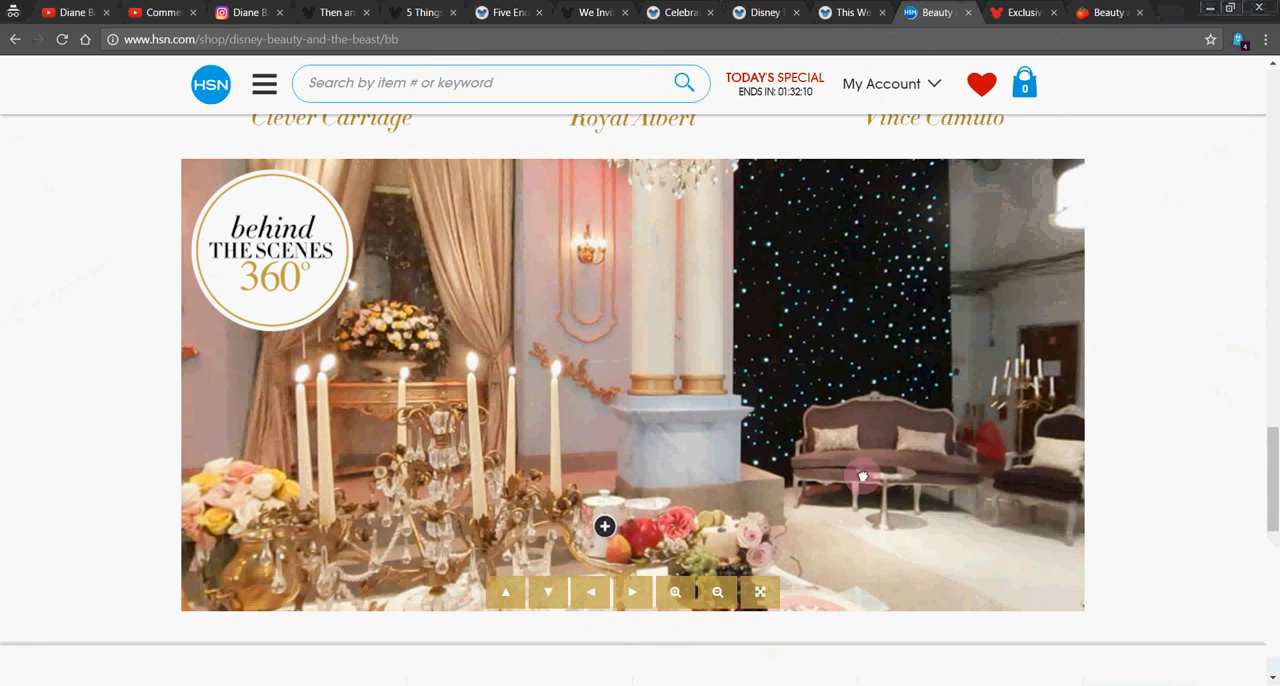
pyautogui.click(506, 592)
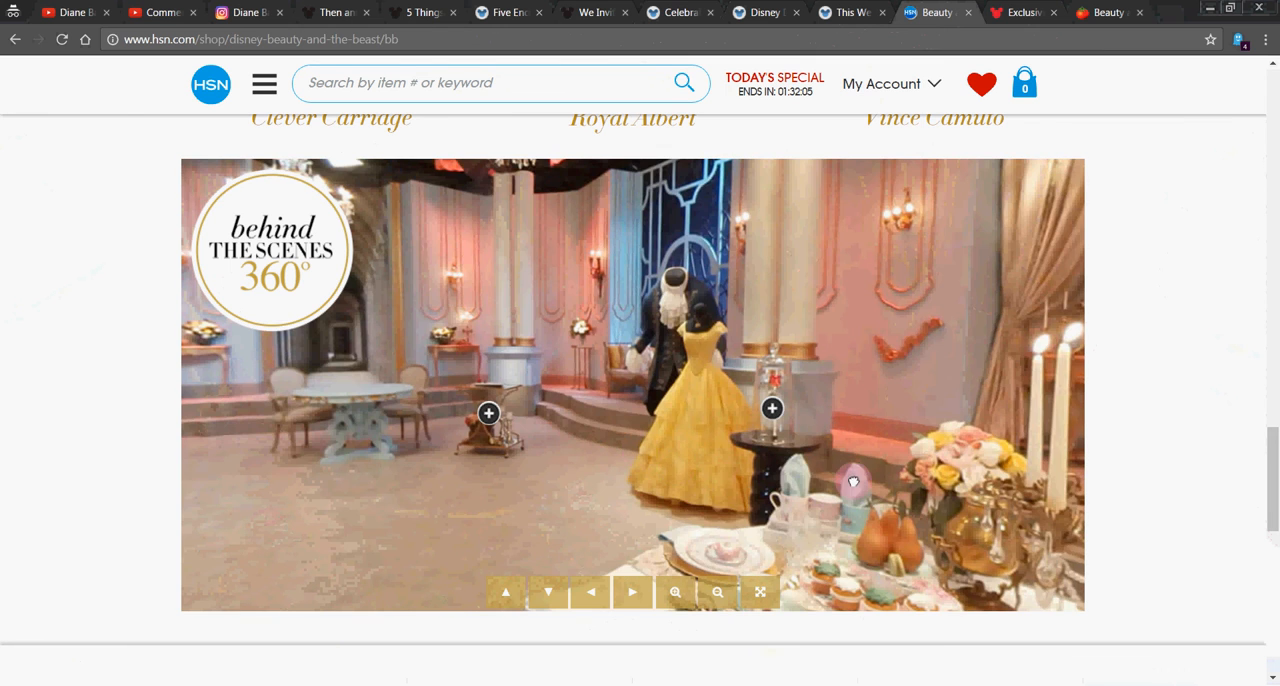
pyautogui.scroll(-3)
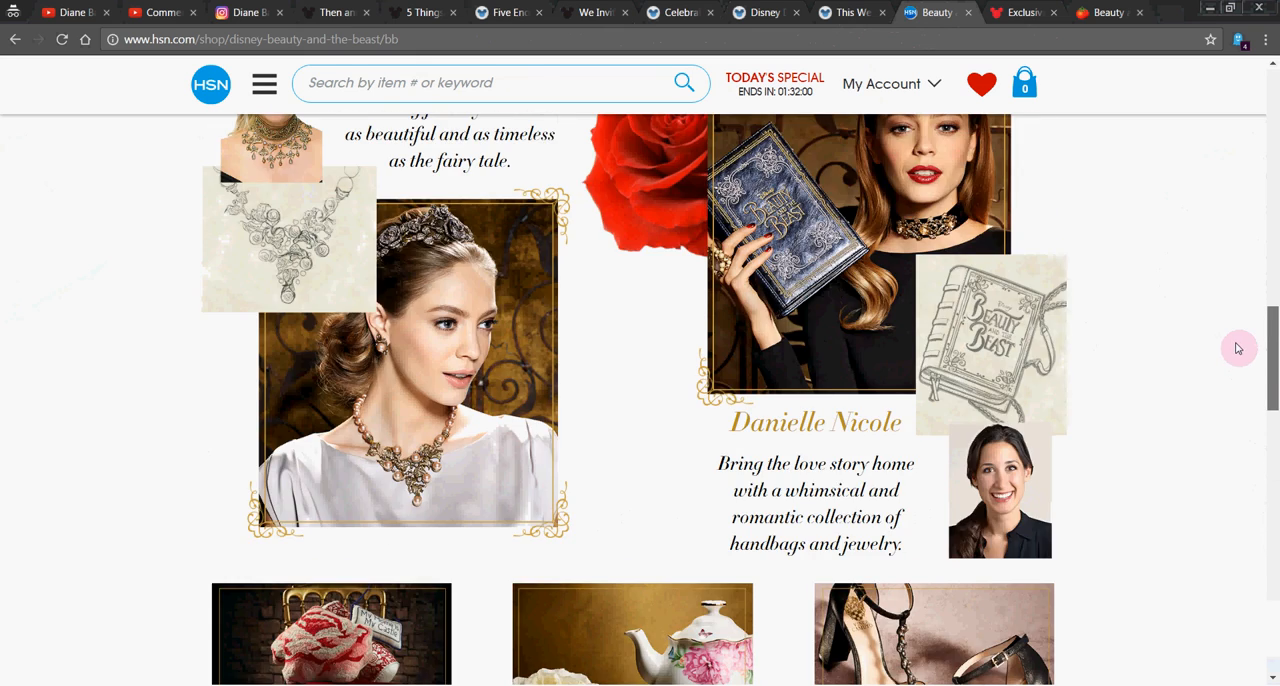
# Return toward the HSN page top, then move via Oh My Disney to the Rotten Tomatoes page.
pyautogui.scroll(3)
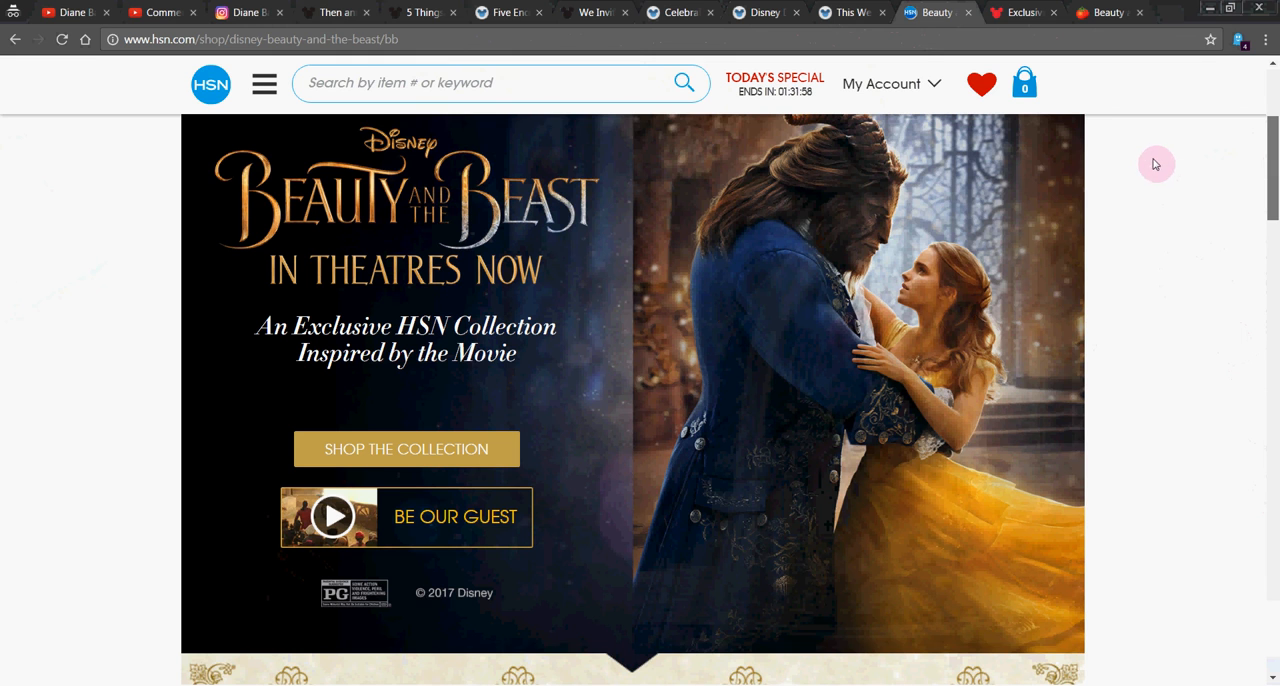
pyautogui.scroll(-3)
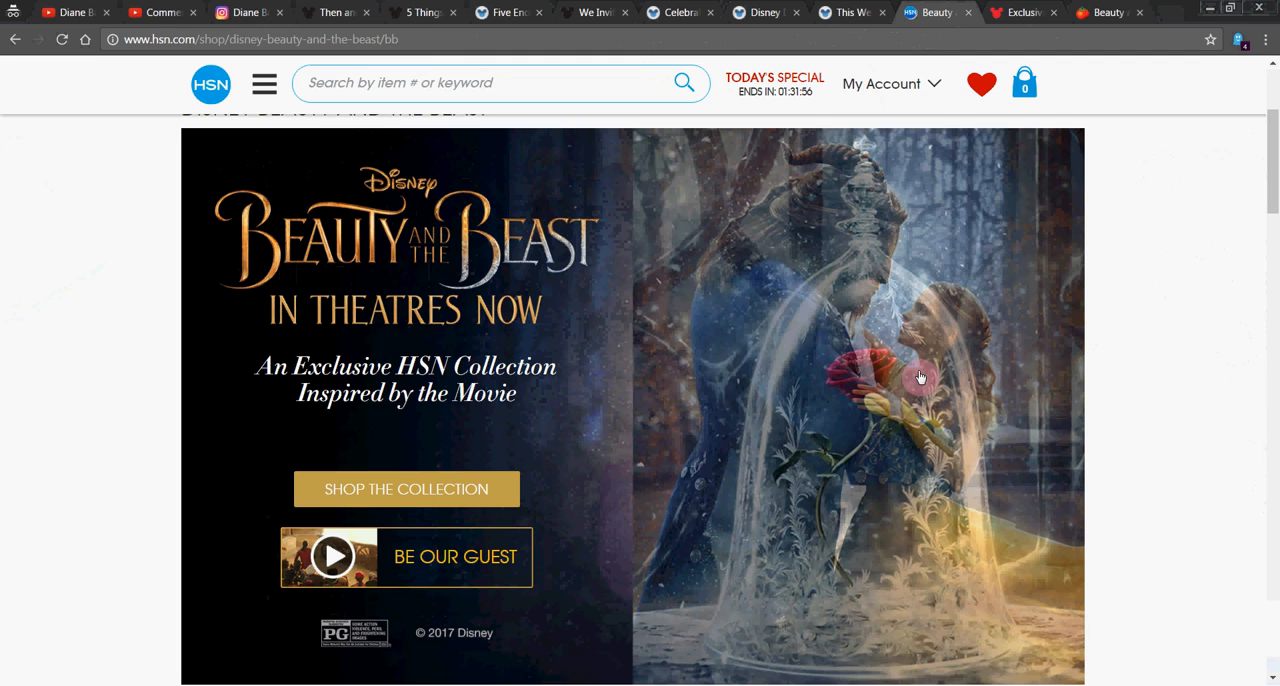
pyautogui.click(1022, 82)
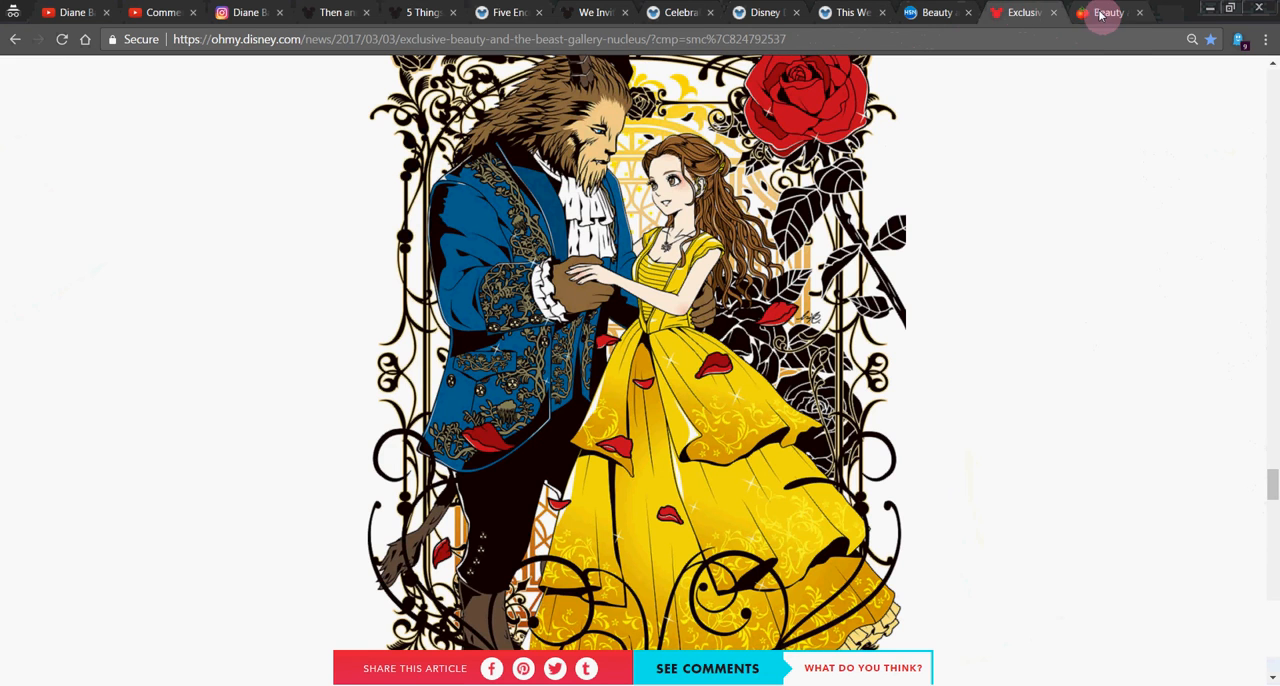
pyautogui.click(1108, 12)
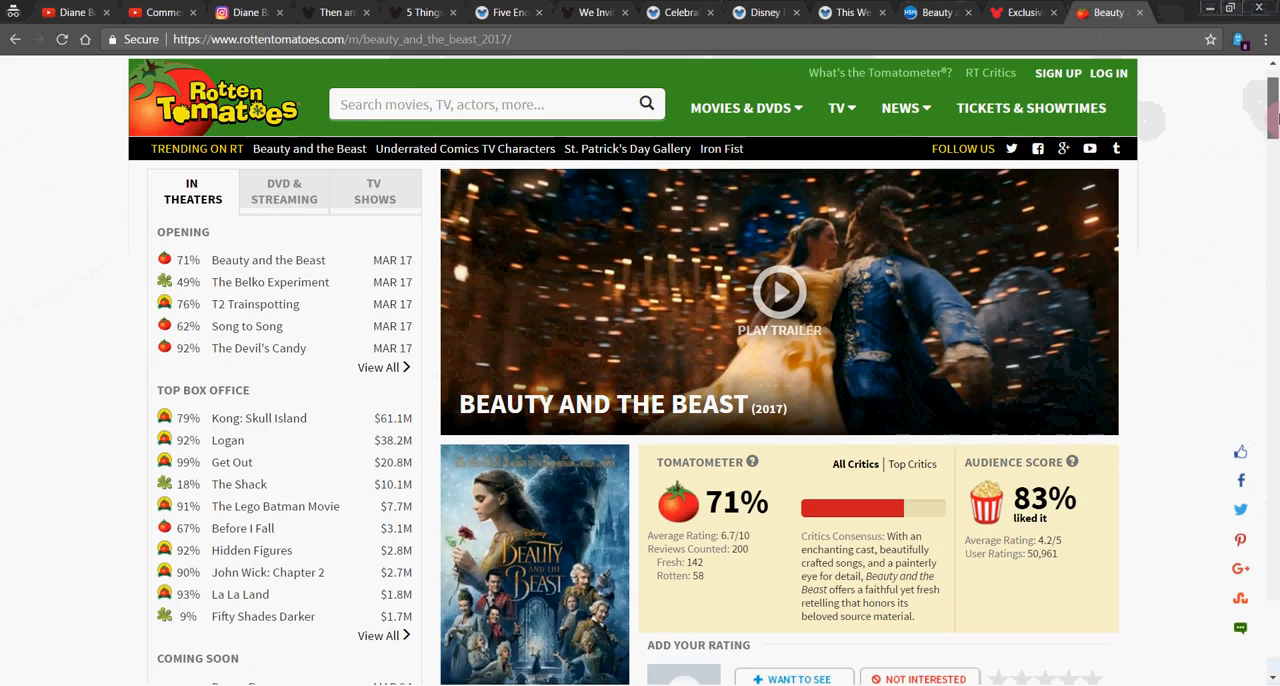
# Check the 71% Tomatometer and 83% audience score, then switch to the D23 Then and Now article.
pyautogui.scroll(-3)
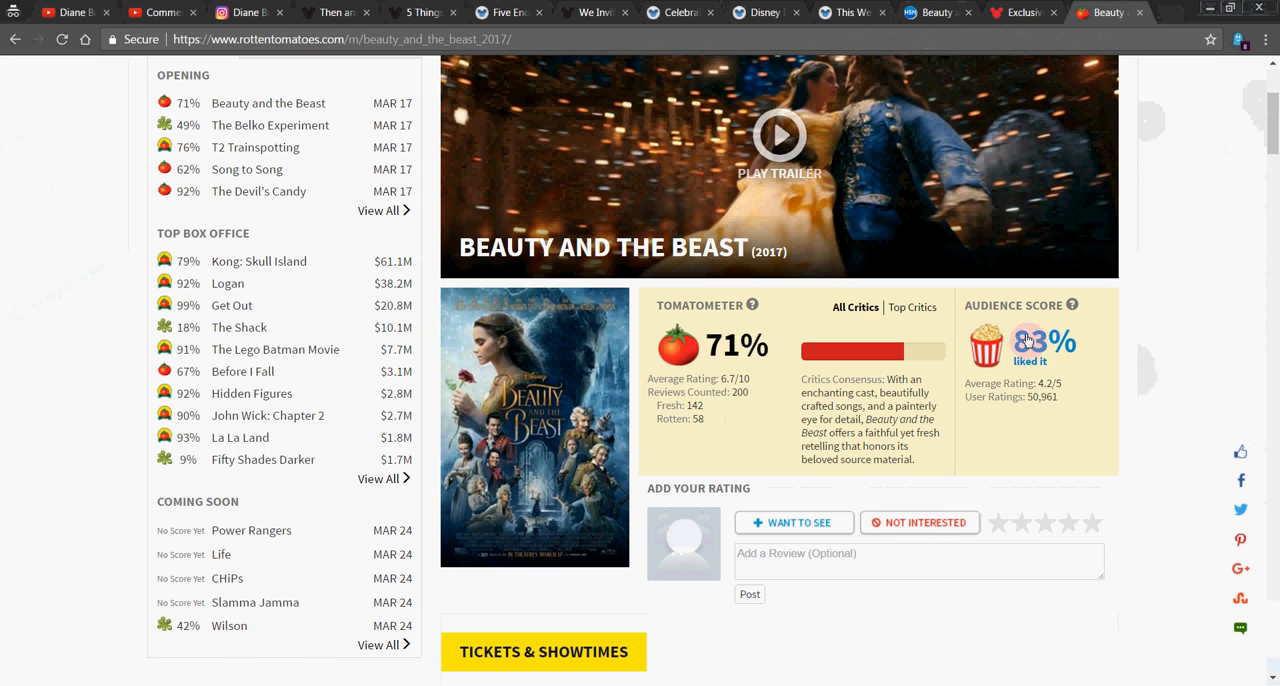
pyautogui.moveTo(1180, 344)
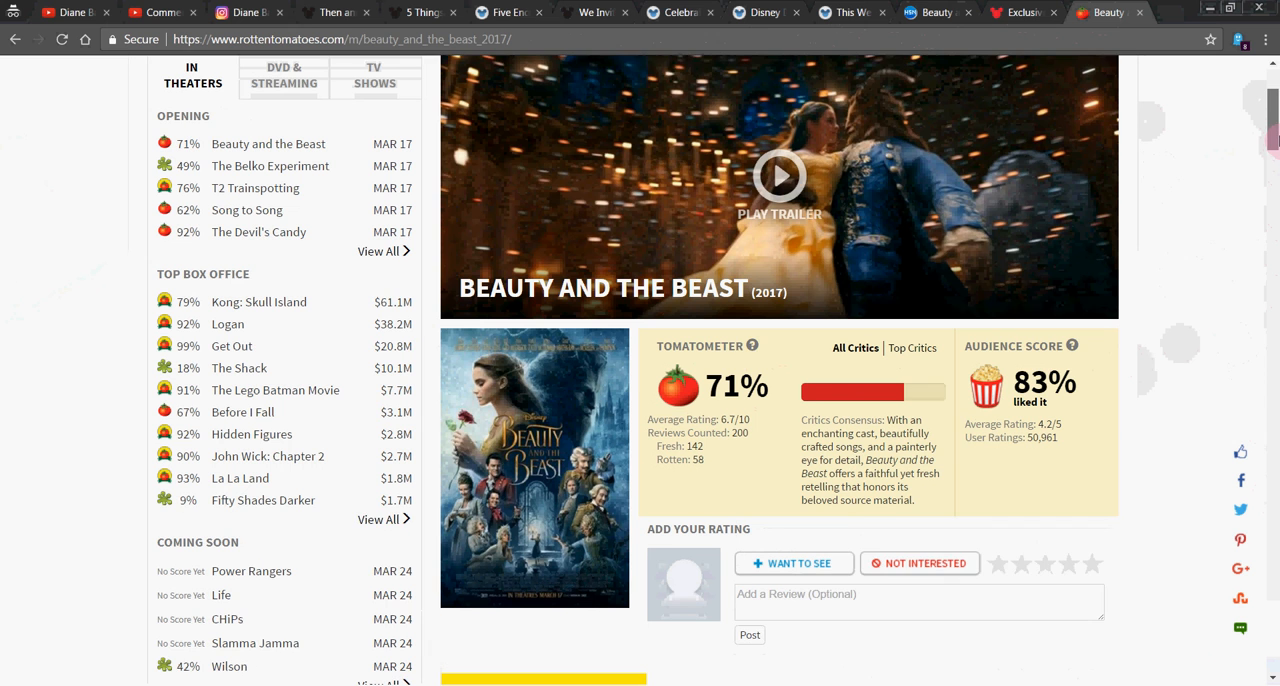
pyautogui.scroll(-3)
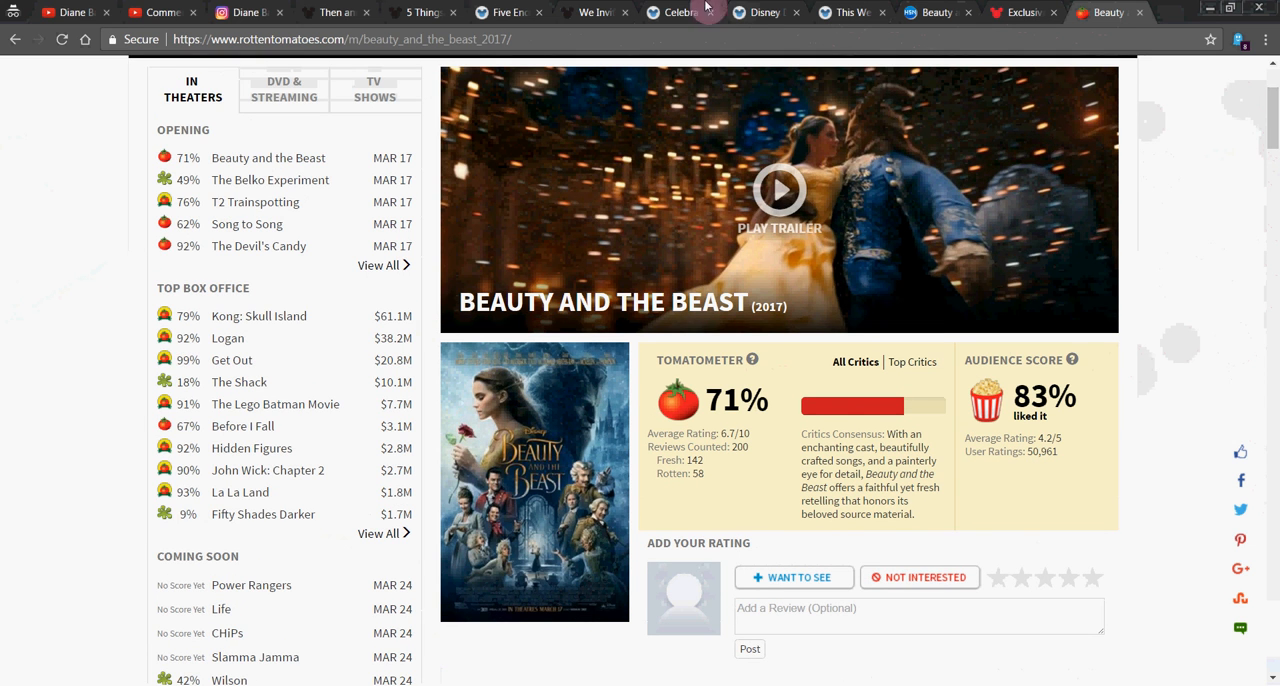
pyautogui.click(336, 12)
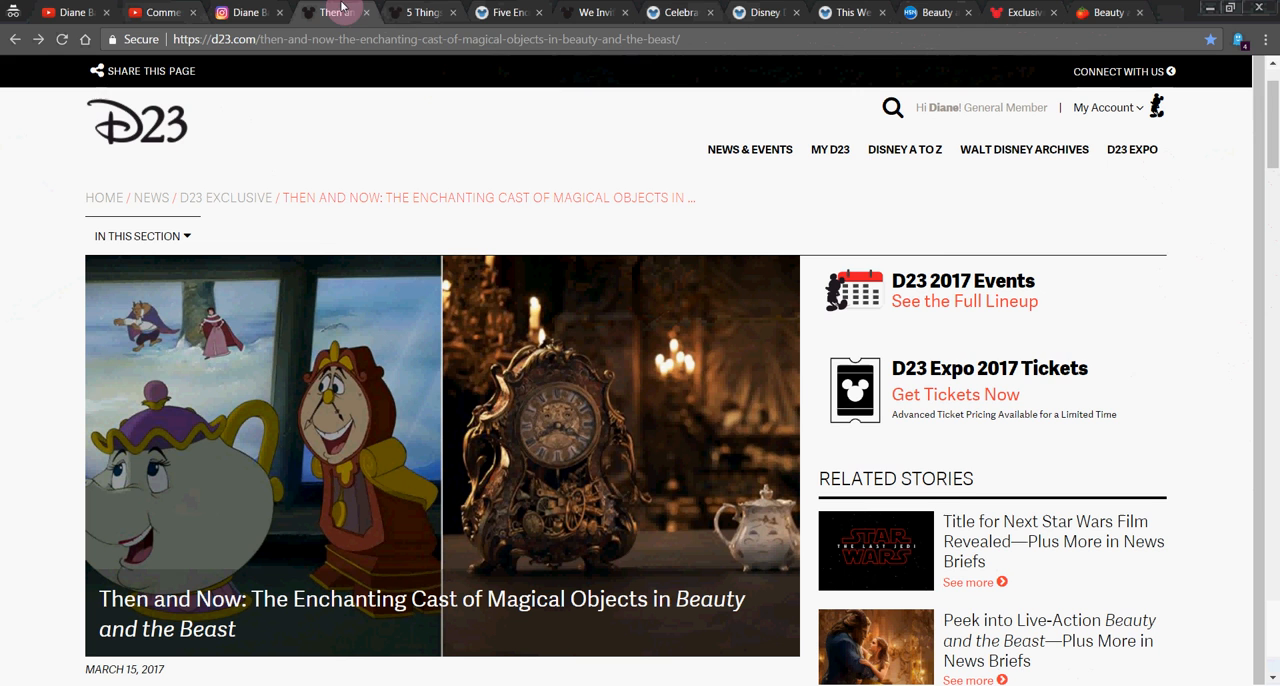
# Move past the D23 5 Things article to the Disney Parks Blog PhotoPass post.
pyautogui.click(420, 12)
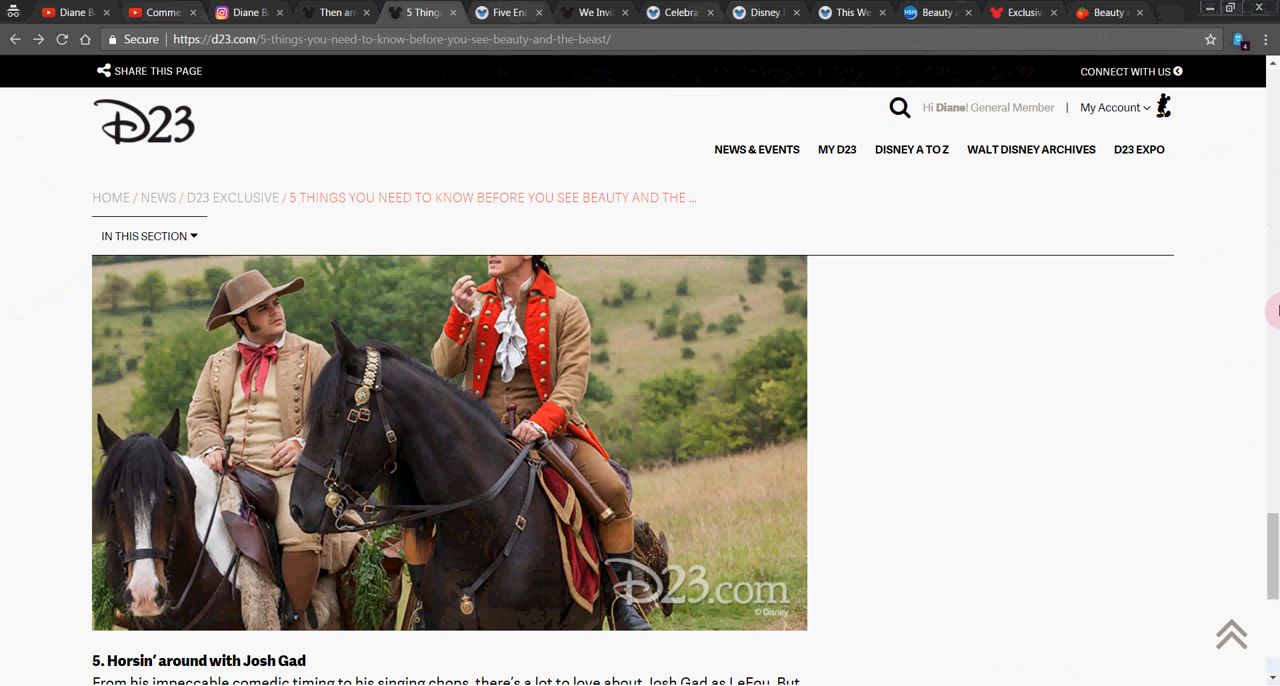
pyautogui.click(680, 12)
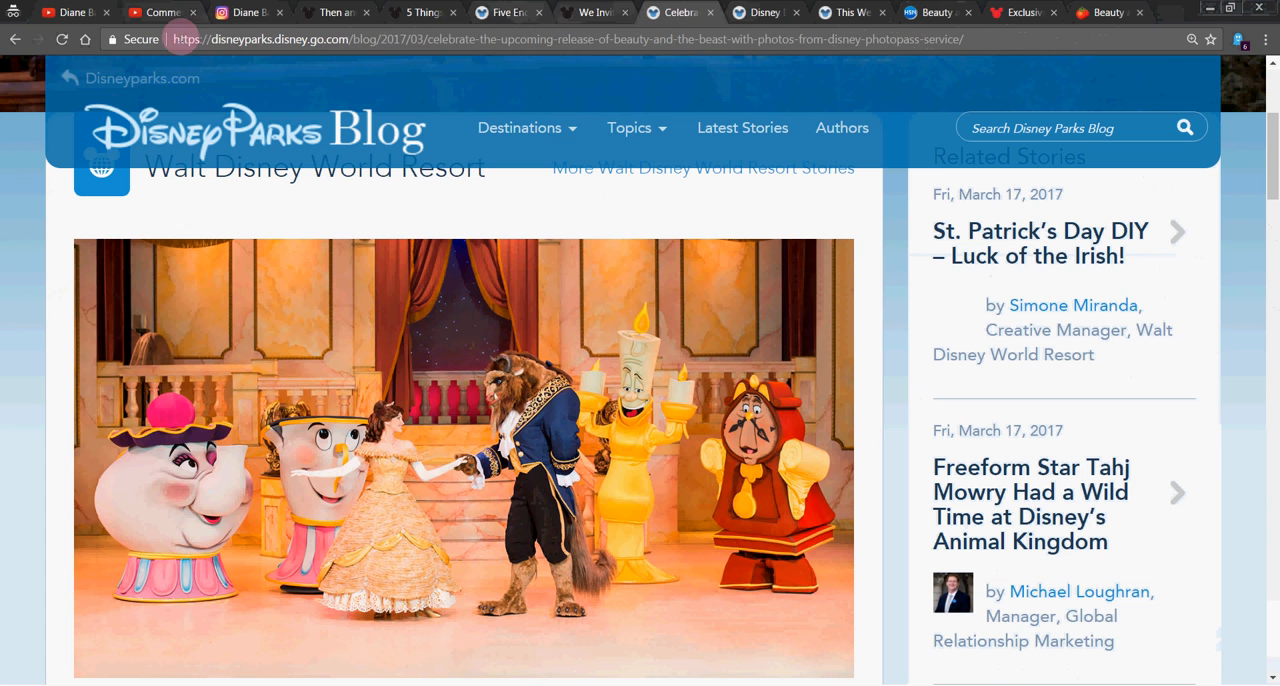